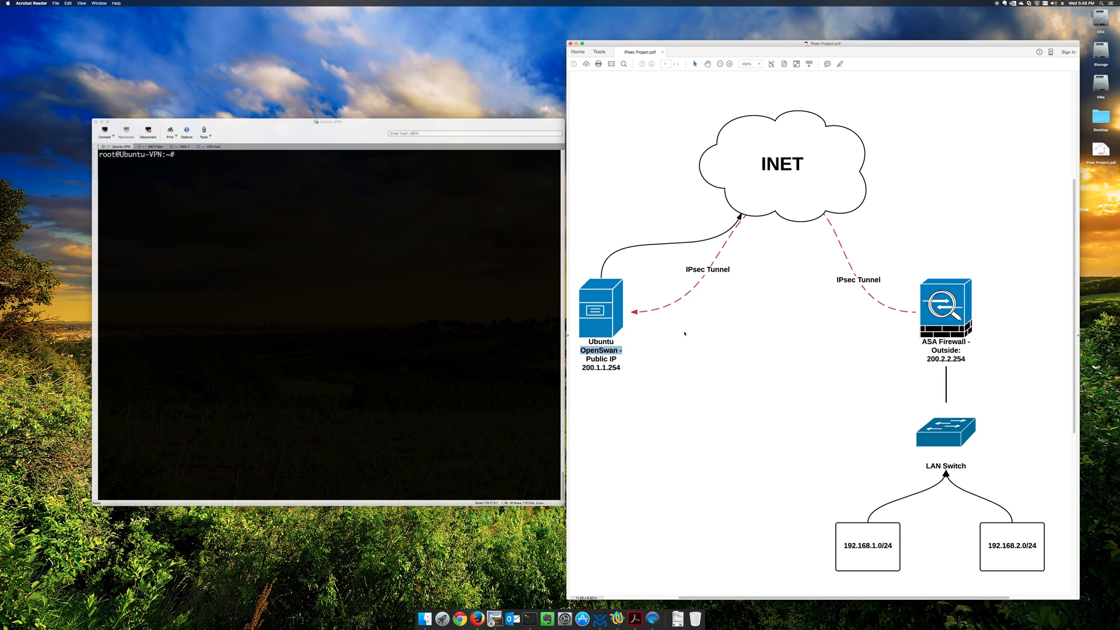
{"action": "mouse_move", "coordinate": [673, 315]}
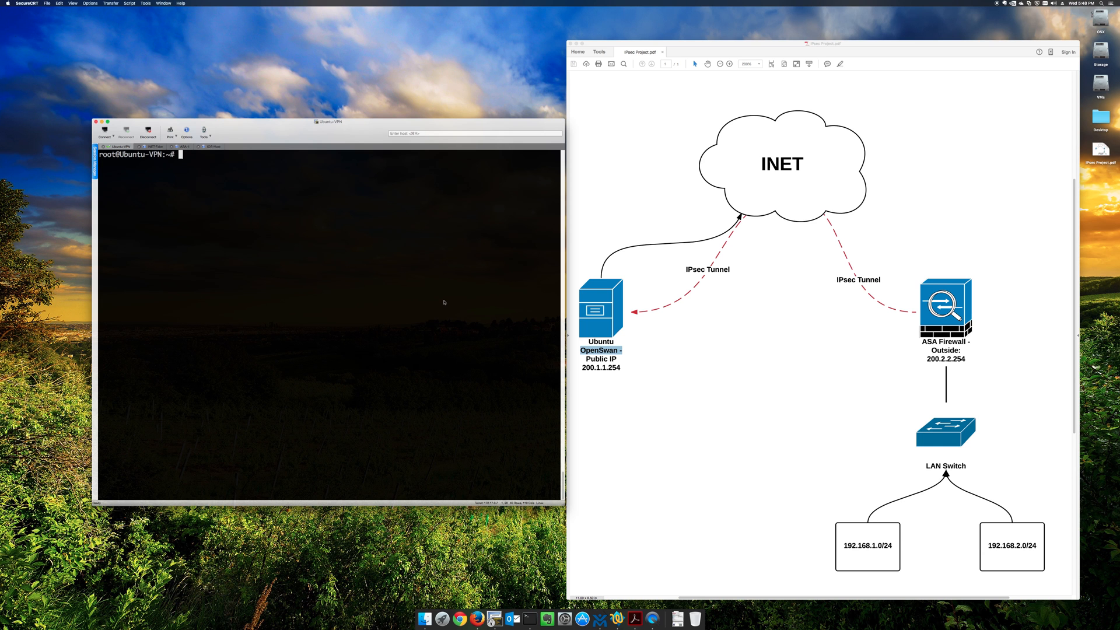
Run apt-get install openswan, which reports openswan is already the newest version.
{"action": "type", "text": "apt-get install"}
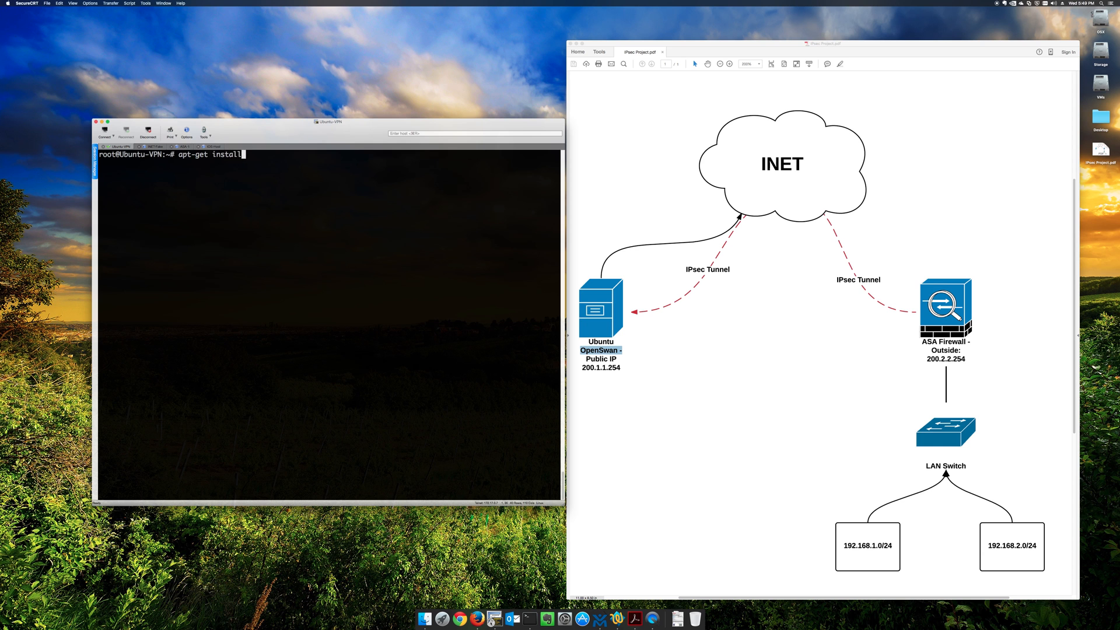
{"action": "type", "text": "opensw"}
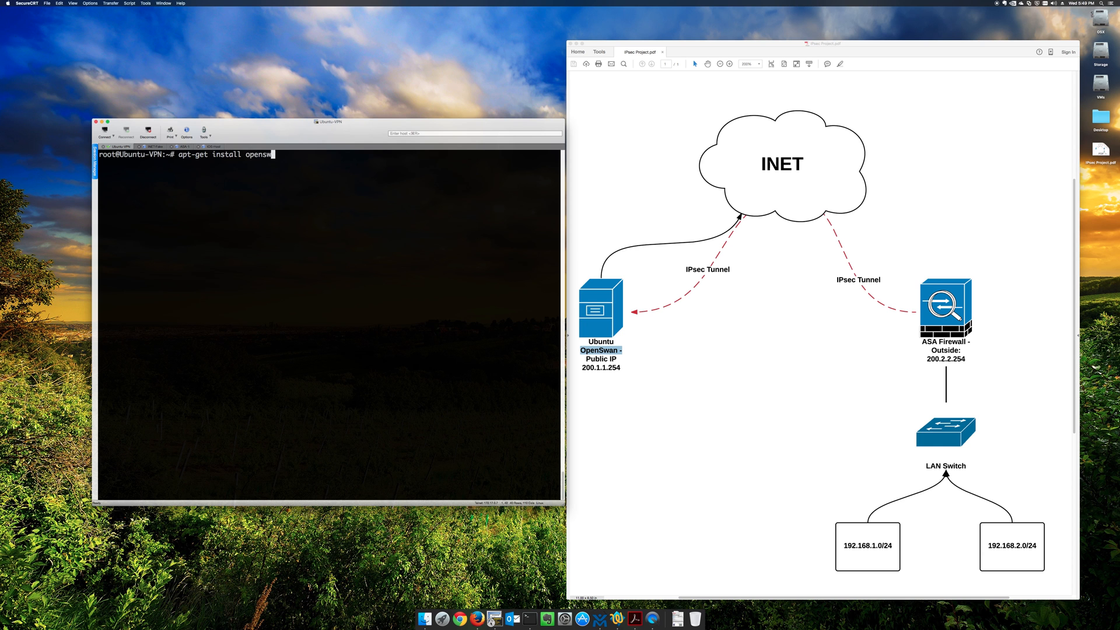
{"action": "key", "text": "Return"}
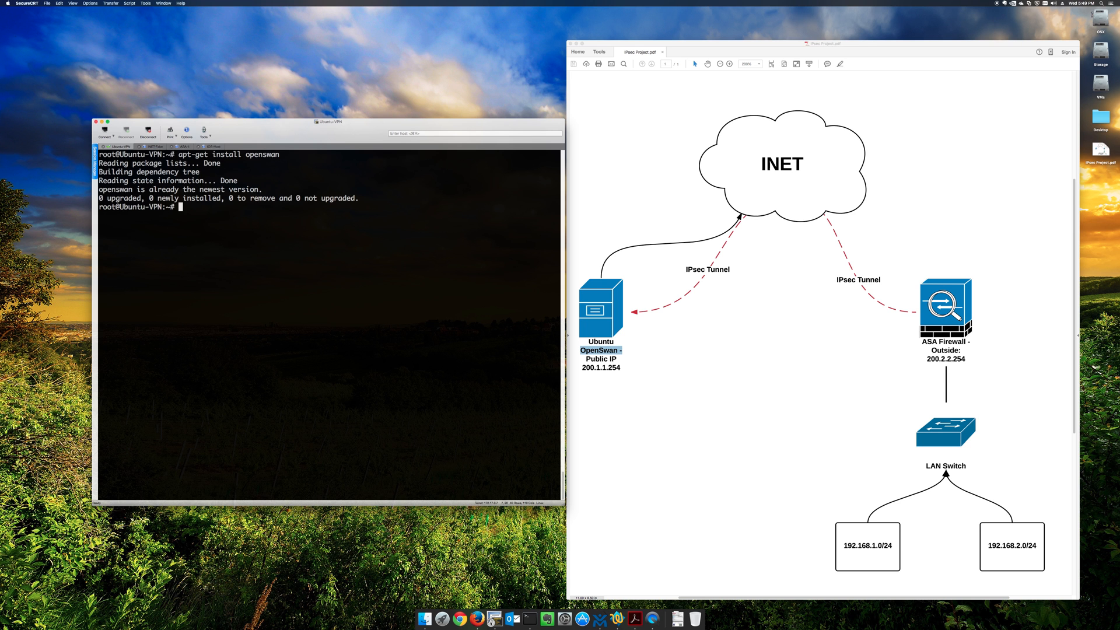
{"action": "mouse_move", "coordinate": [443, 301]}
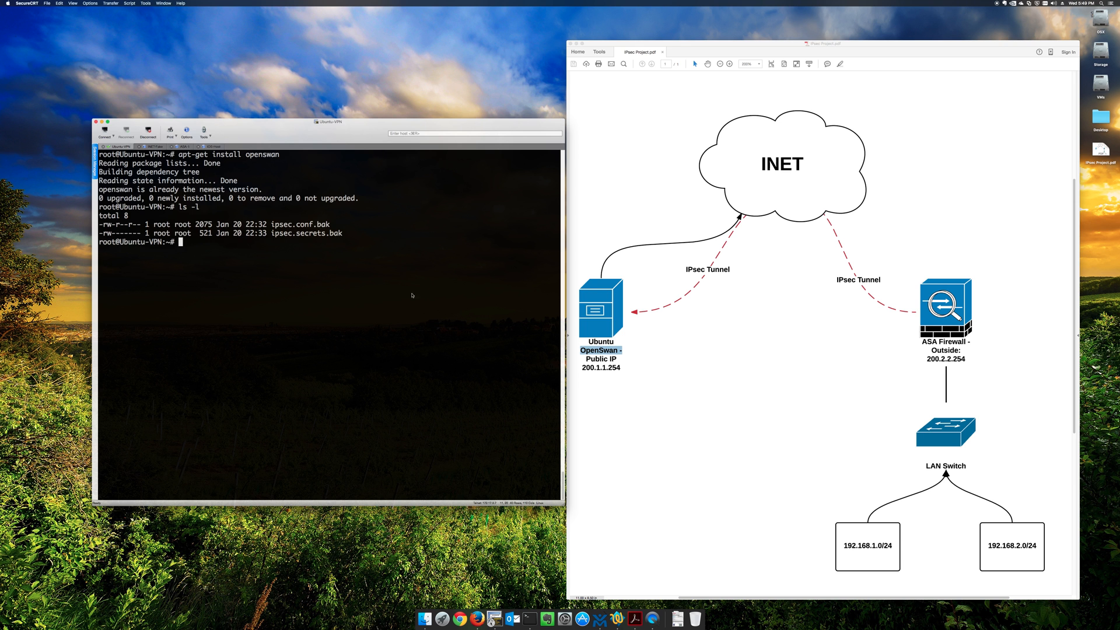
{"action": "mouse_move", "coordinate": [316, 244]}
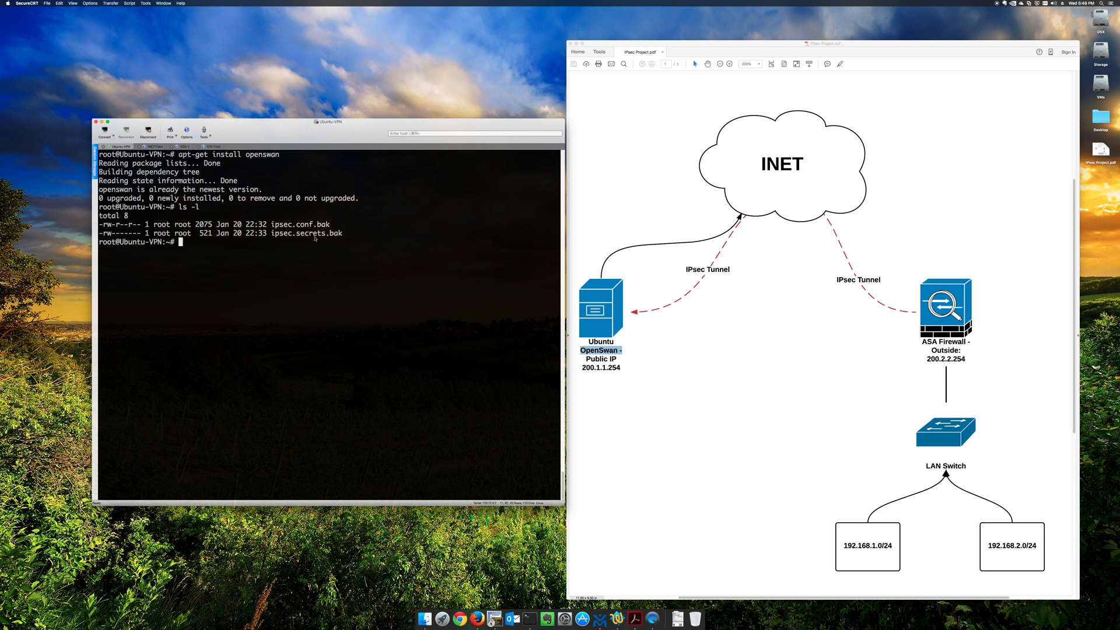
{"action": "mouse_move", "coordinate": [330, 272]}
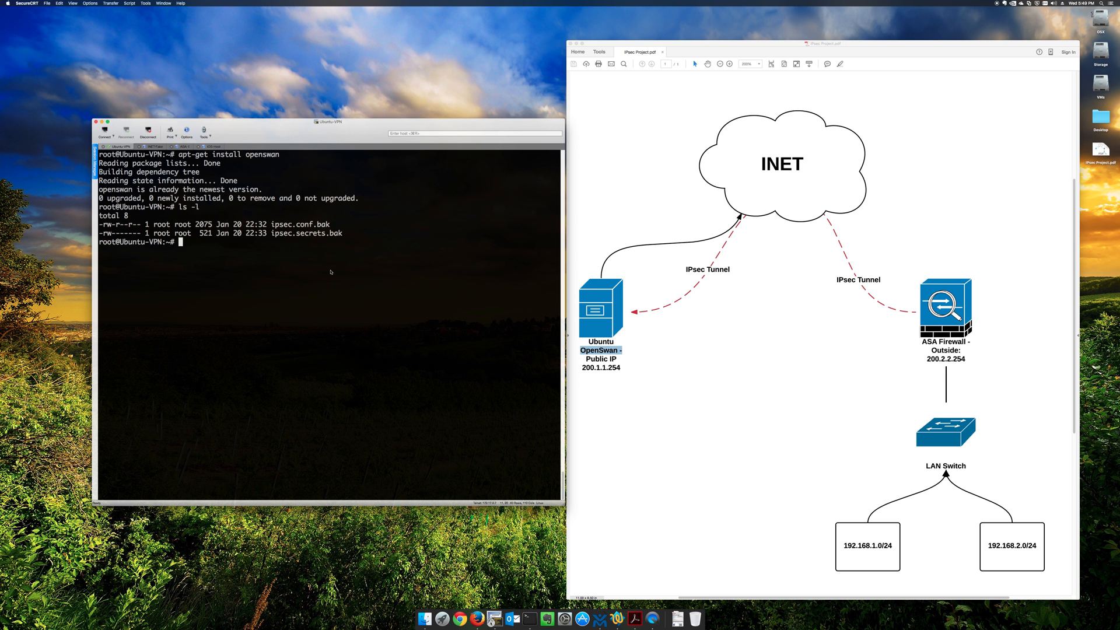
Create /etc/ipsec.conf in vim and switch to insert mode.
{"action": "type", "text": "vim /et"}
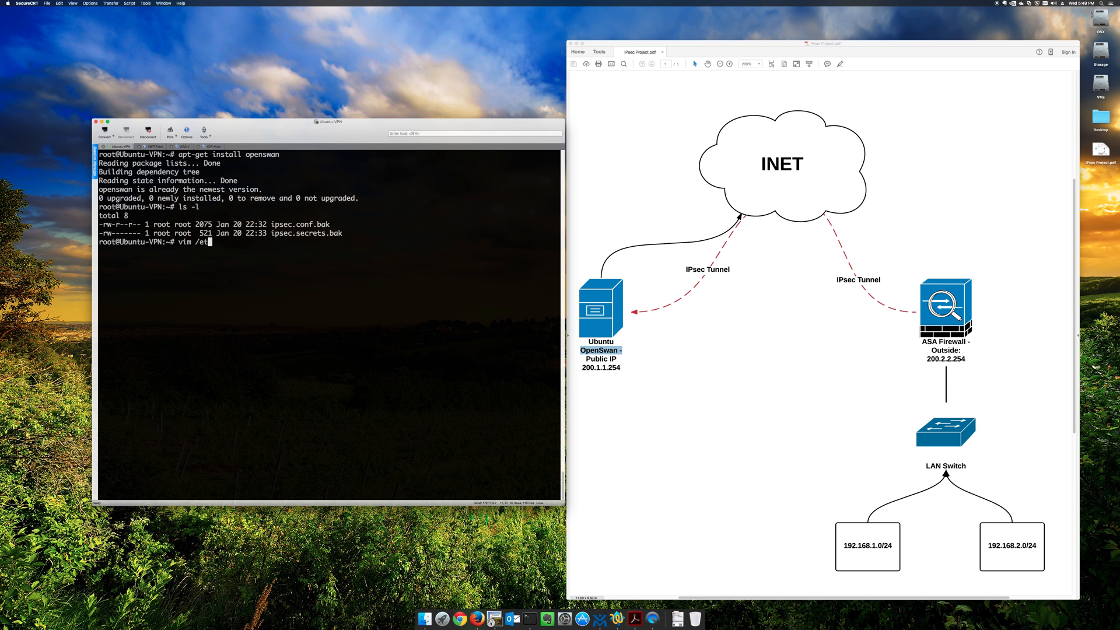
{"action": "type", "text": "c/"}
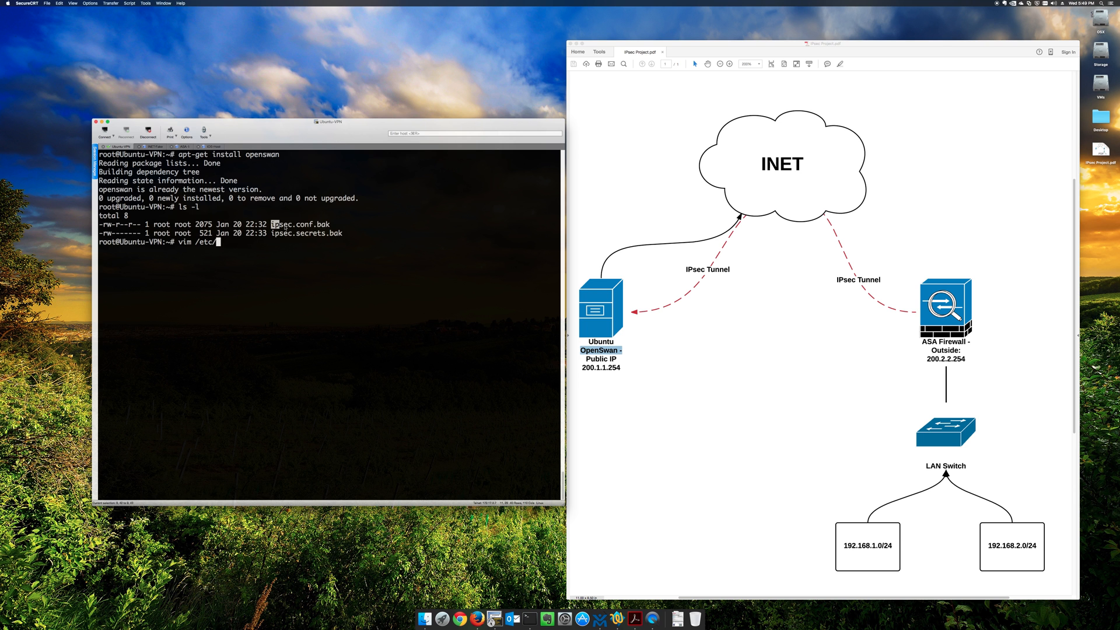
{"action": "type", "text": "ipsec.conf"}
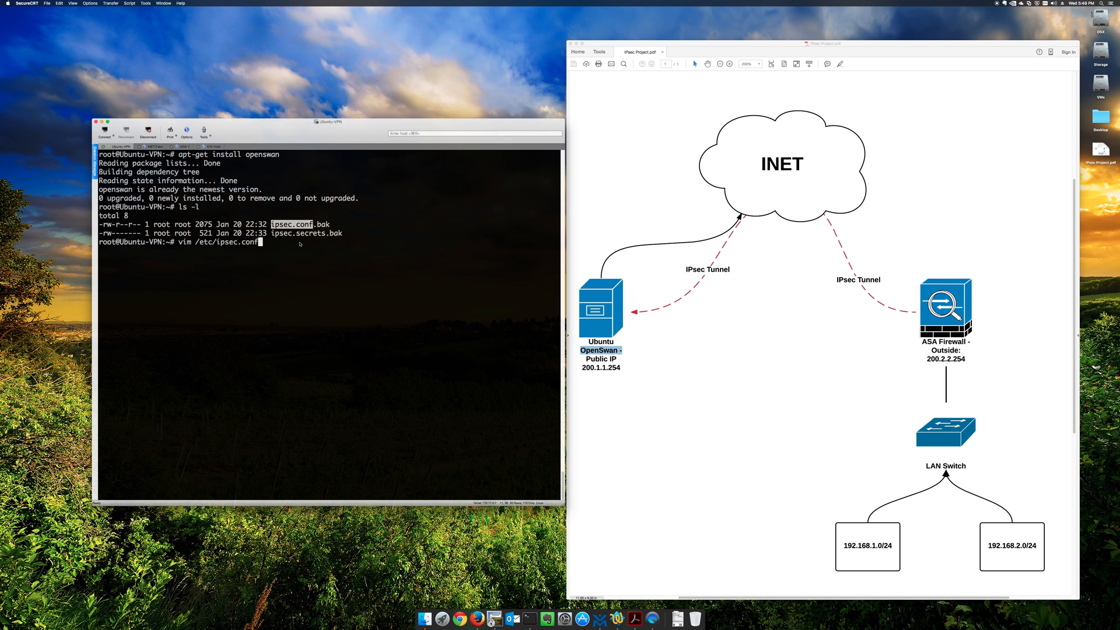
{"action": "mouse_move", "coordinate": [311, 239]}
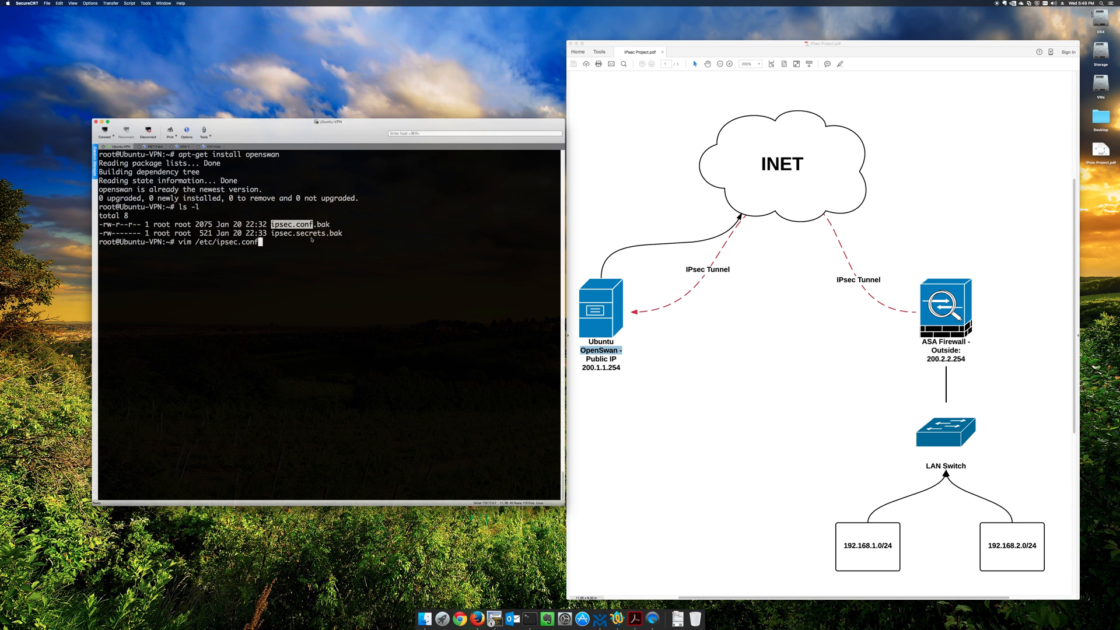
{"action": "key", "text": "Return"}
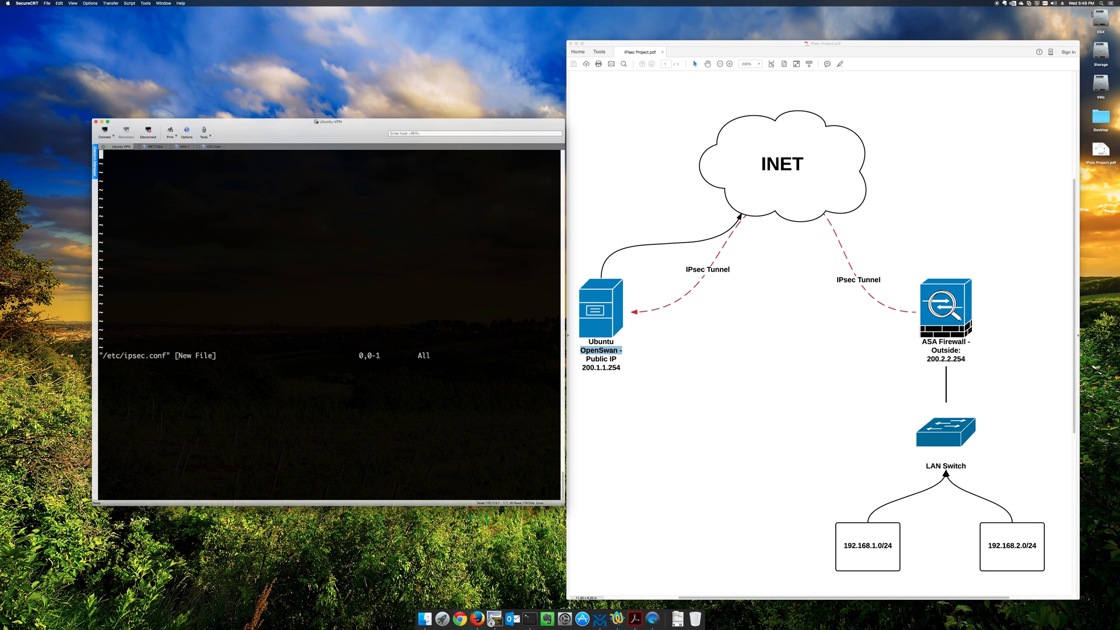
{"action": "key", "text": "i"}
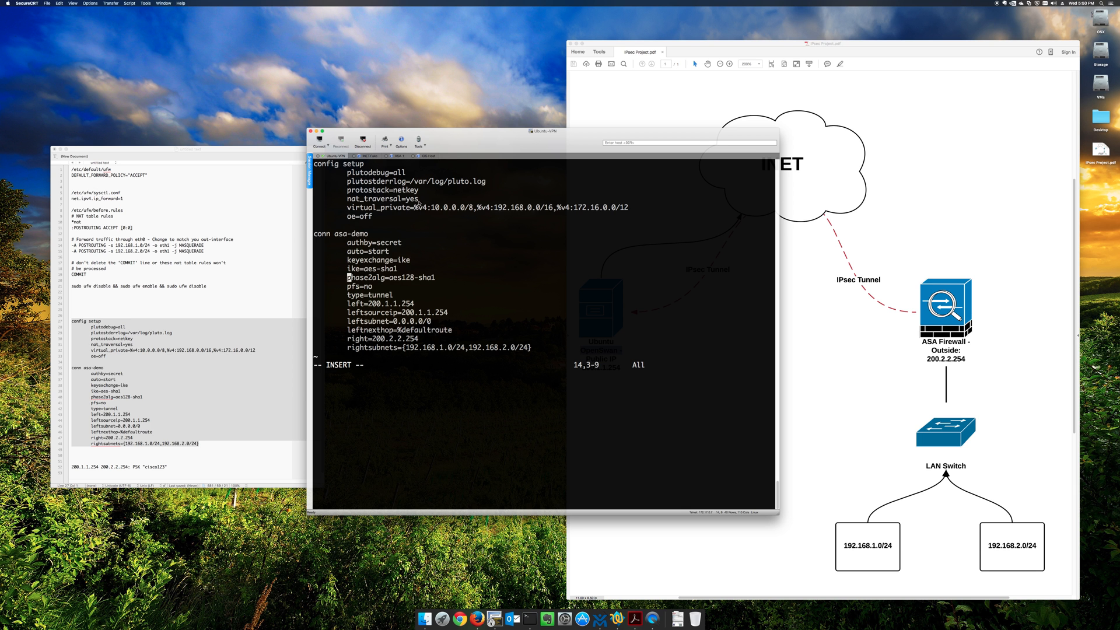
{"action": "mouse_move", "coordinate": [499, 136]}
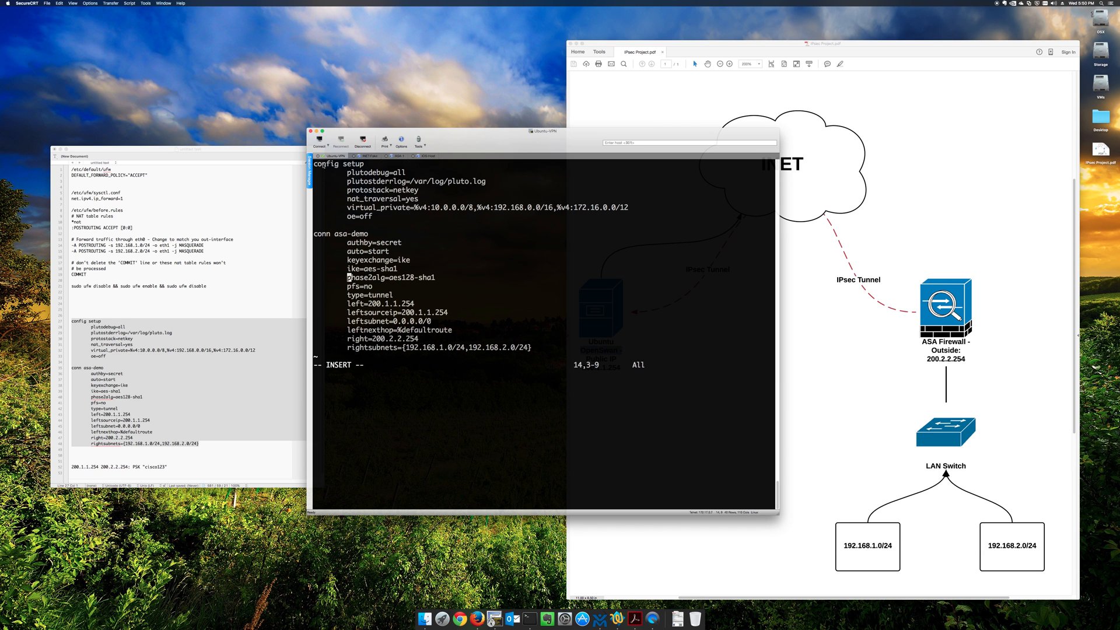
{"action": "mouse_move", "coordinate": [400, 214]}
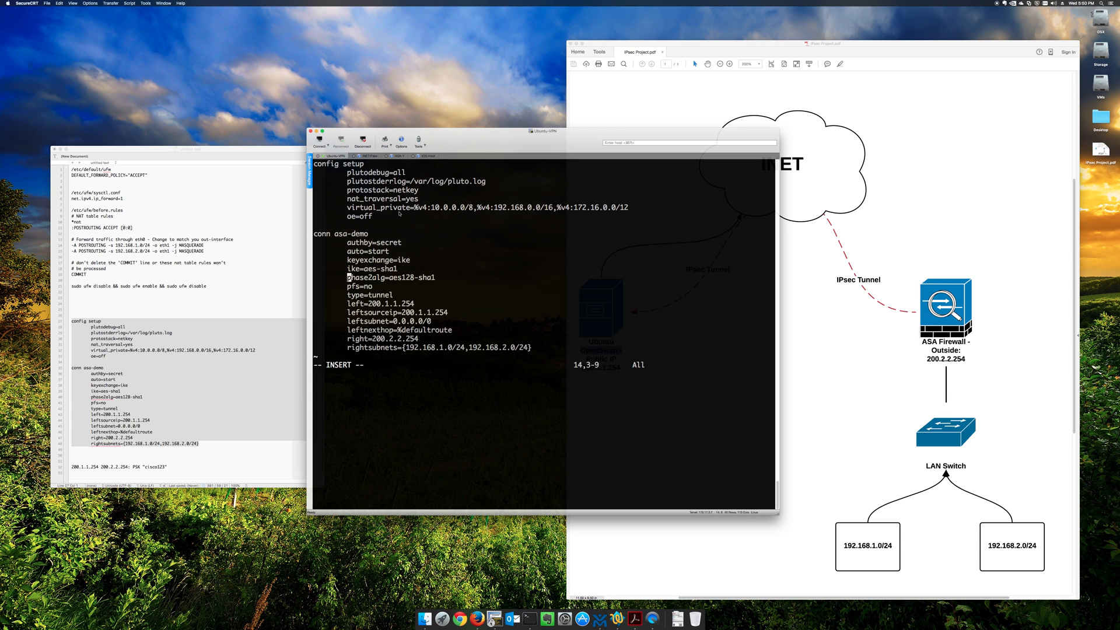
{"action": "mouse_move", "coordinate": [321, 169]}
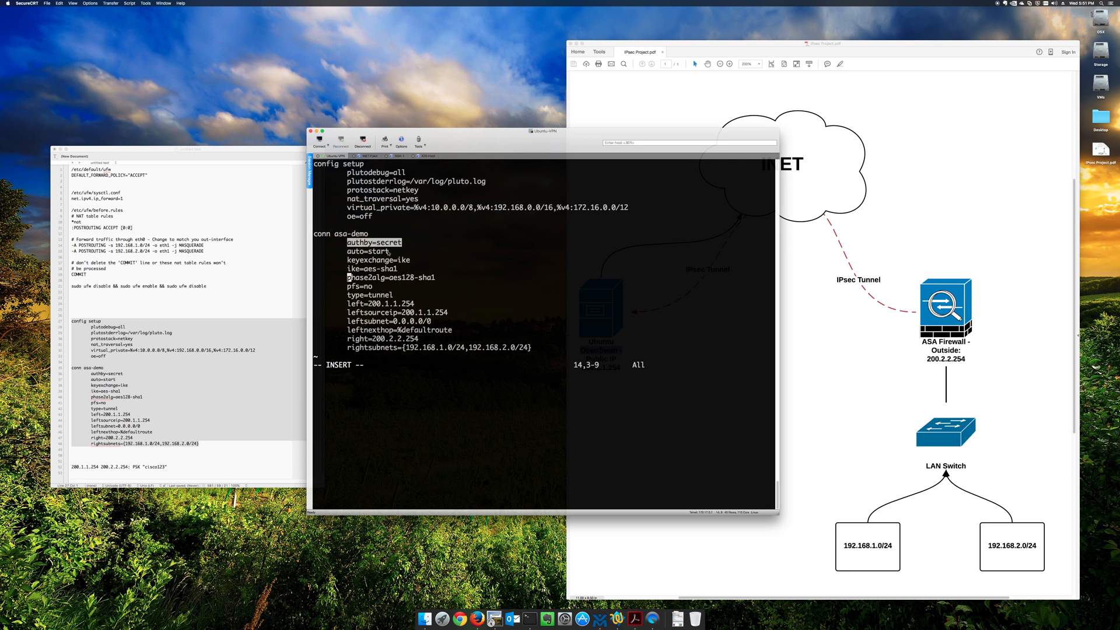
{"action": "mouse_move", "coordinate": [539, 262]}
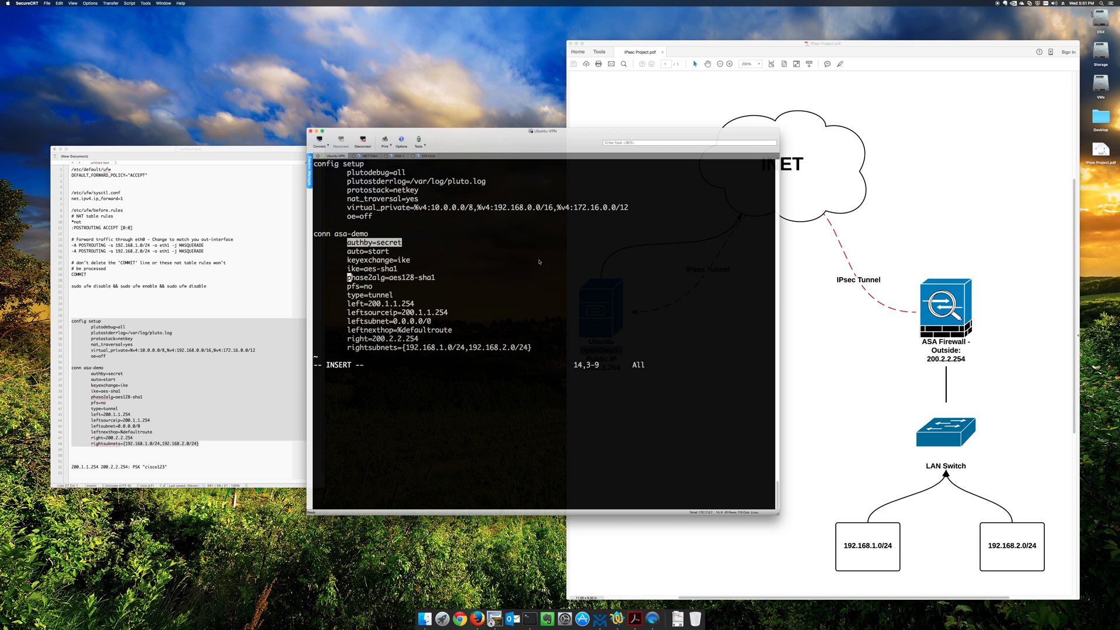
{"action": "mouse_move", "coordinate": [423, 262]}
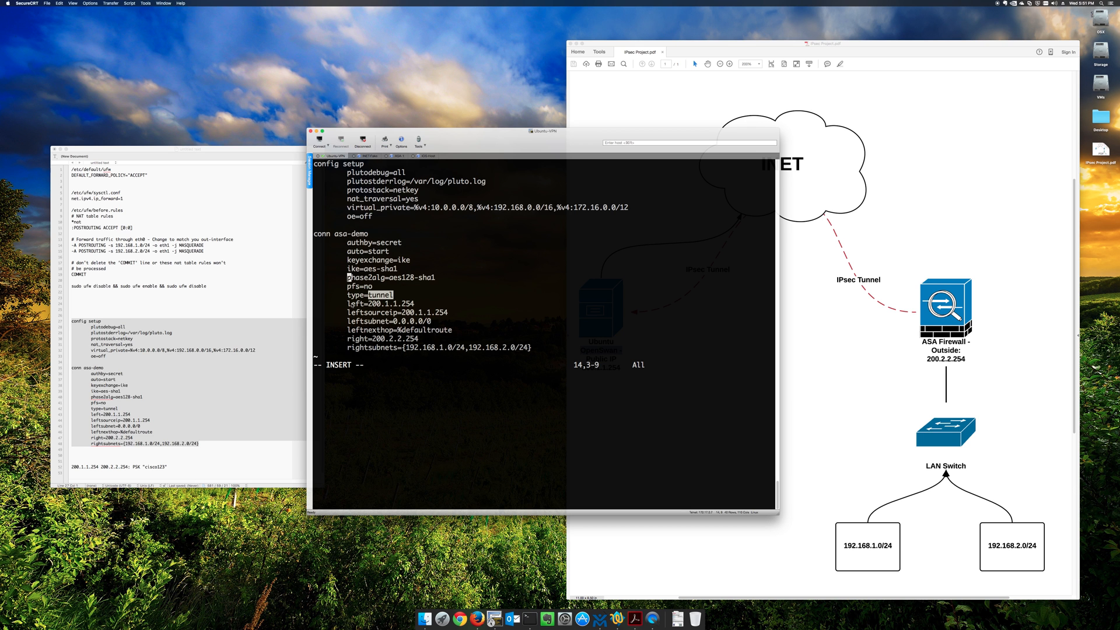
{"action": "mouse_move", "coordinate": [480, 275]}
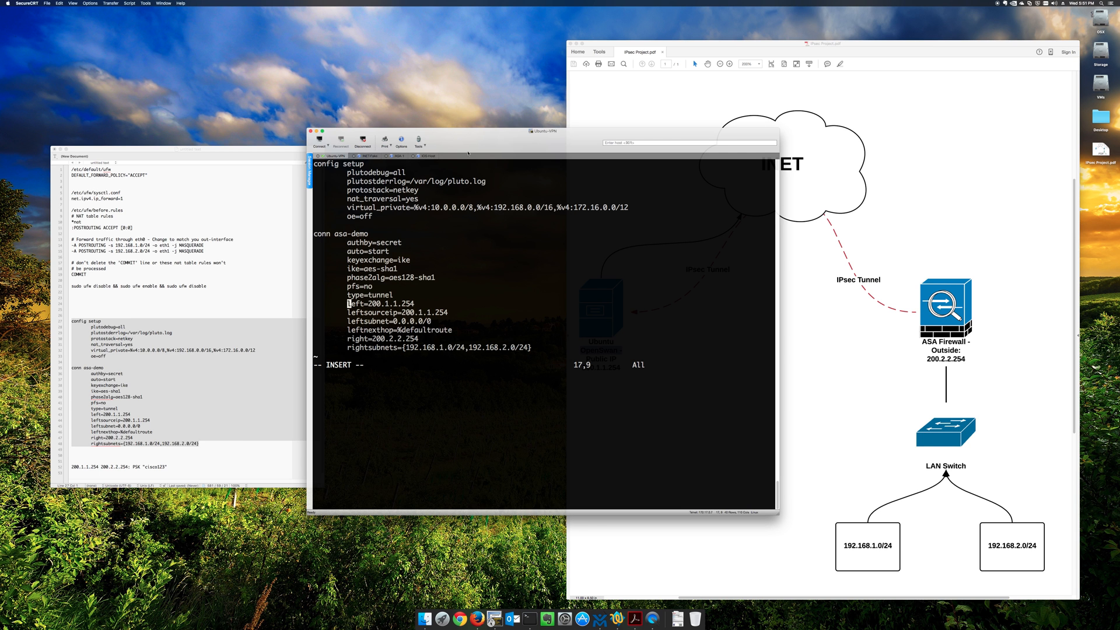
Leave insert mode and review the asa-demo connection lines down to the right peer.
{"action": "key", "text": "Escape"}
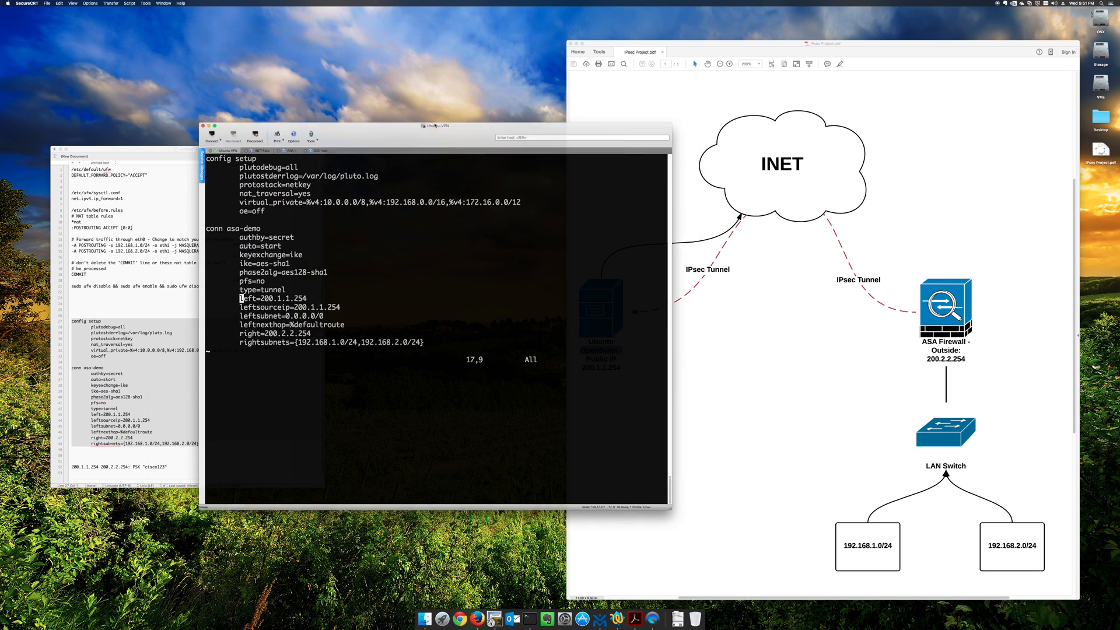
{"action": "left_click_drag", "start_coordinate": [435, 126], "coordinate": [368, 139]}
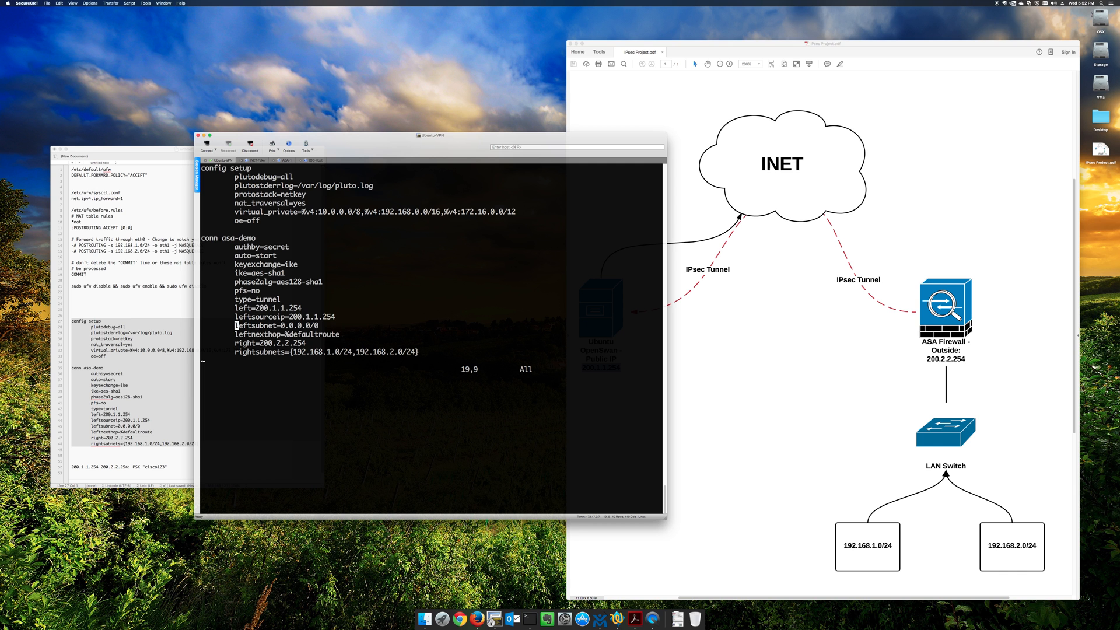
{"action": "key", "text": "Down"}
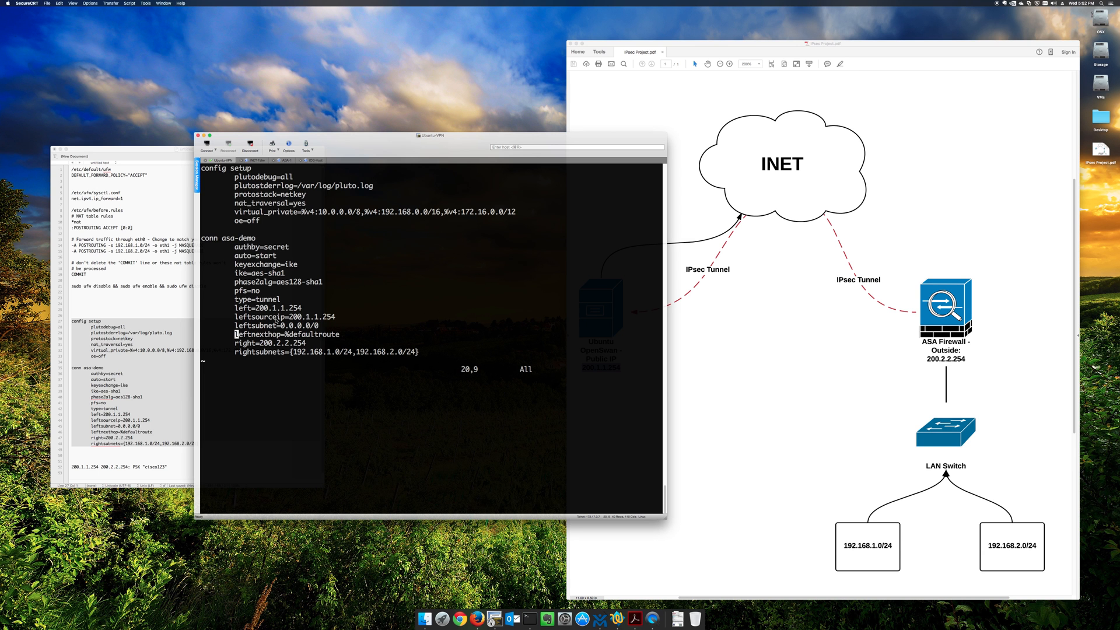
{"action": "key", "text": "Down"}
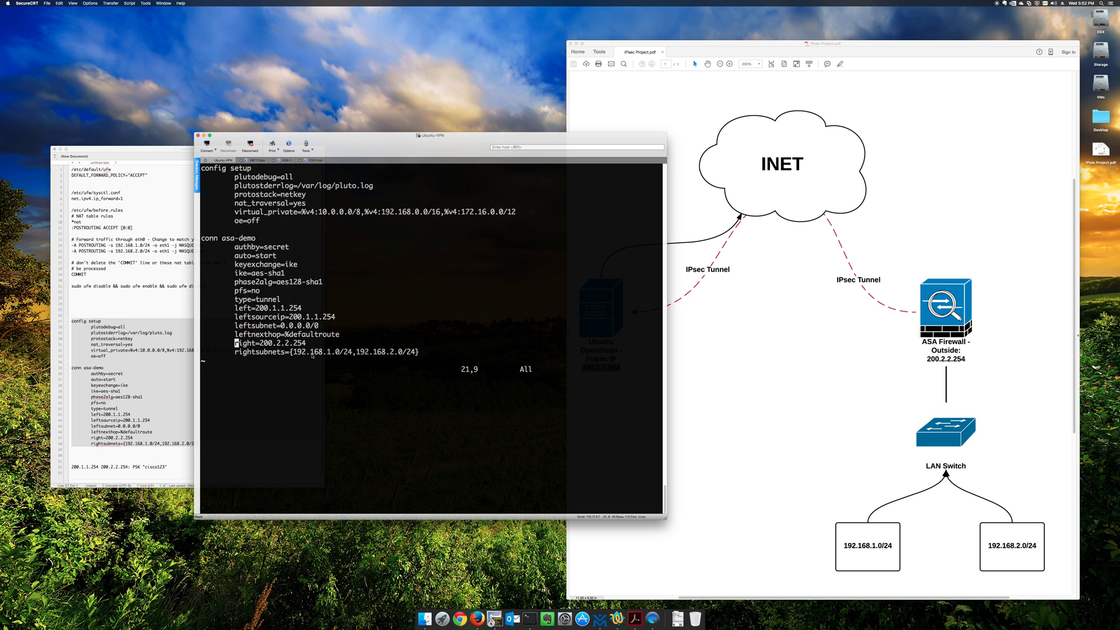
{"action": "mouse_move", "coordinate": [367, 357]}
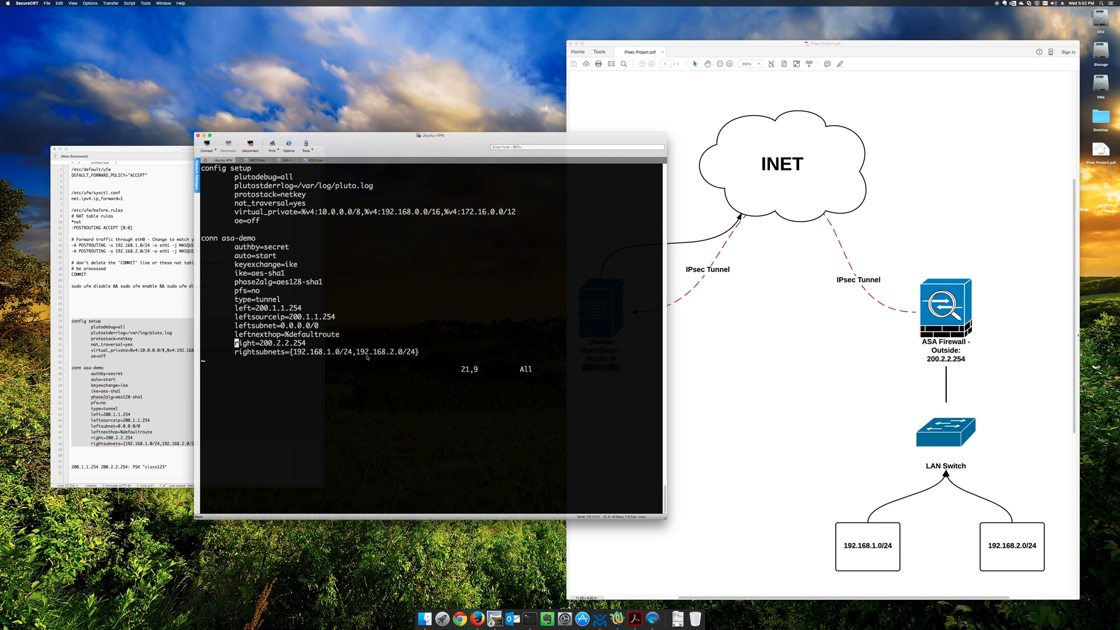
{"action": "mouse_move", "coordinate": [809, 362]}
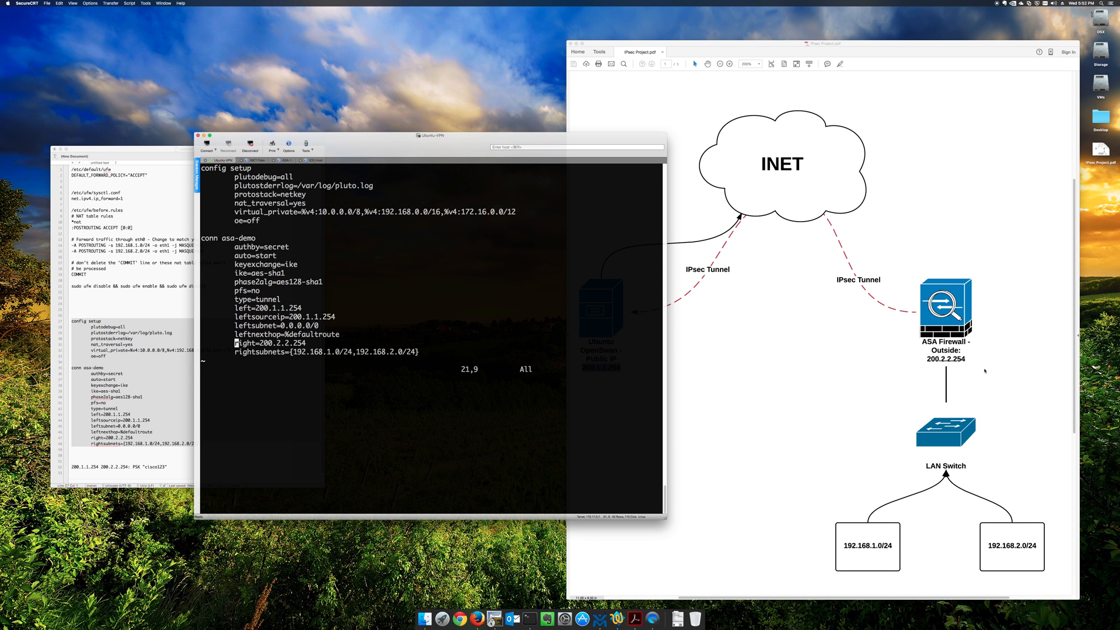
{"action": "mouse_move", "coordinate": [382, 270]}
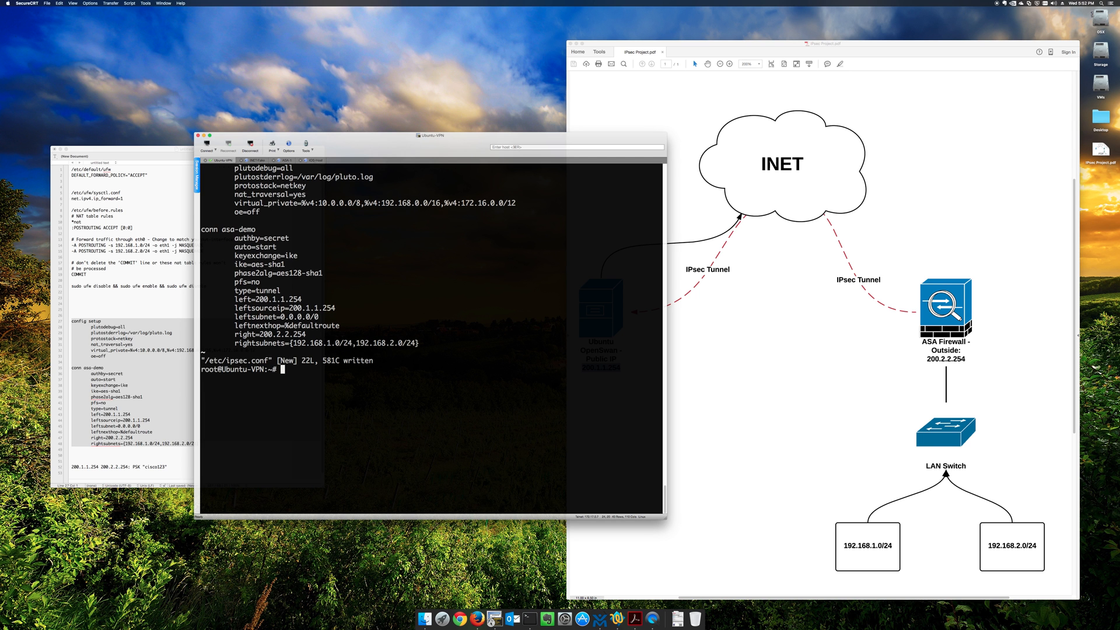
{"action": "type", "text": "vim /etc/ipsec.conf"}
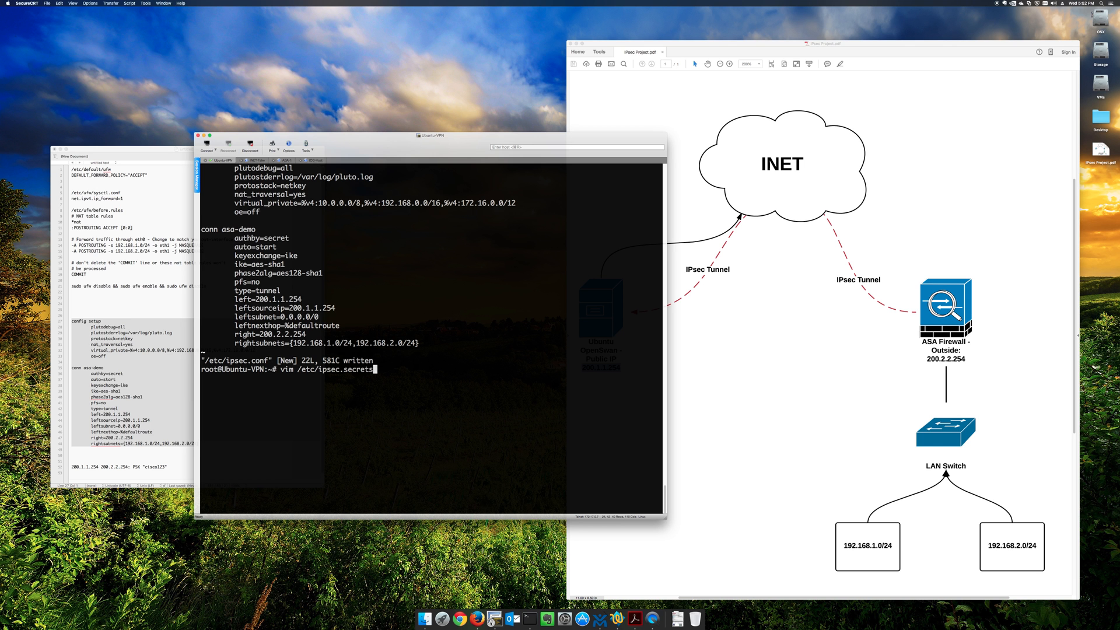
{"action": "key", "text": "return"}
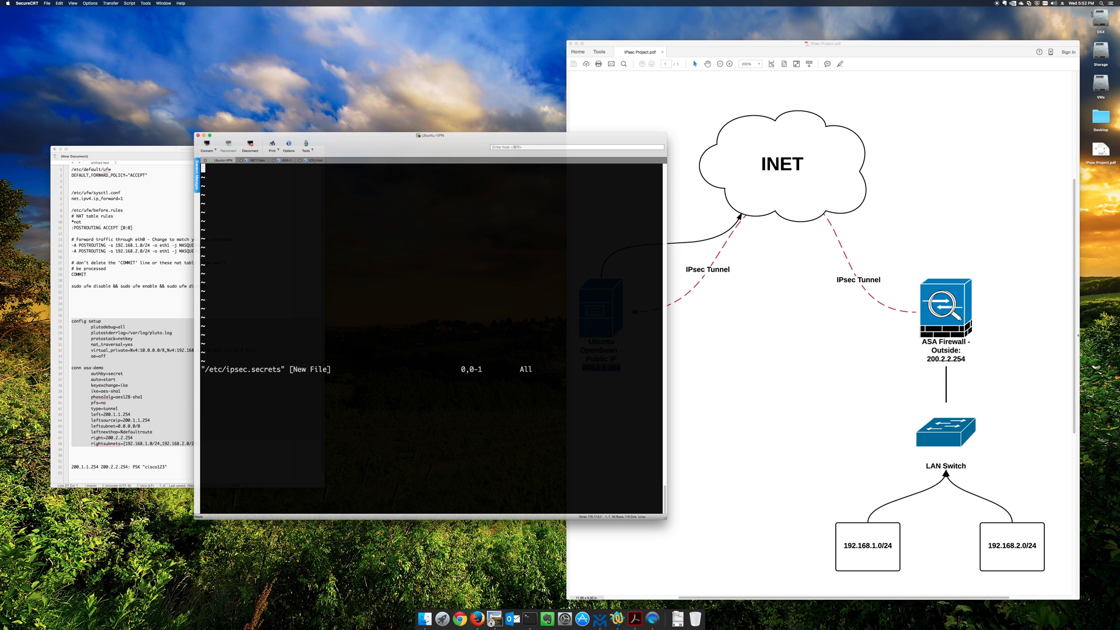
{"action": "key", "text": "i"}
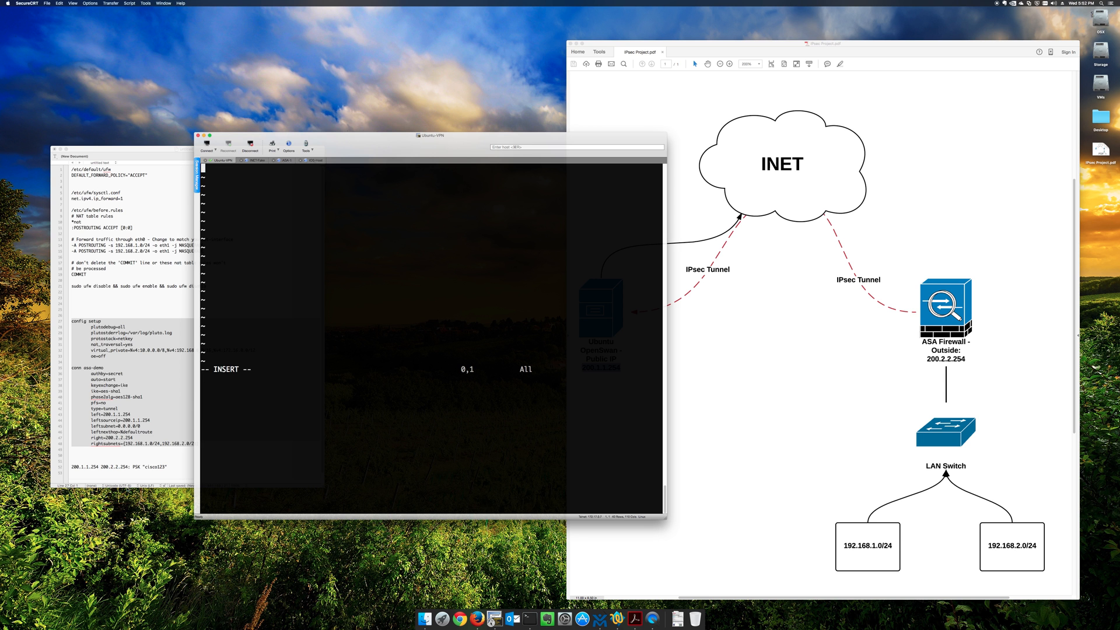
{"action": "left_click", "coordinate": [121, 151]}
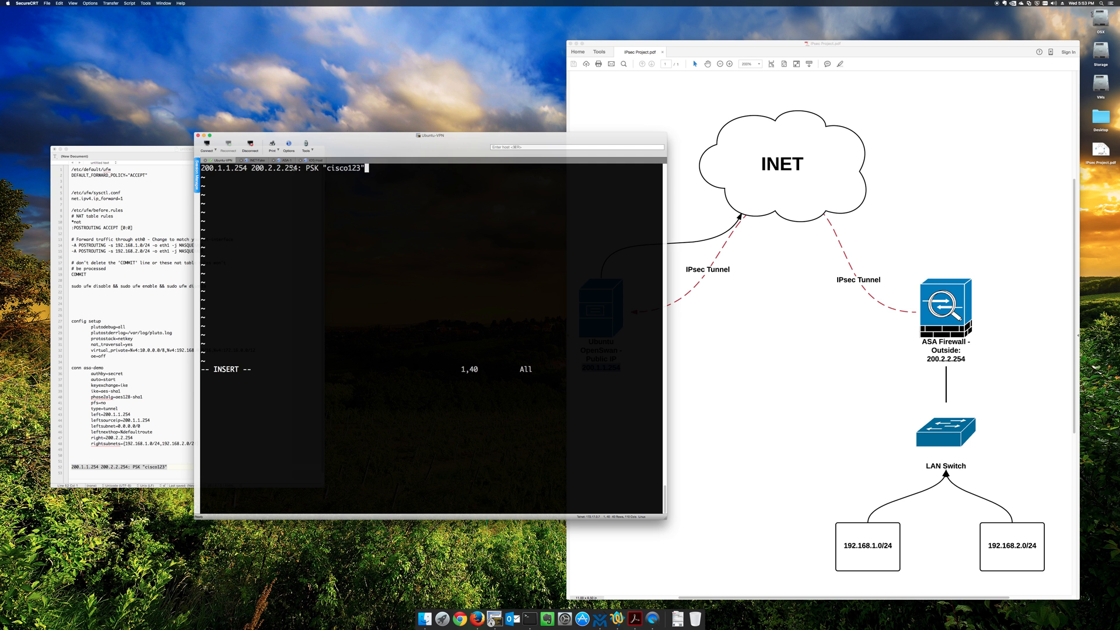
{"action": "left_click_drag", "start_coordinate": [432, 135], "coordinate": [279, 146]}
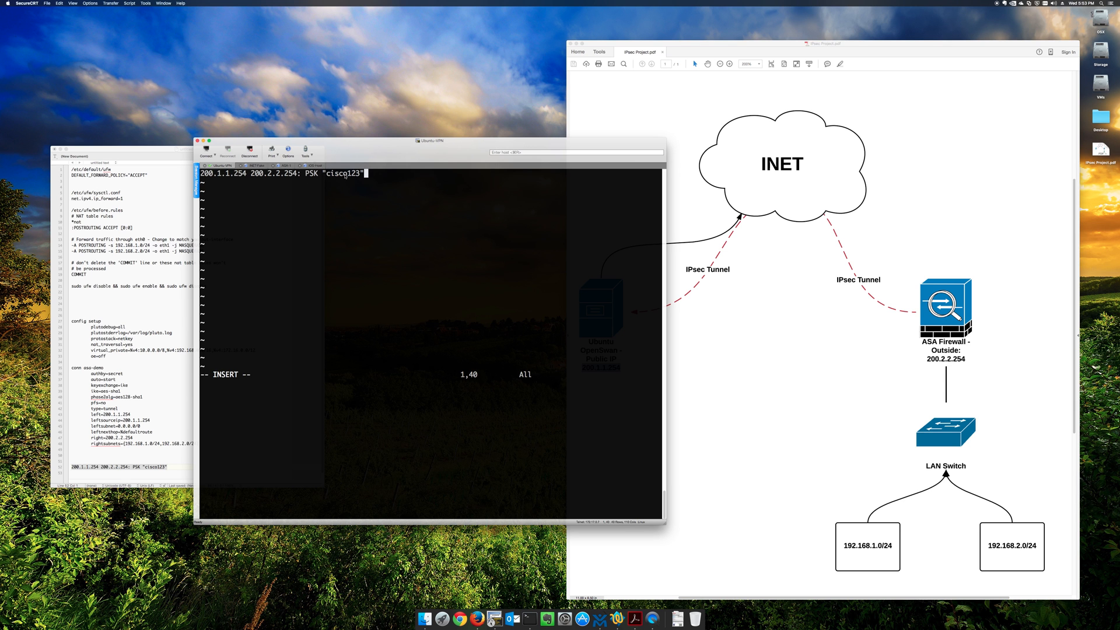
{"action": "double_click", "coordinate": [346, 174]}
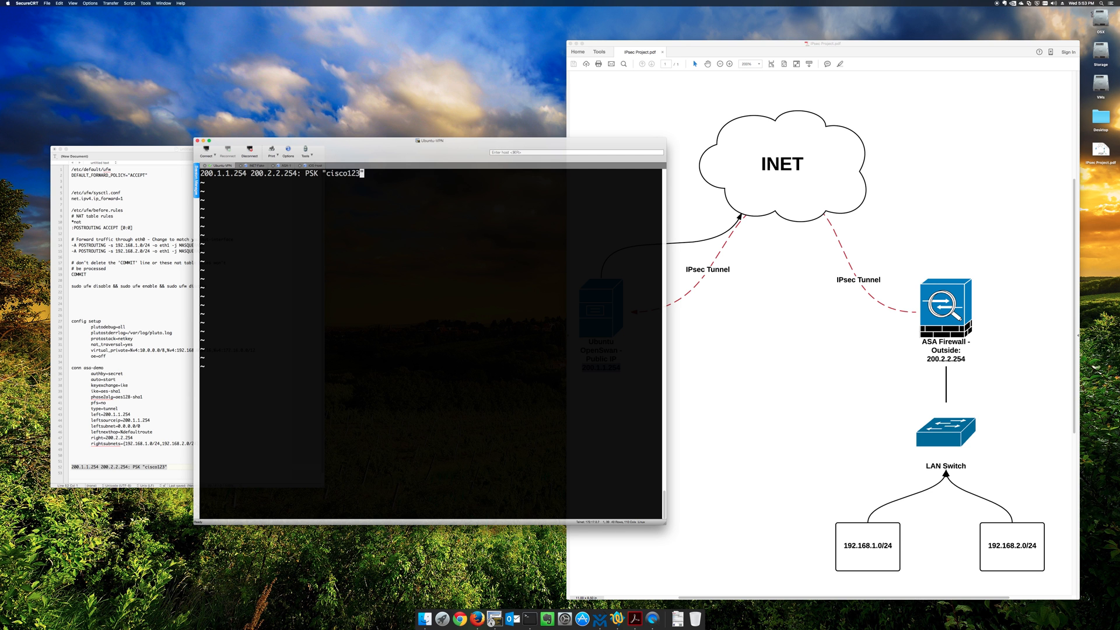
{"action": "key", "text": "Return"}
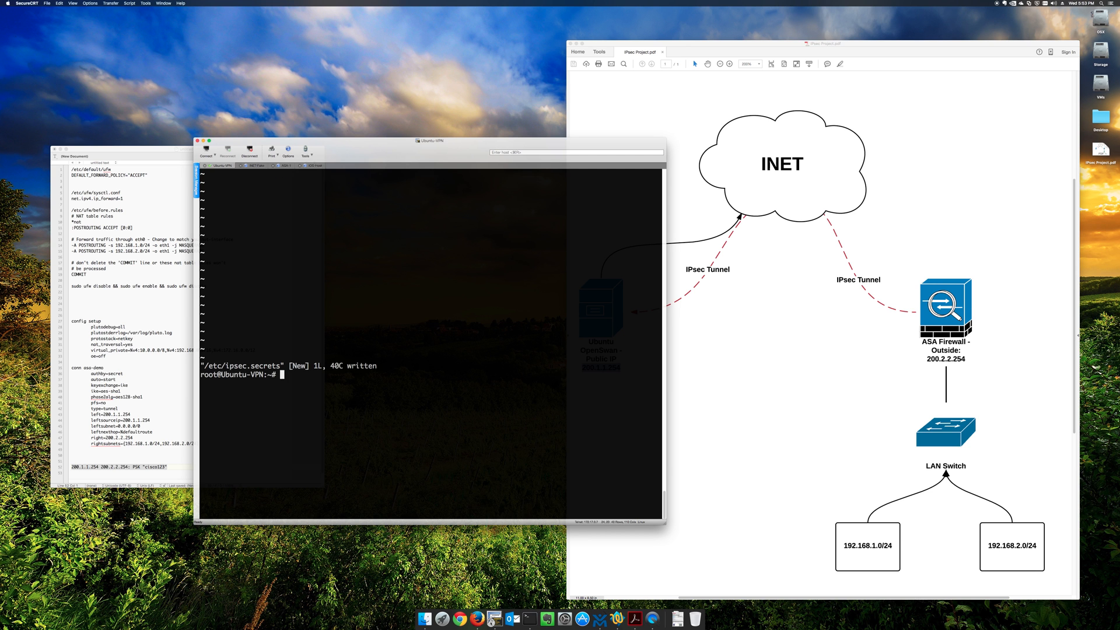
{"action": "mouse_move", "coordinate": [413, 175]}
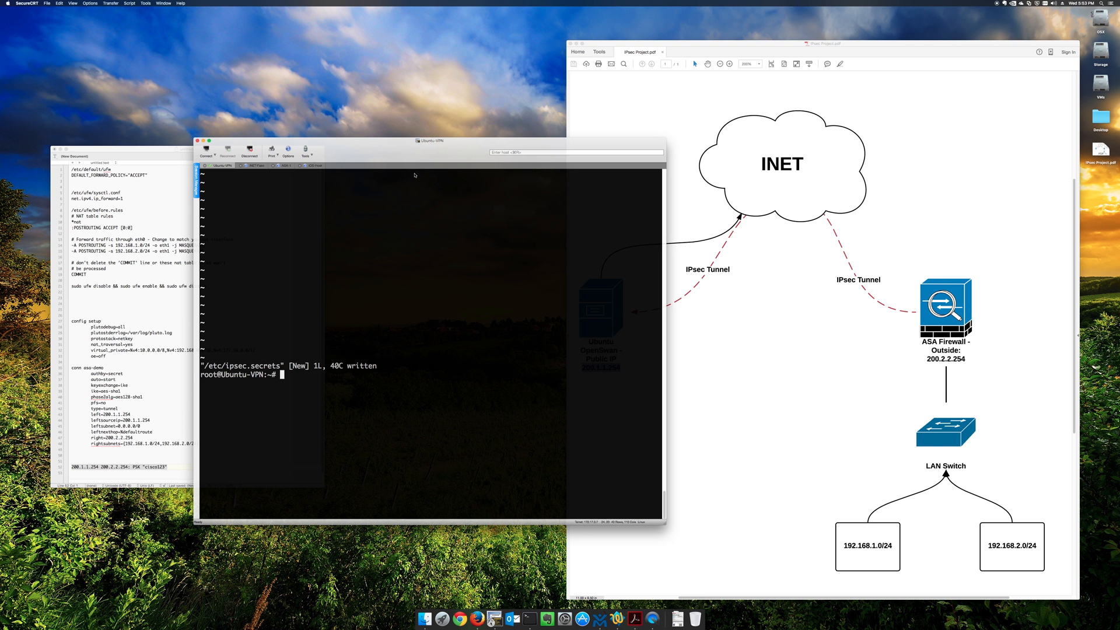
Run /etc/init.d/ipsec restart to stop and restart OpenSwan.
{"action": "type", "text": "/etc/init.d/ipsec restart"}
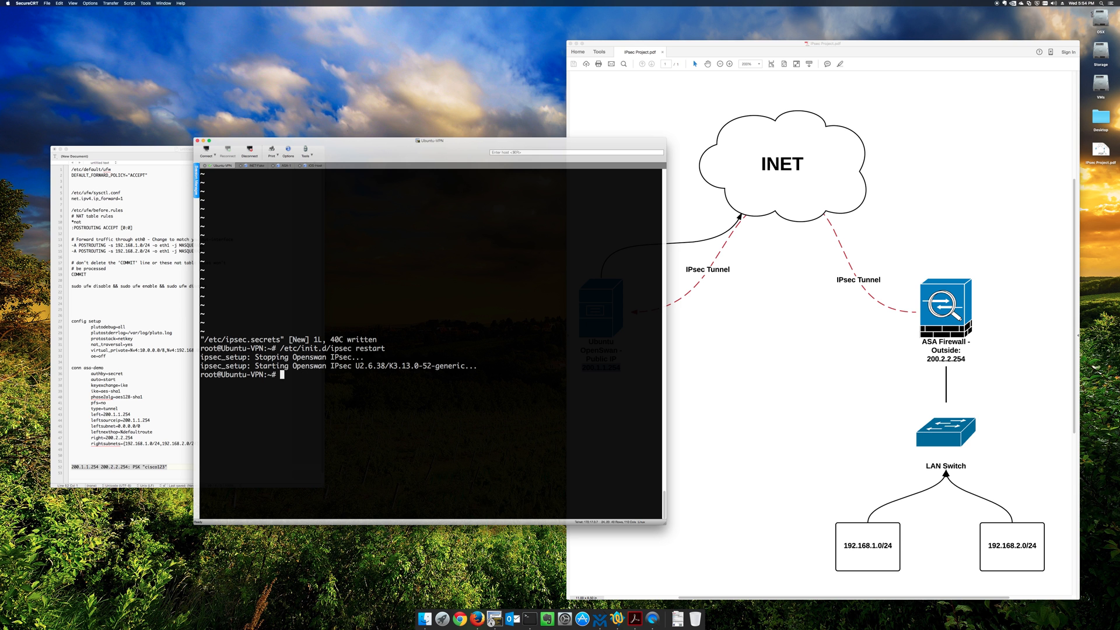
{"action": "mouse_move", "coordinate": [379, 314]}
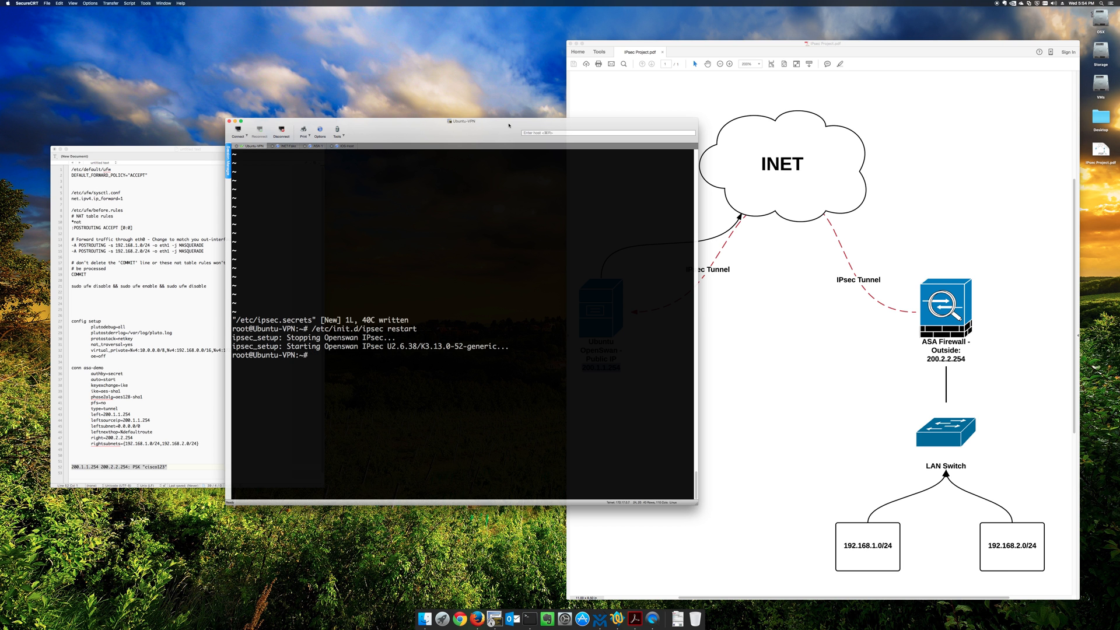
{"action": "mouse_move", "coordinate": [454, 303]}
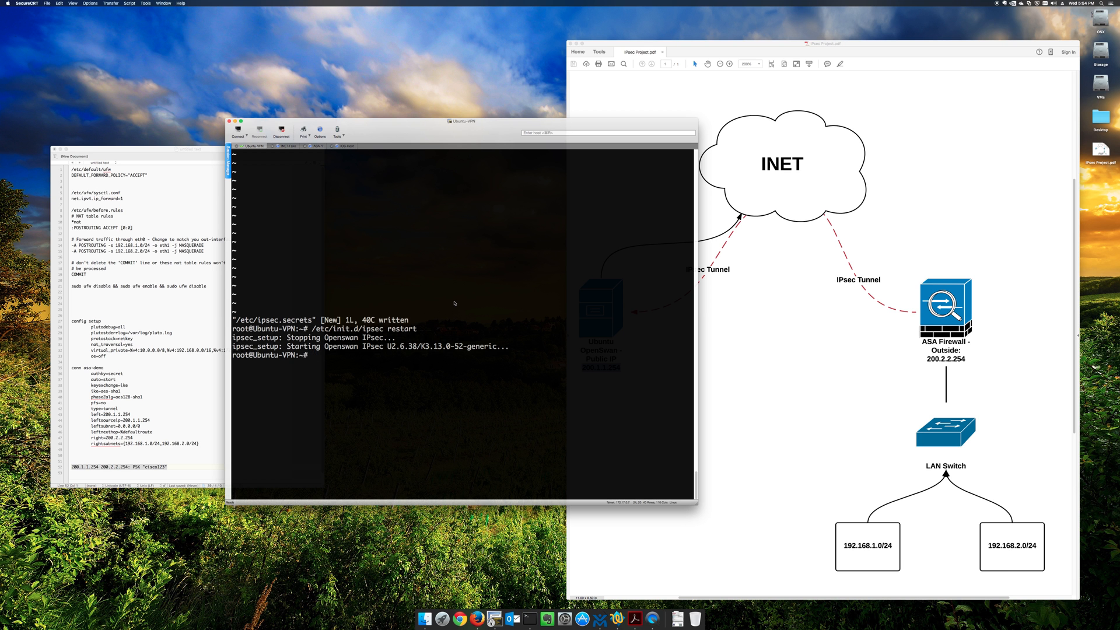
{"action": "mouse_move", "coordinate": [193, 226]}
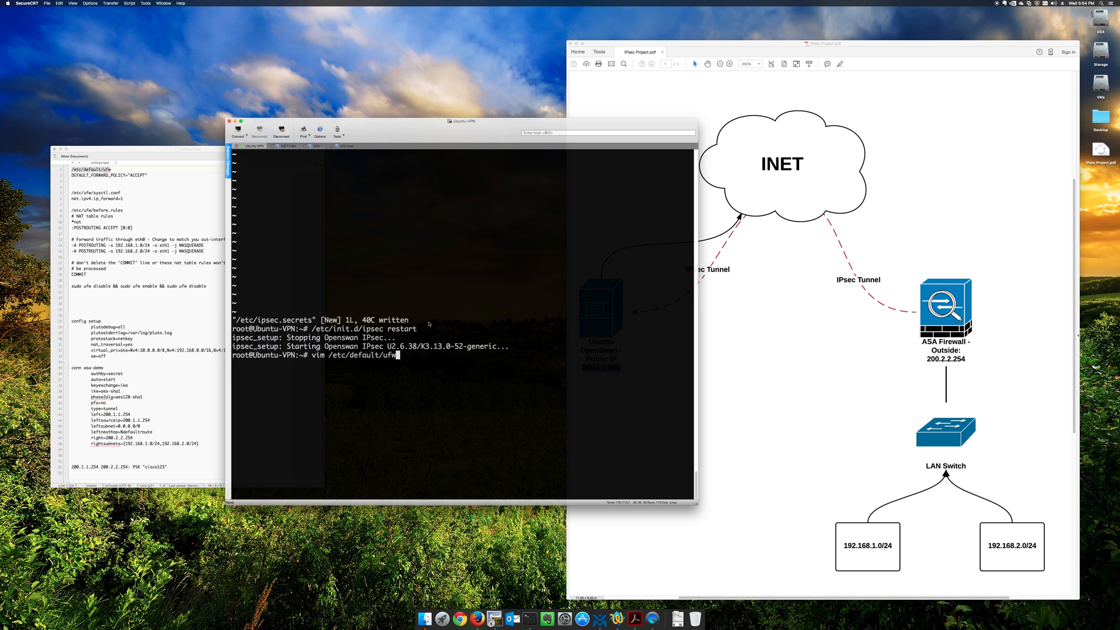
Change DEFAULT_INPUT_POLICY to ACCEPT in /etc/default/ufw and save with :wq!
{"action": "key", "text": "Return"}
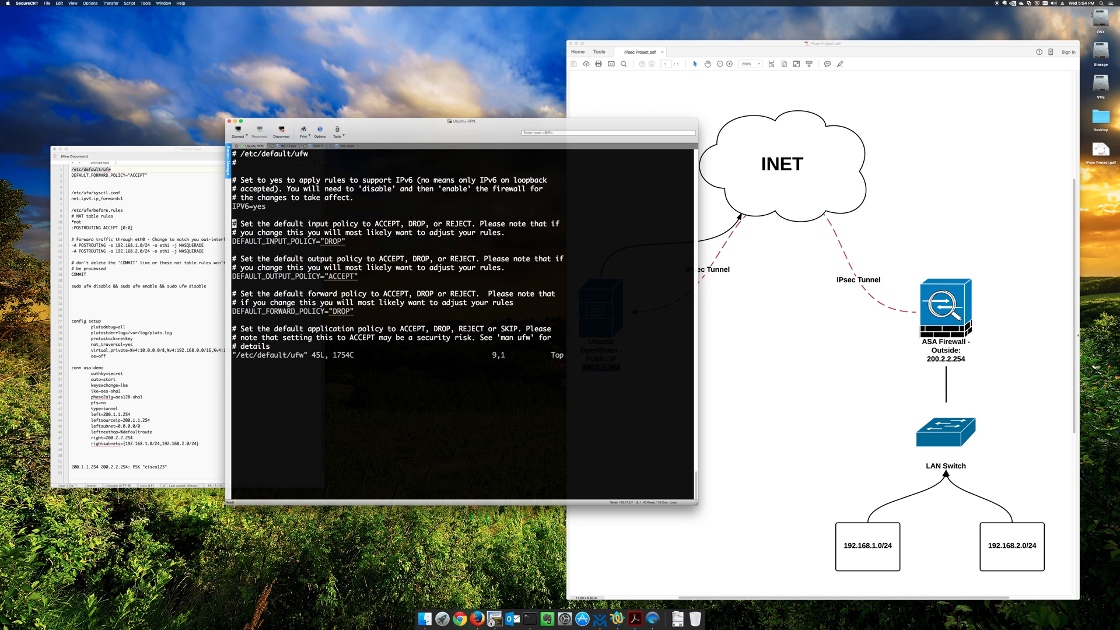
{"action": "key", "text": "i"}
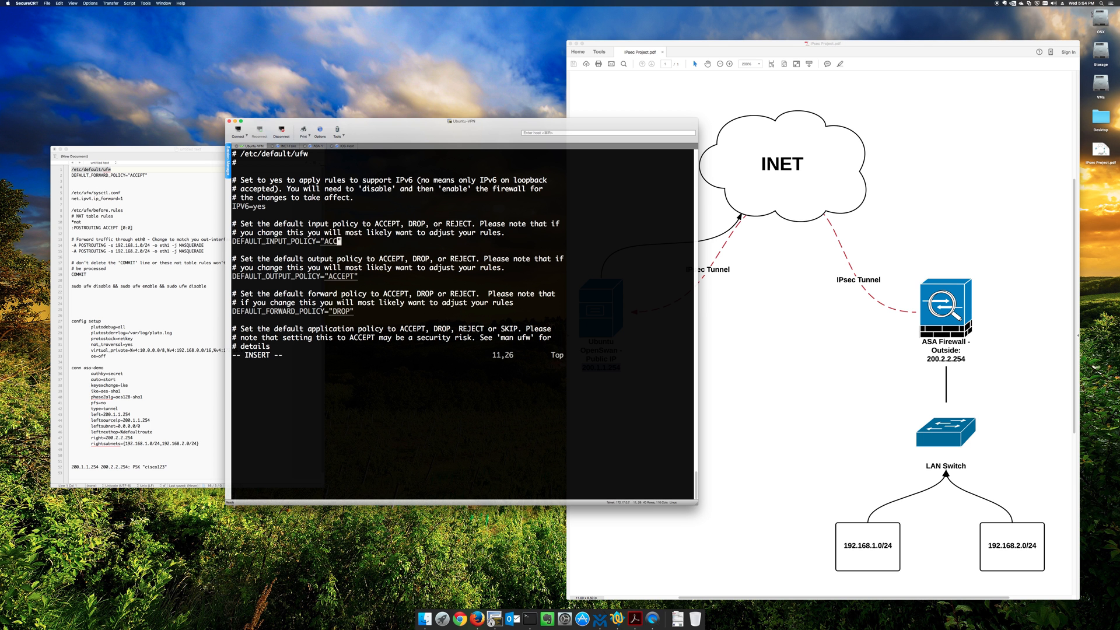
{"action": "key", "text": "Right"}
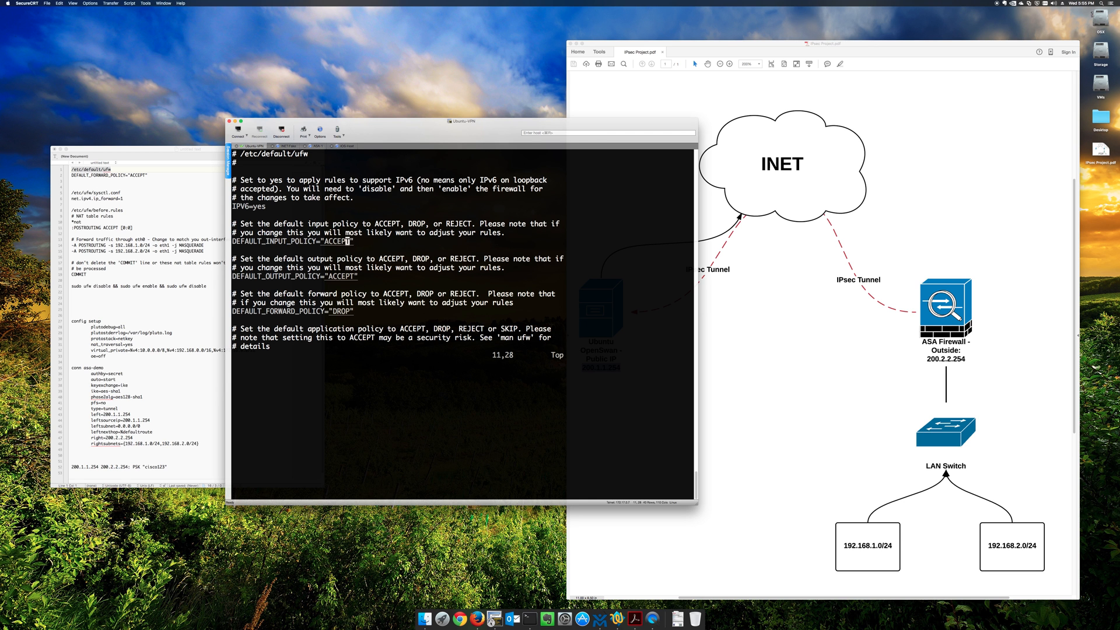
{"action": "type", "text": ":wq!"}
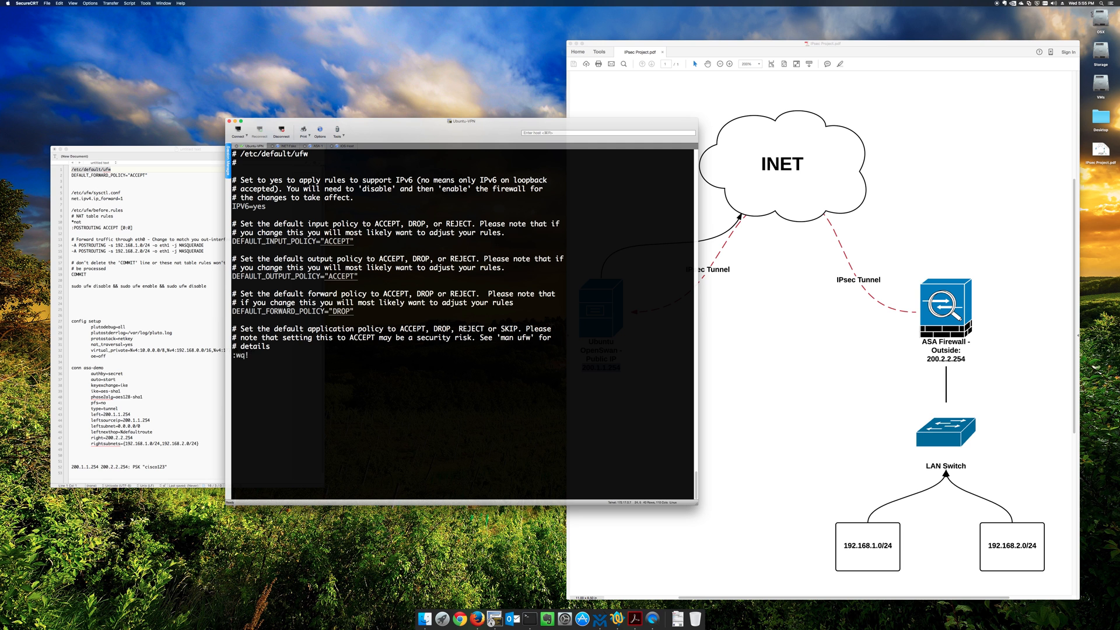
{"action": "key", "text": "Return"}
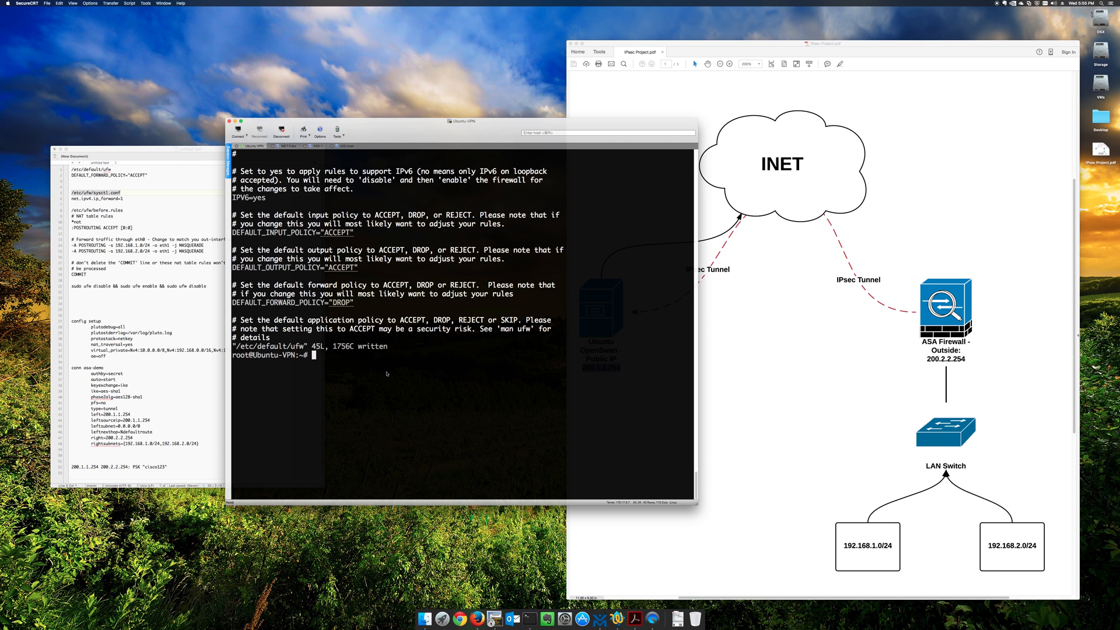
Open /etc/ufw/sysctl.conf in vim and uncomment net/ipv4/ip_forward=1.
{"action": "type", "text": "/etc/ufw/sysctl.conf"}
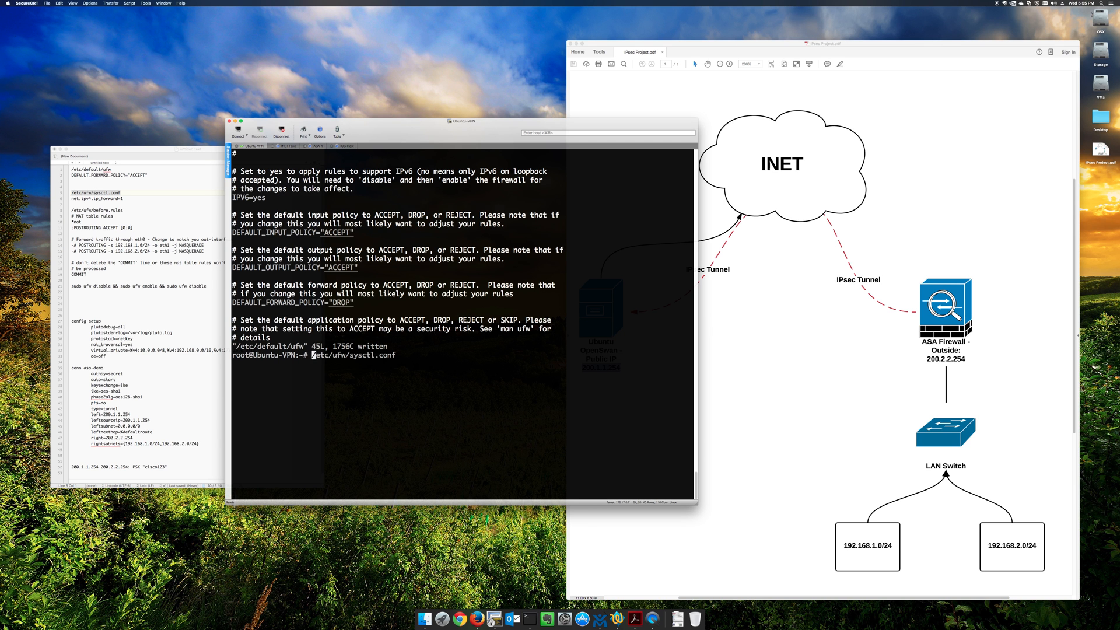
{"action": "type", "text": "vim"}
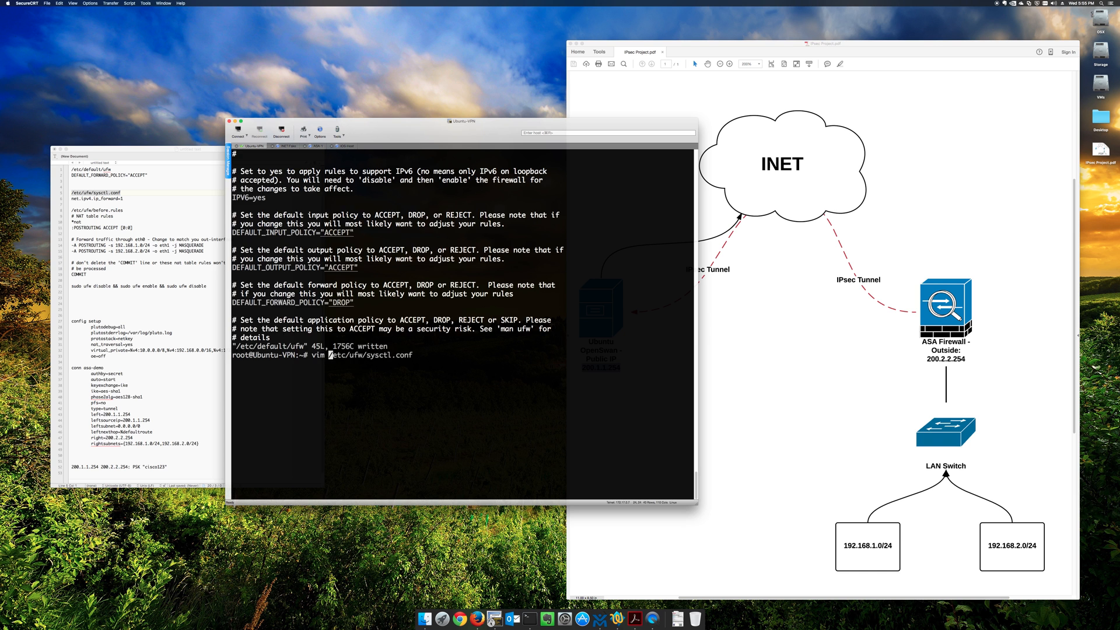
{"action": "key", "text": "Return"}
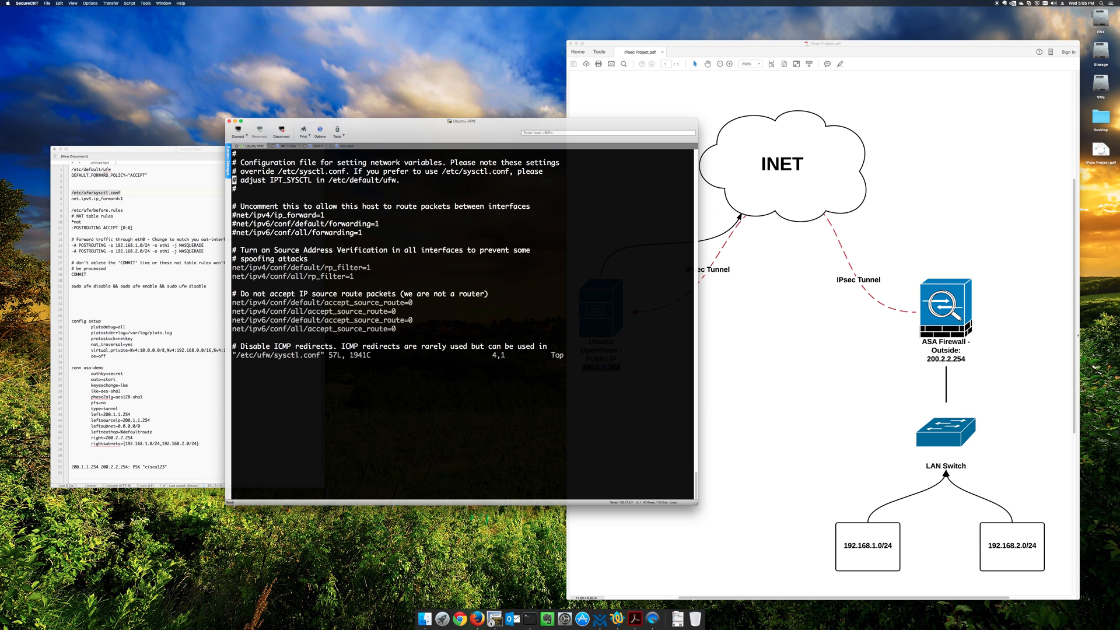
{"action": "mouse_move", "coordinate": [386, 371]}
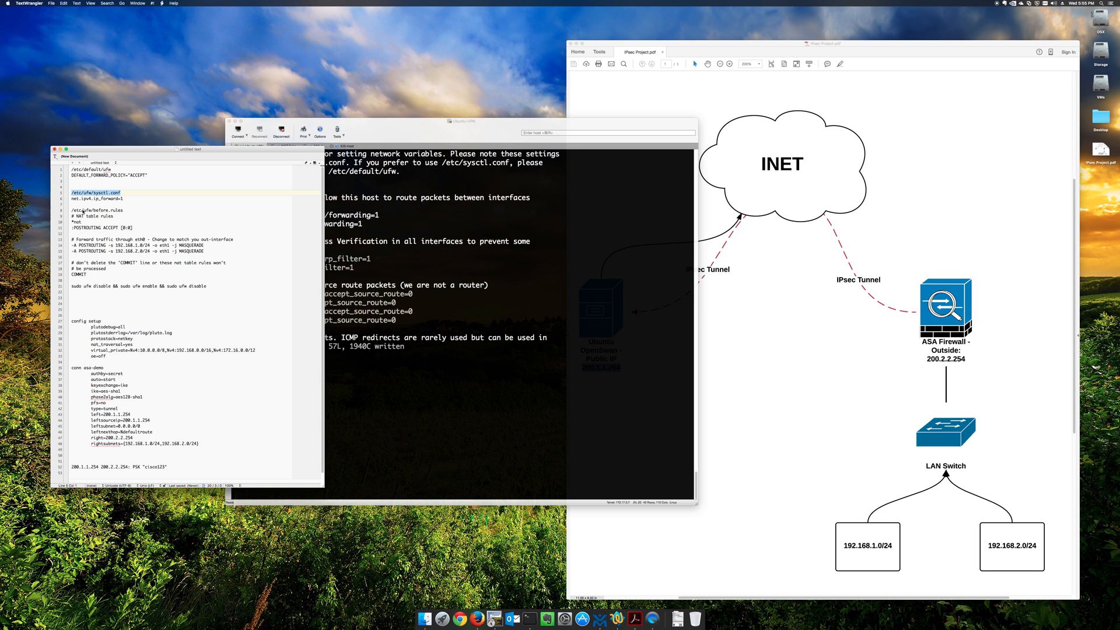
{"action": "left_click", "coordinate": [96, 210]}
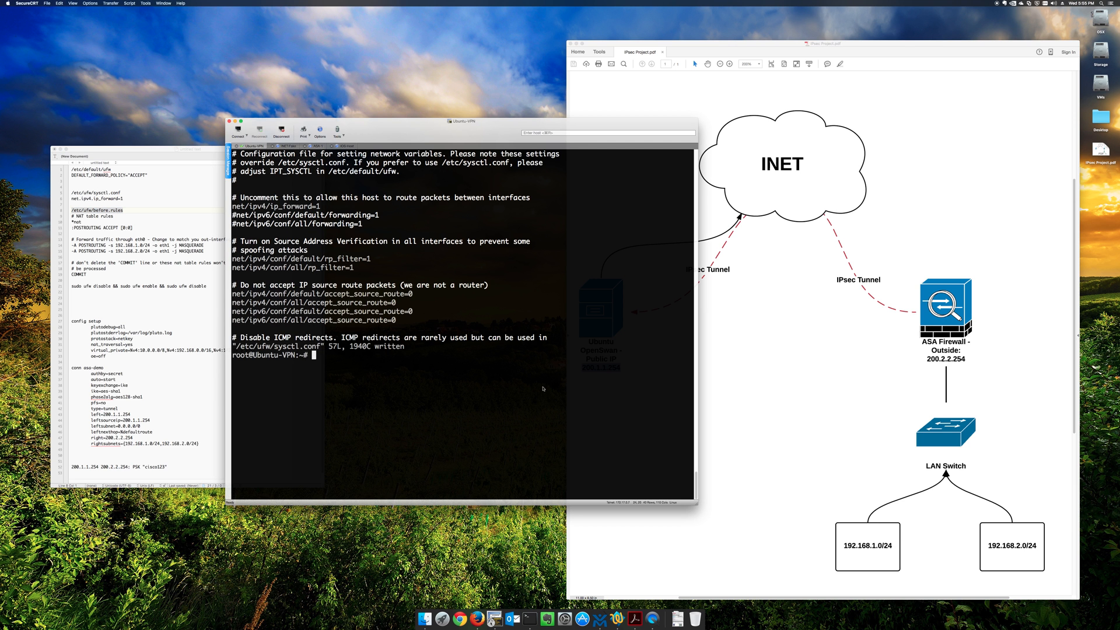
Paste the NAT block masquerading 192.168.1.0/24 and 192.168.2.0/24 out eth1 into before.rules, then save.
{"action": "type", "text": "vim /"}
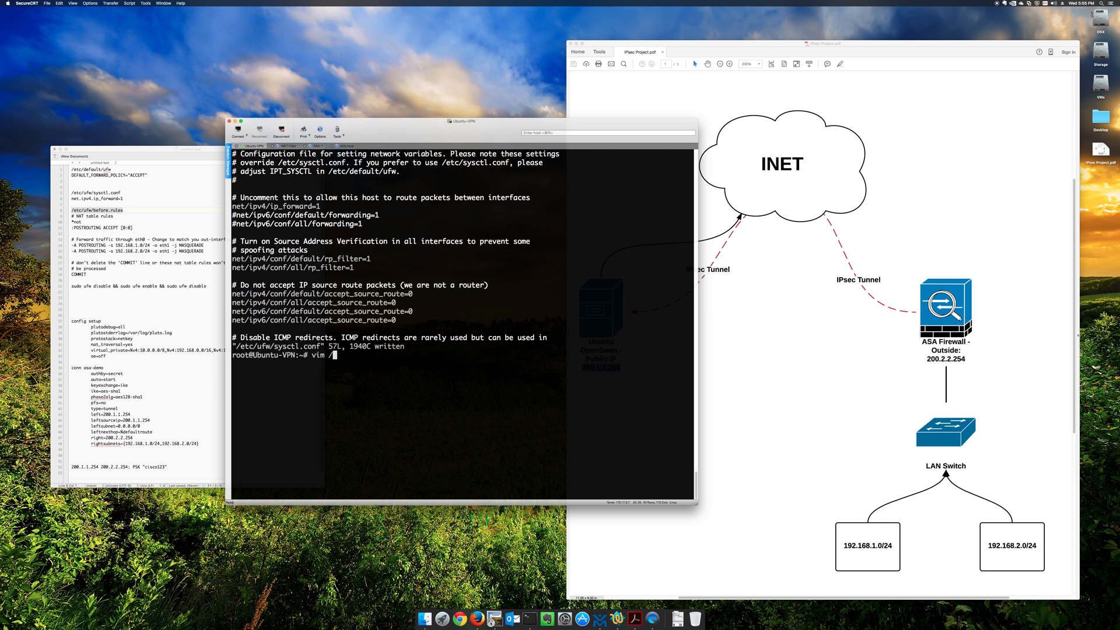
{"action": "key", "text": "Return"}
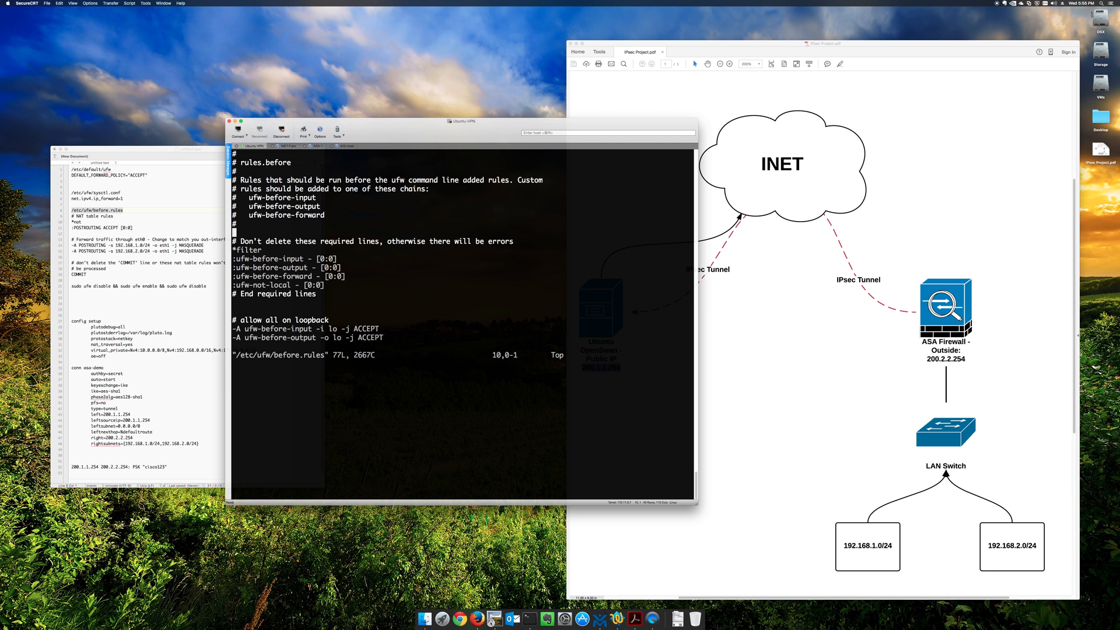
{"action": "key", "text": "i"}
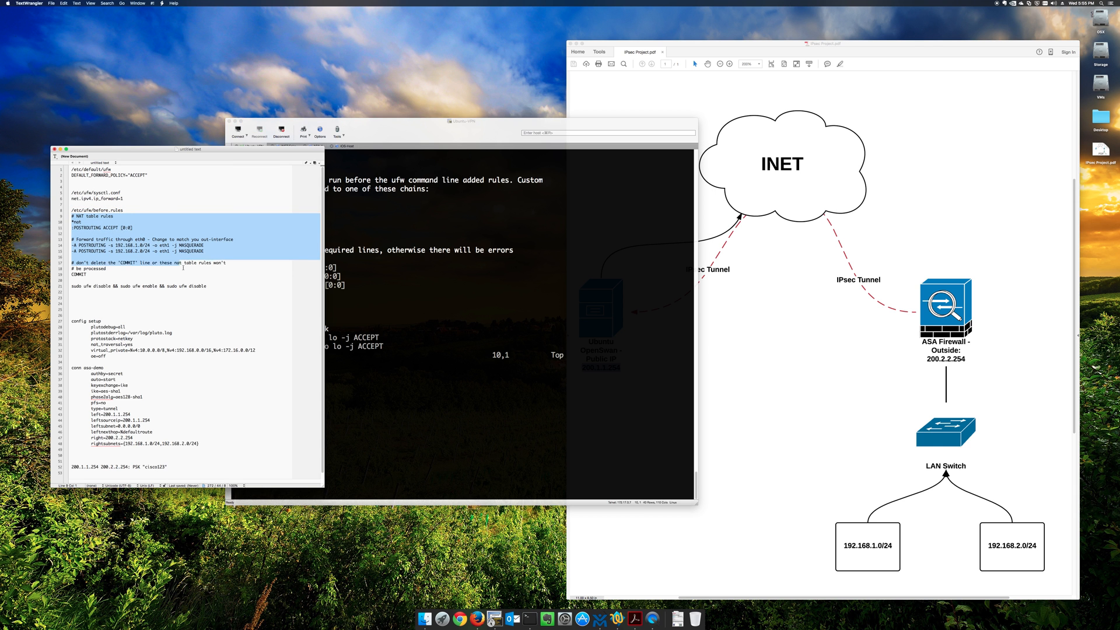
{"action": "left_click", "coordinate": [369, 270]}
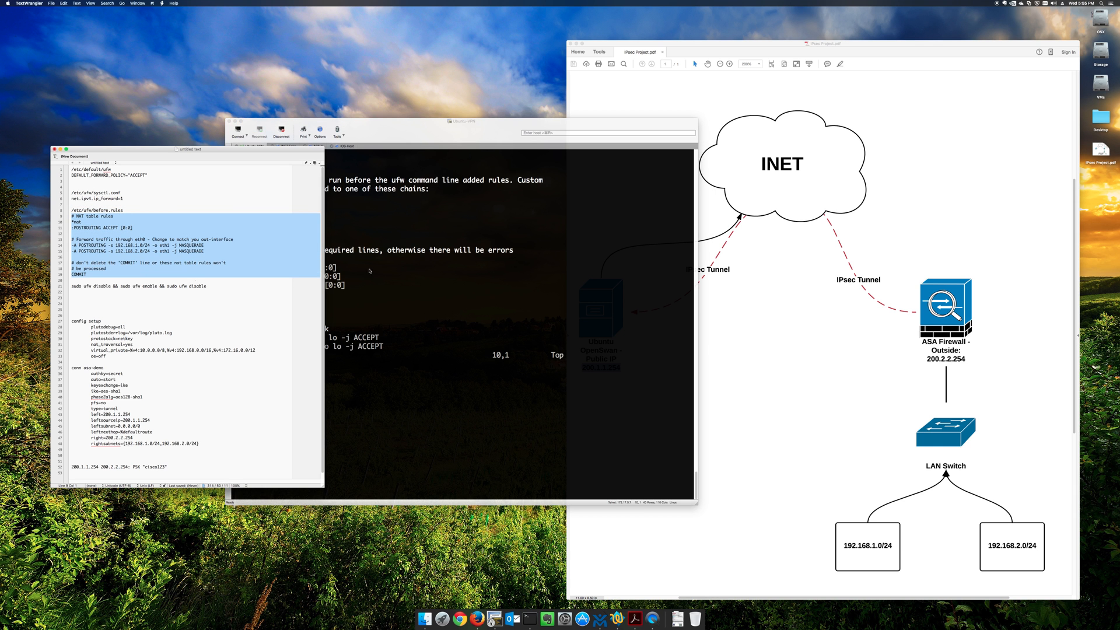
{"action": "left_click", "coordinate": [462, 121]}
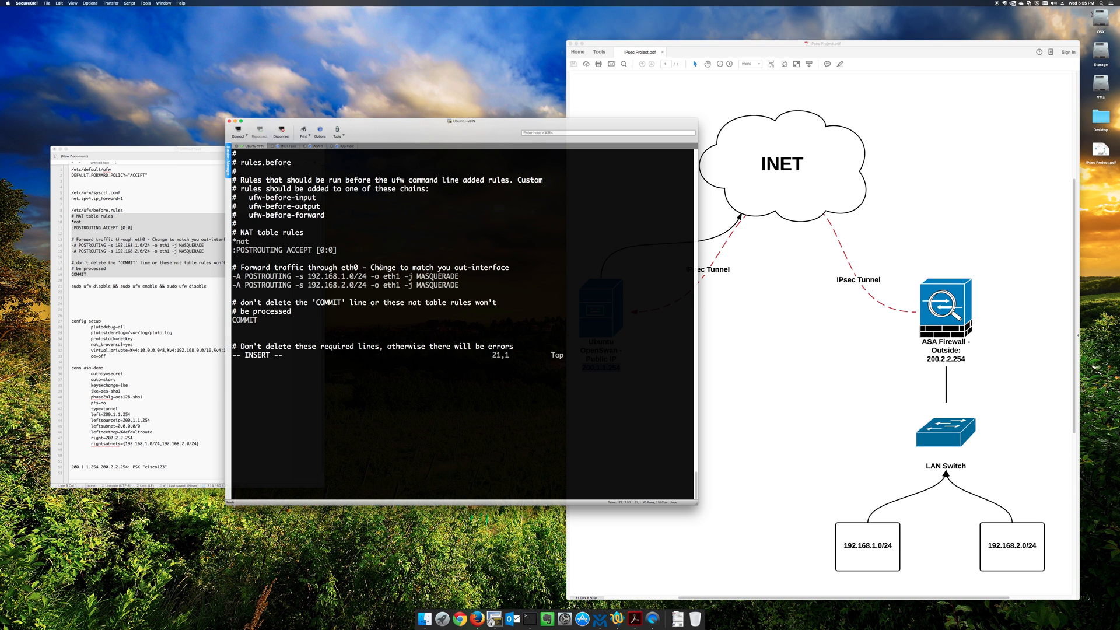
{"action": "type", "text": ":wq"}
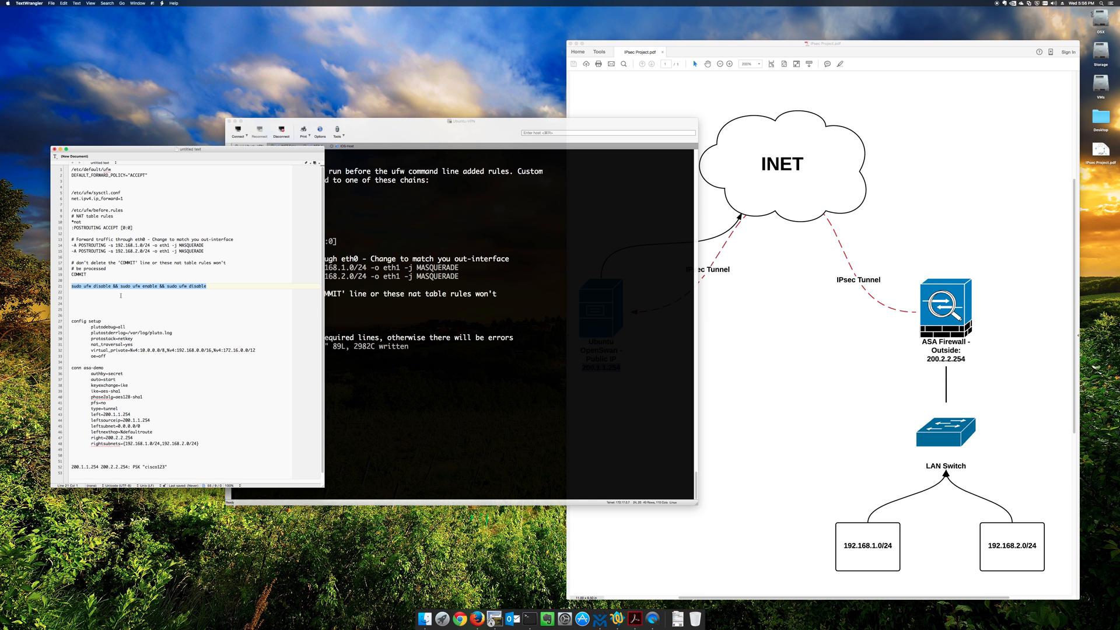
{"action": "mouse_move", "coordinate": [331, 426]}
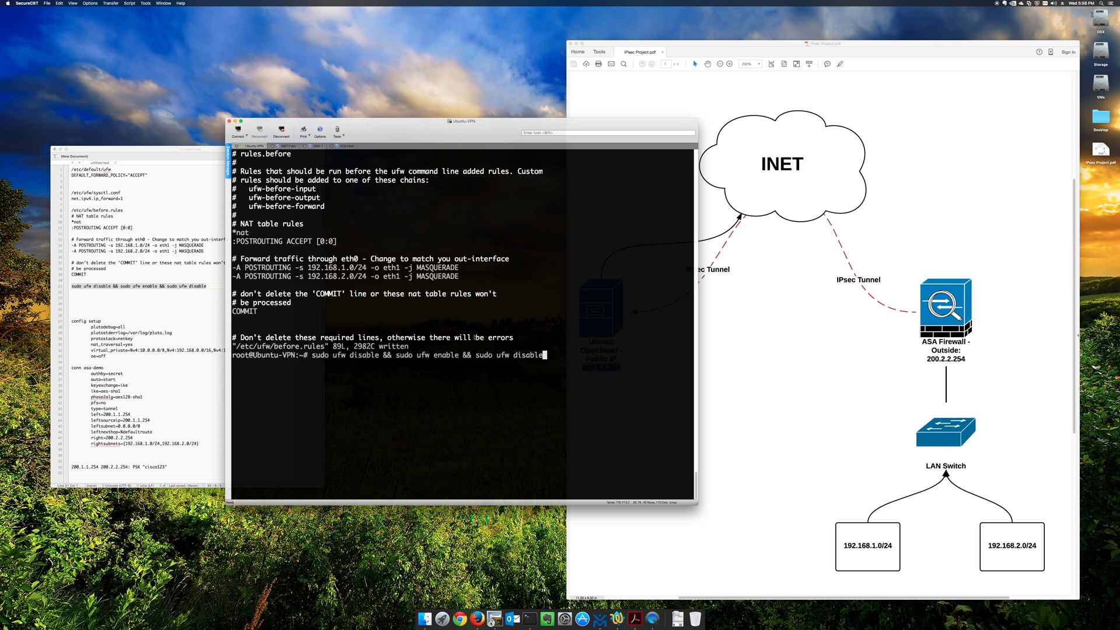
Run sudo ufw disable && sudo ufw enable && sudo ufw disable.
{"action": "key", "text": "Return"}
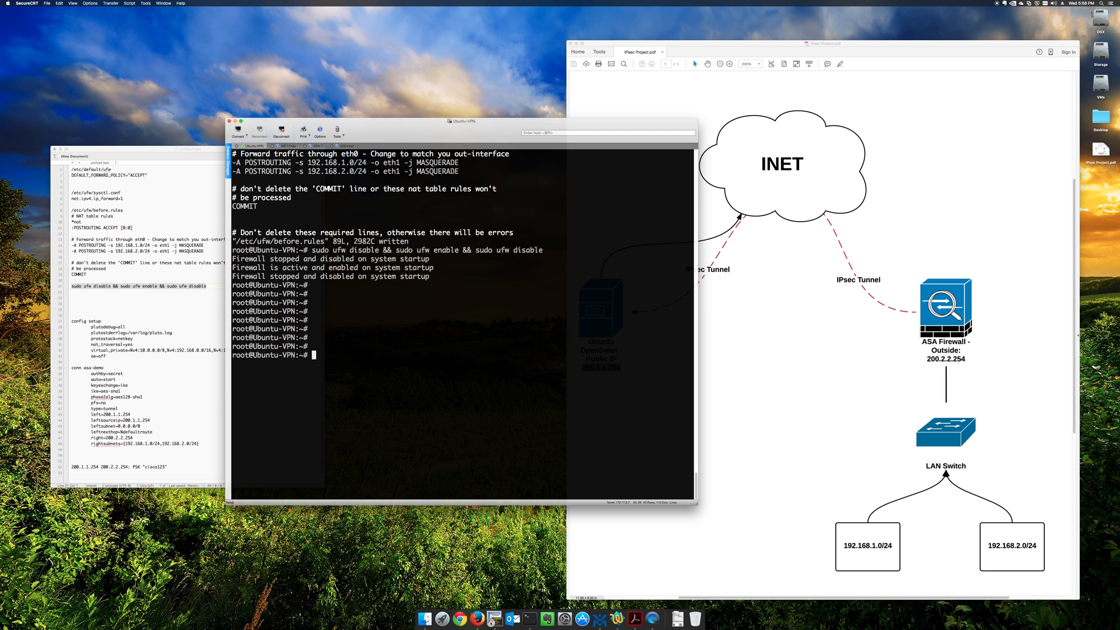
{"action": "mouse_move", "coordinate": [292, 374]}
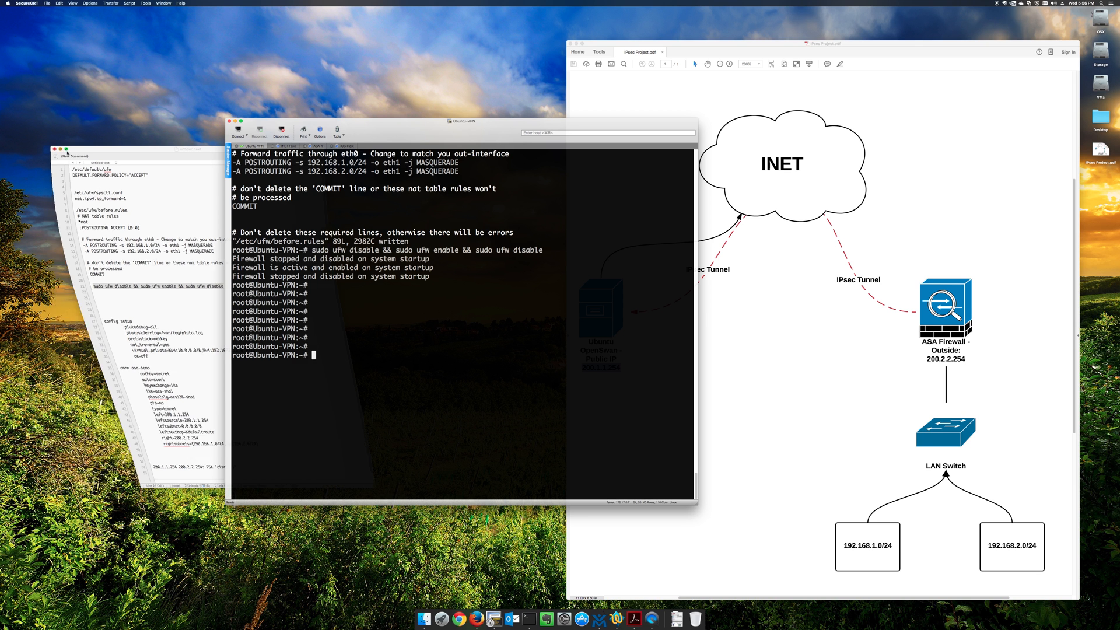
On the ASA, run show commands and add a route for 192.168.2.0/24.
{"action": "left_click", "coordinate": [316, 146]}
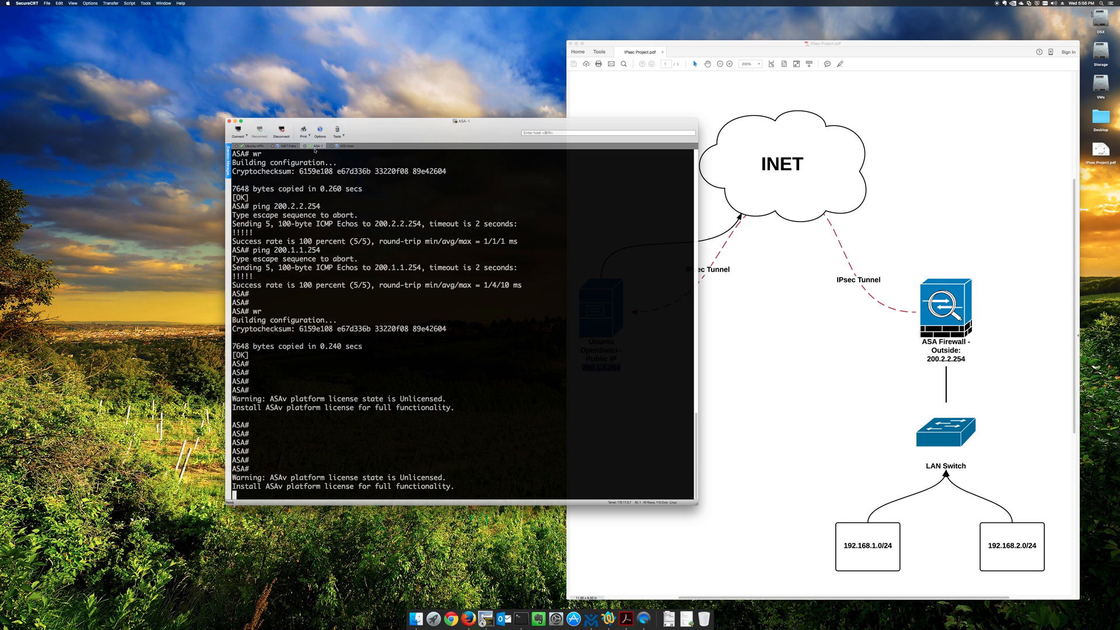
{"action": "type", "text": "show ip"}
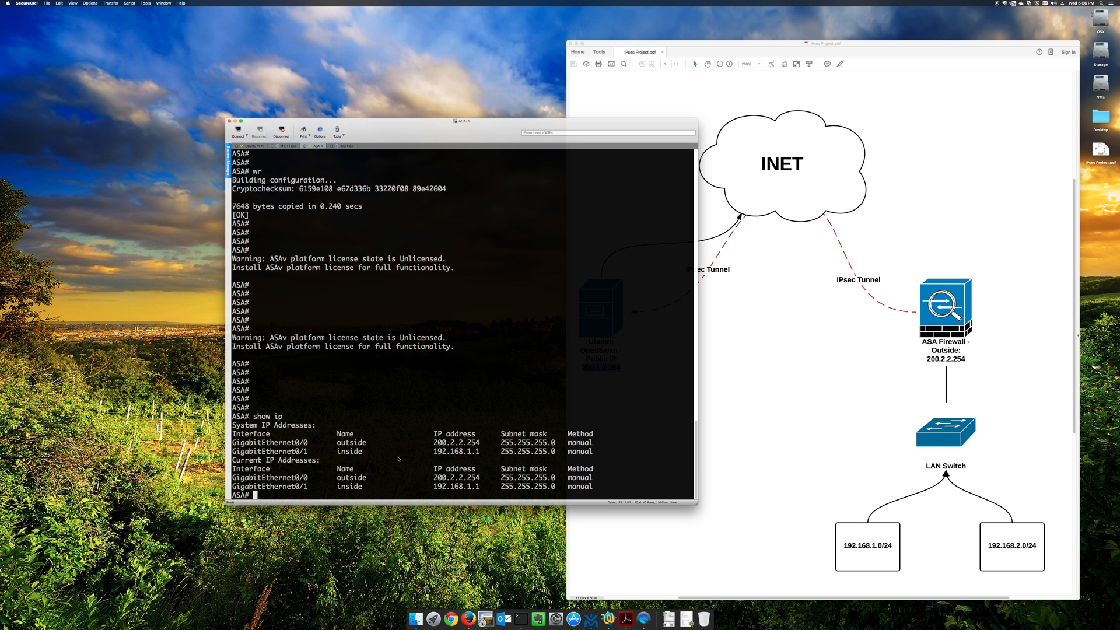
{"action": "mouse_move", "coordinate": [531, 449]}
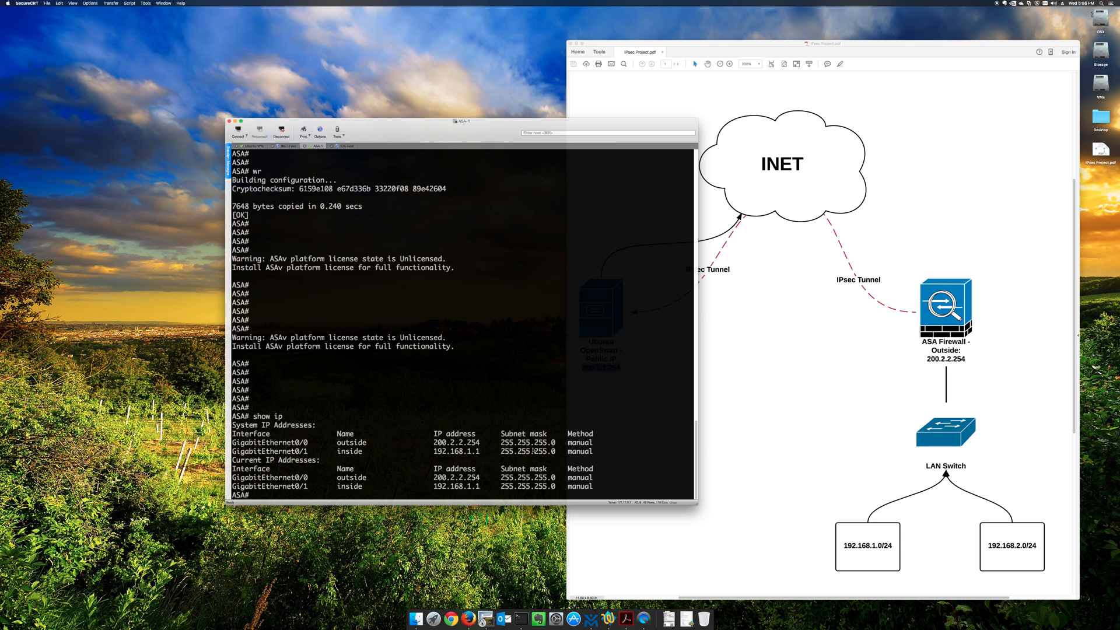
{"action": "type", "text": "show route"}
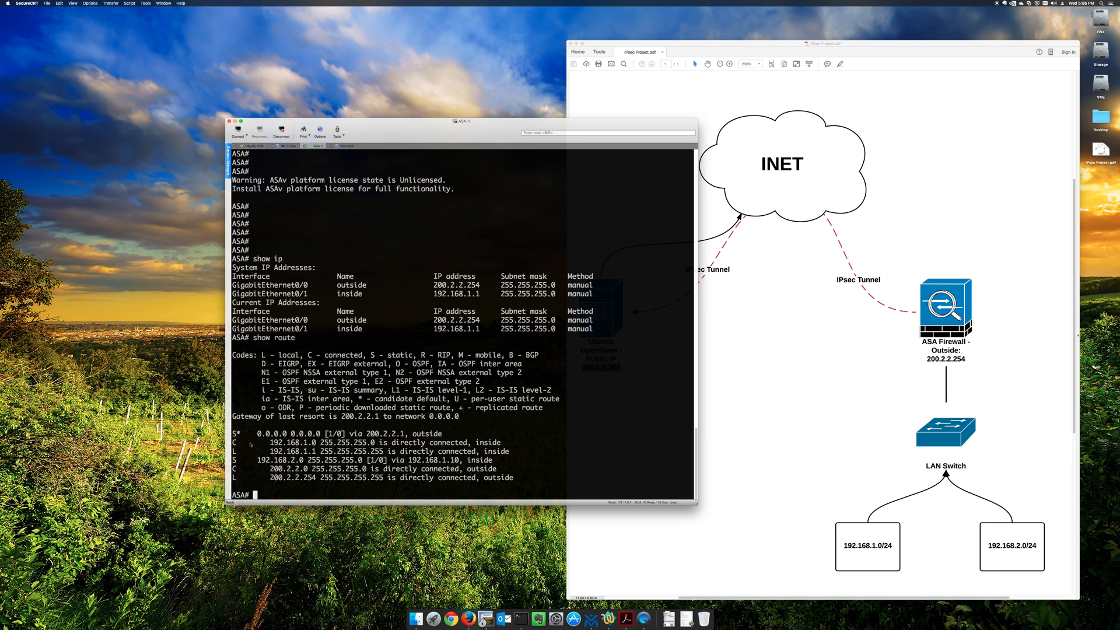
{"action": "type", "text": "conf t"}
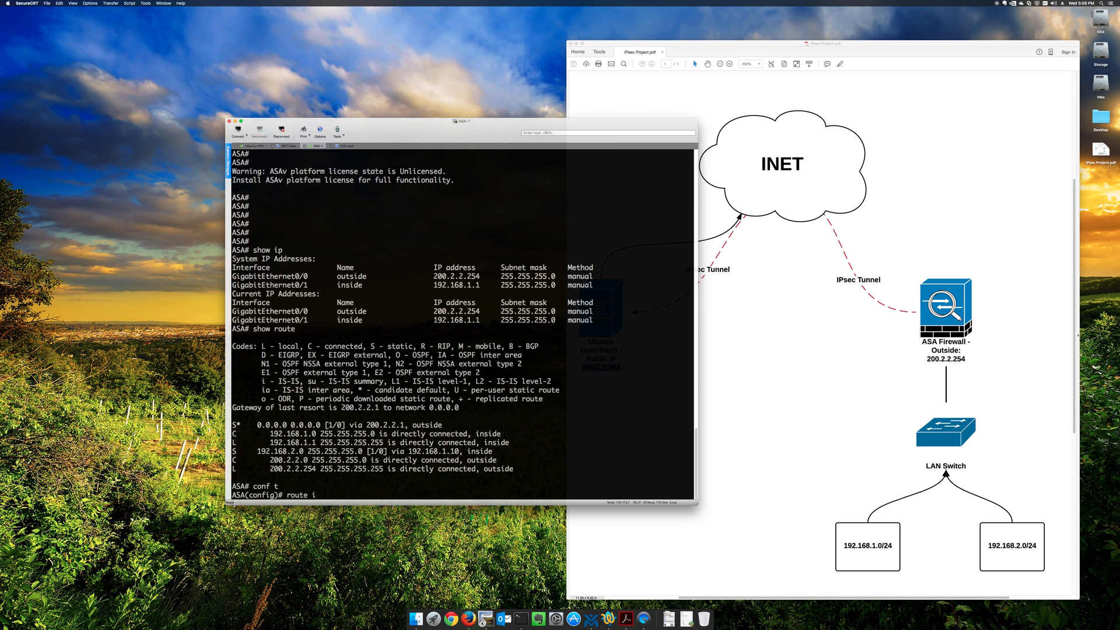
{"action": "type", "text": "nside 192.168"}
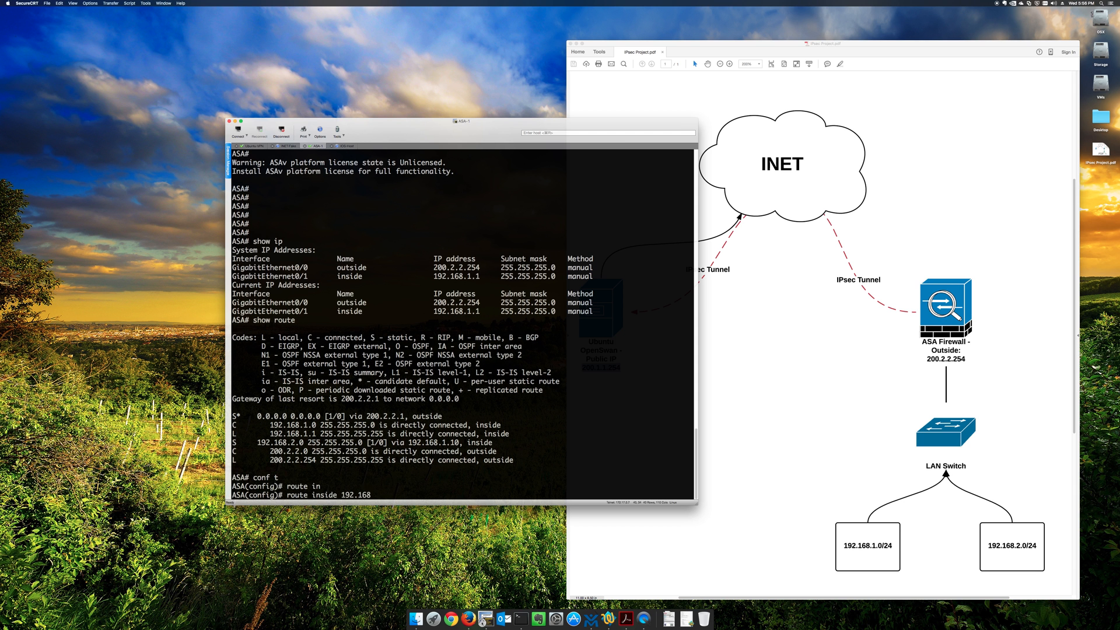
{"action": "type", "text": ".2.0 255.255.255.0 192.168.1.10"}
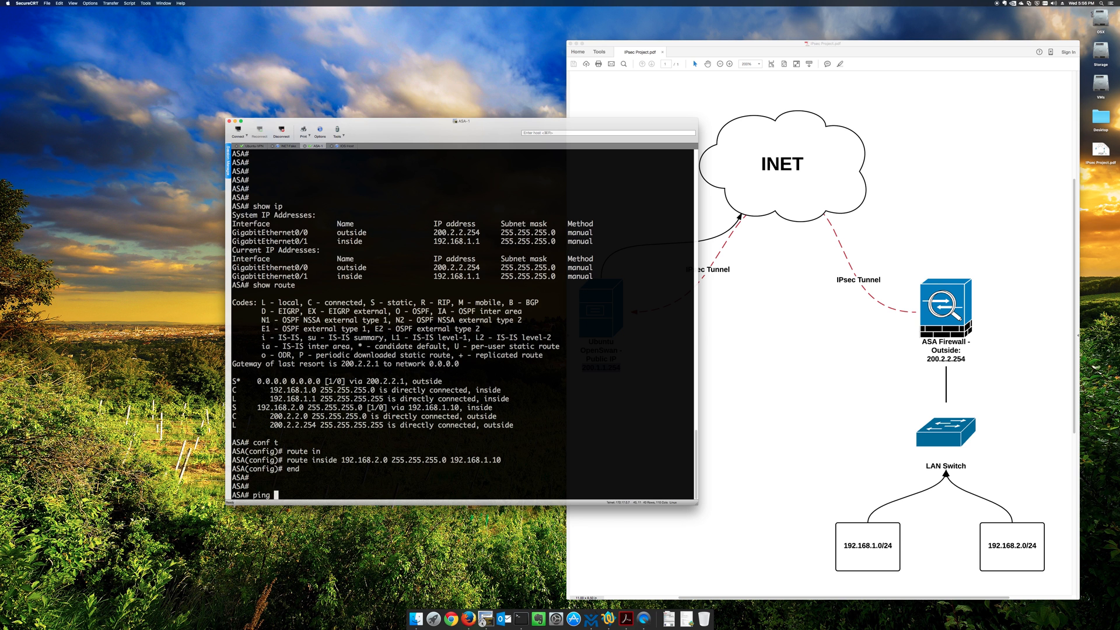
Ping 192.168.1.10 and 192.168.2.10 from the ASA with 100 percent success.
{"action": "type", "text": "192.168.1.2"}
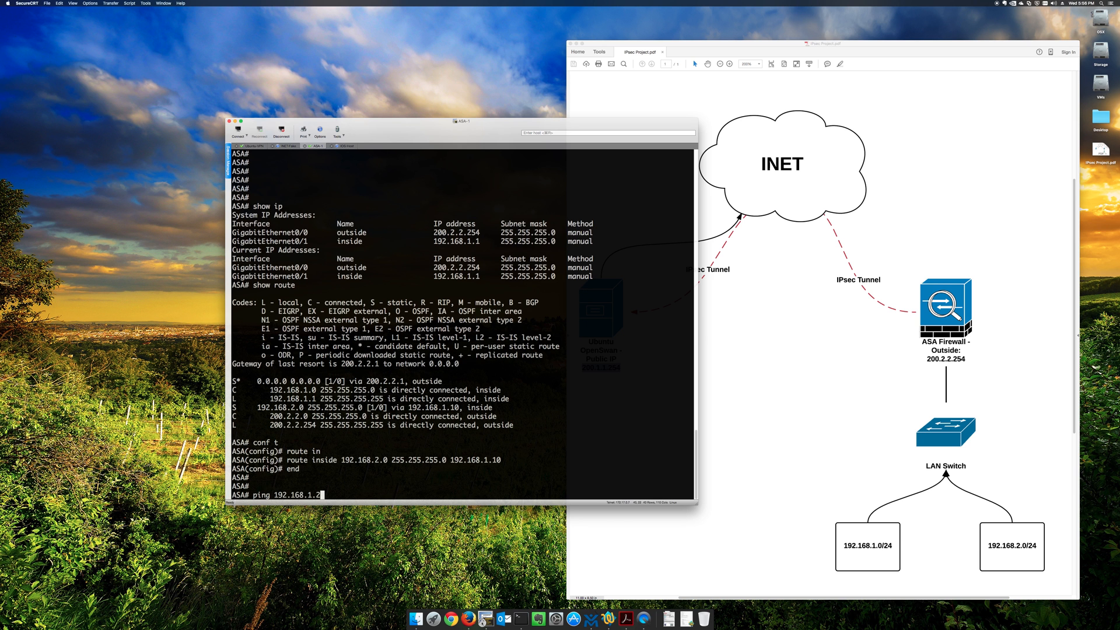
{"action": "key", "text": "Return"}
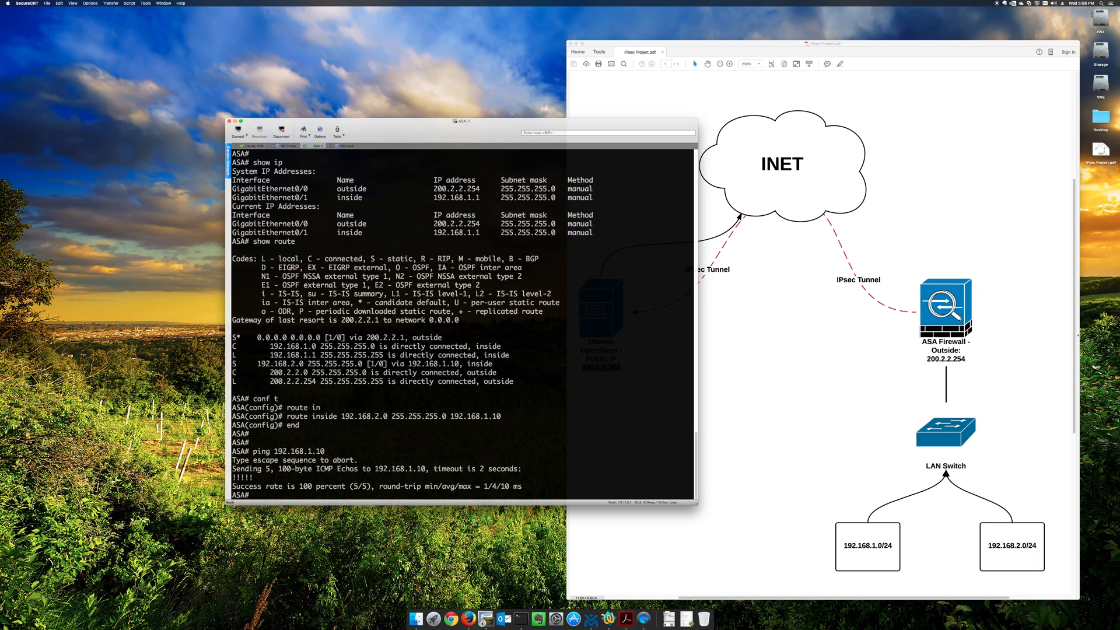
{"action": "type", "text": "ping 192.168.2.10"}
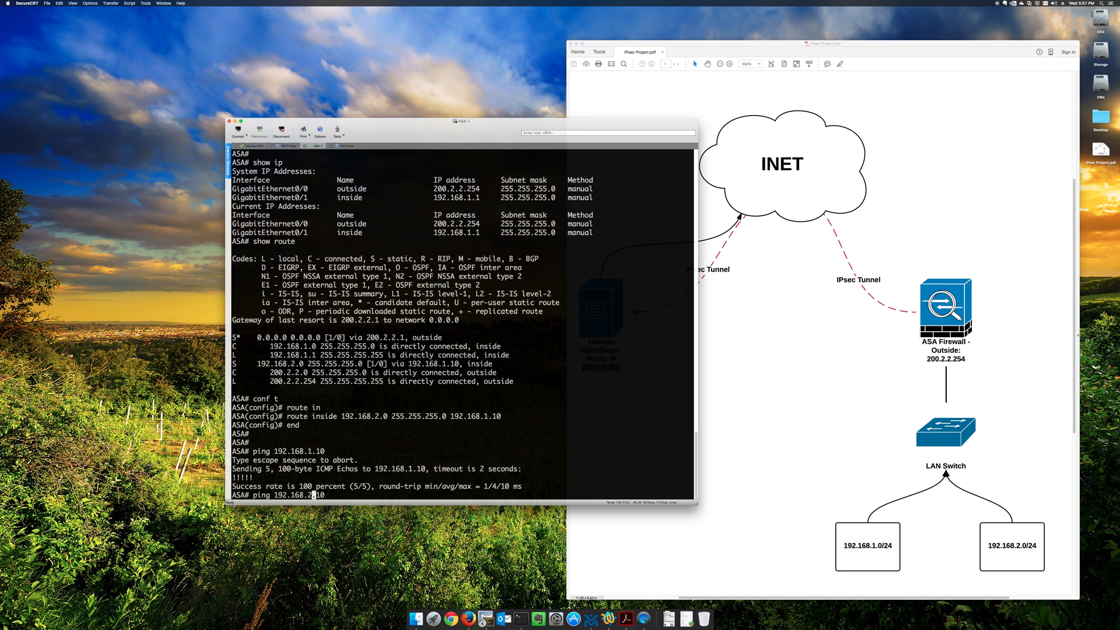
{"action": "key", "text": "Return"}
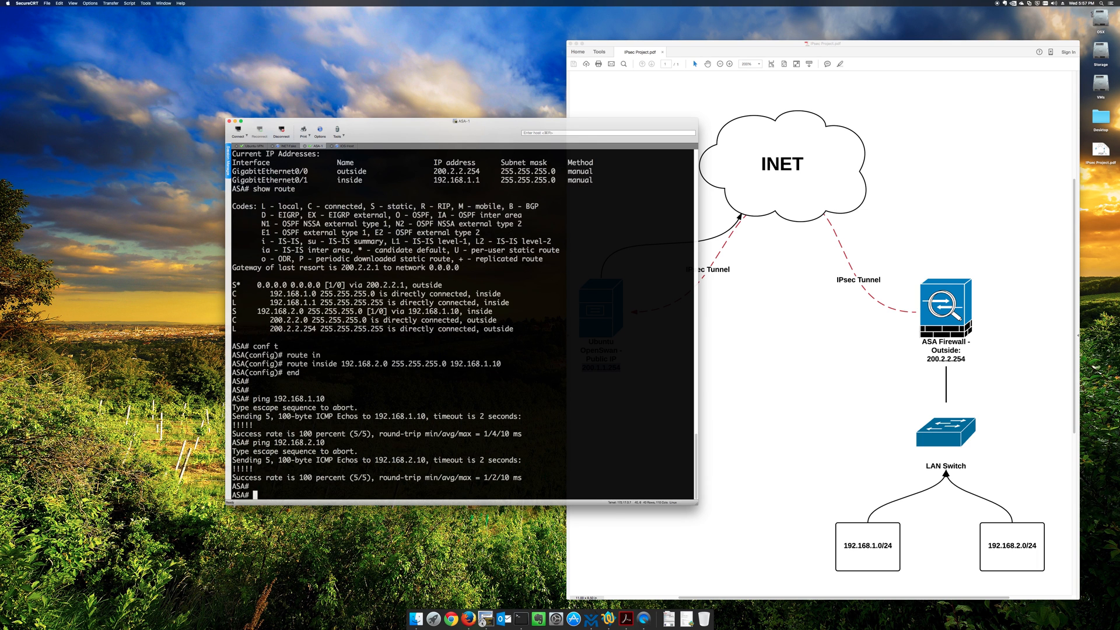
{"action": "scroll", "scroll_direction": "down", "scroll_amount": 3}
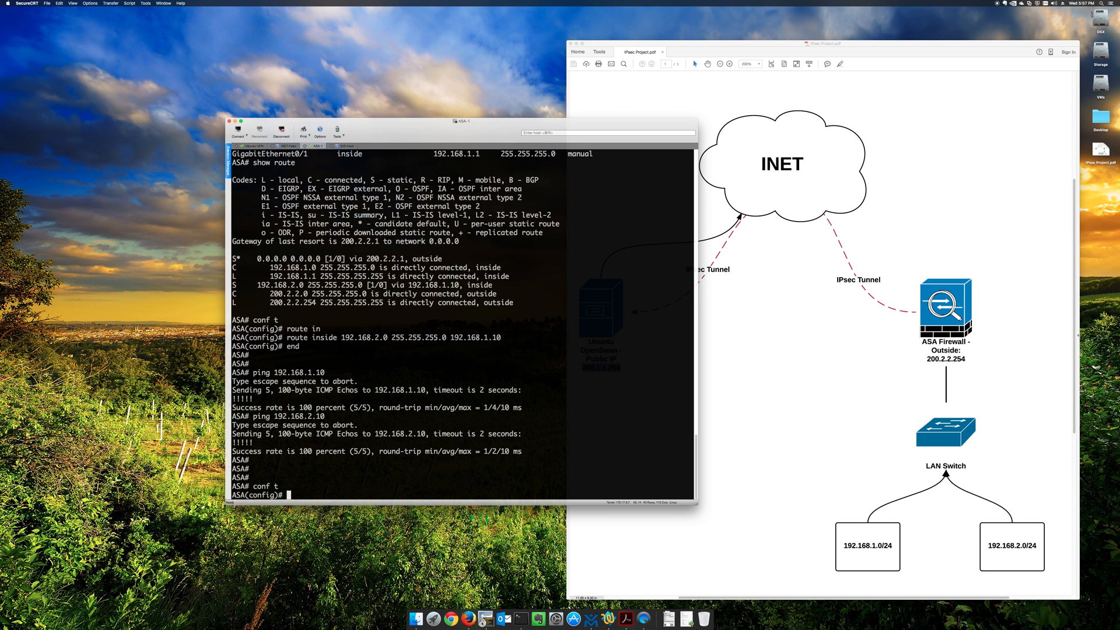
Add ASA access-list IPSEC-TUN-ALL permitting ip from 192.168.1.0/24 and 192.168.2.0/24 to any4.
{"action": "type", "text": "a"}
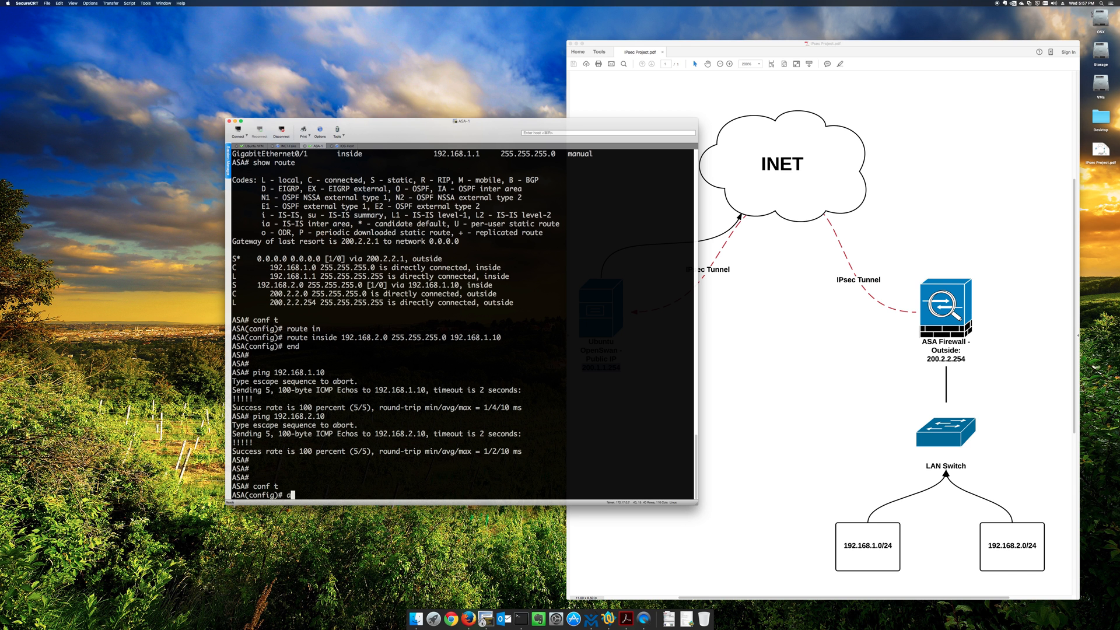
{"action": "type", "text": "access-list"}
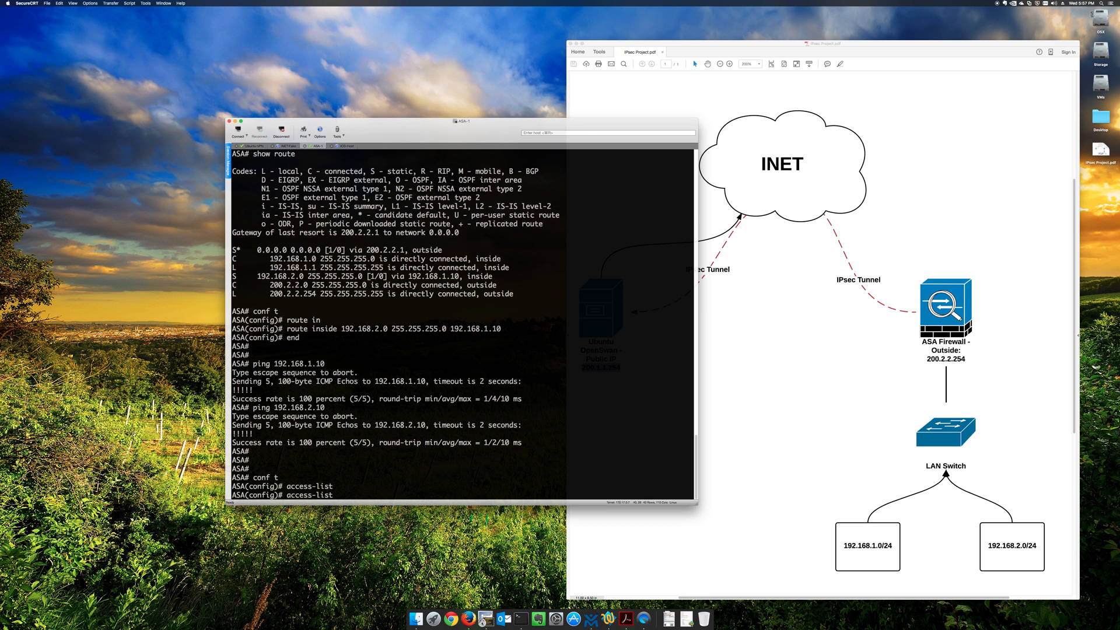
{"action": "type", "text": "I"}
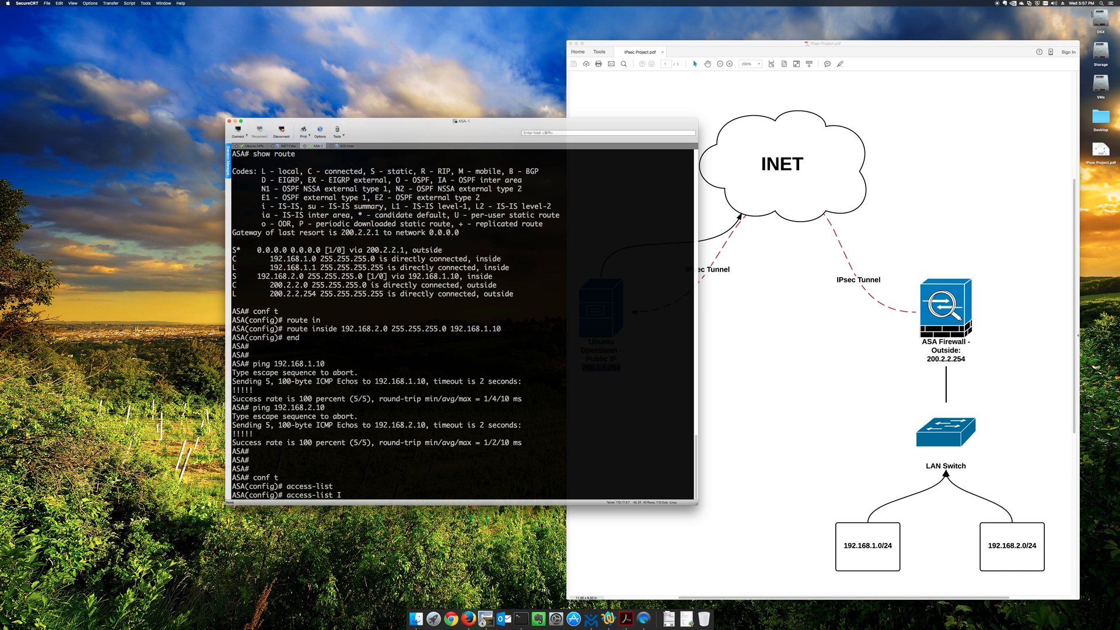
{"action": "type", "text": "PSEC-TUN"}
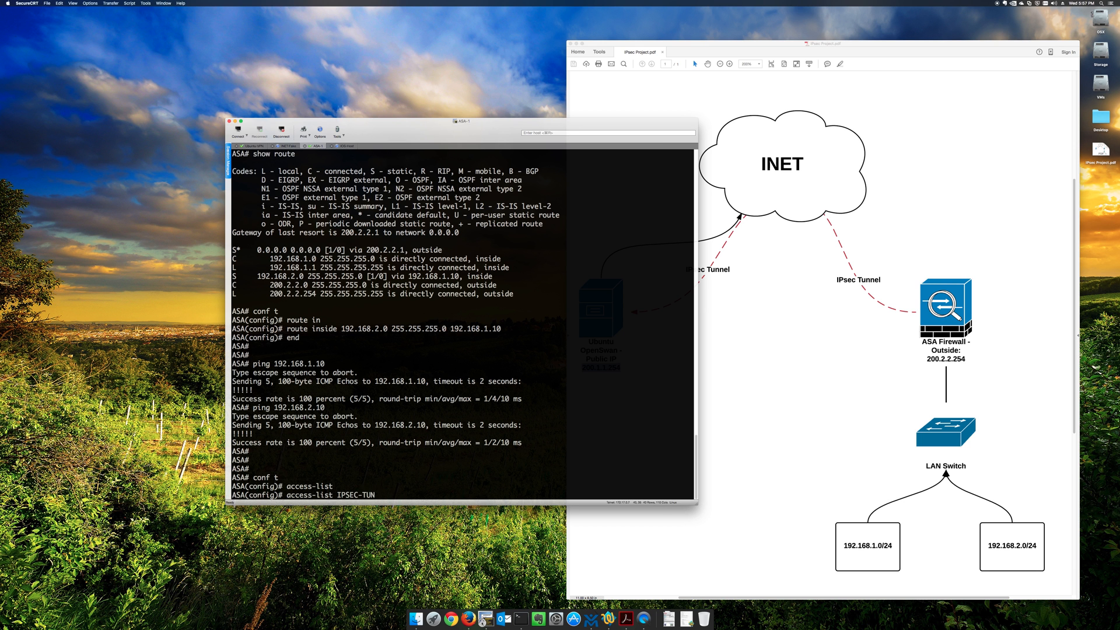
{"action": "type", "text": "-ALL permit"}
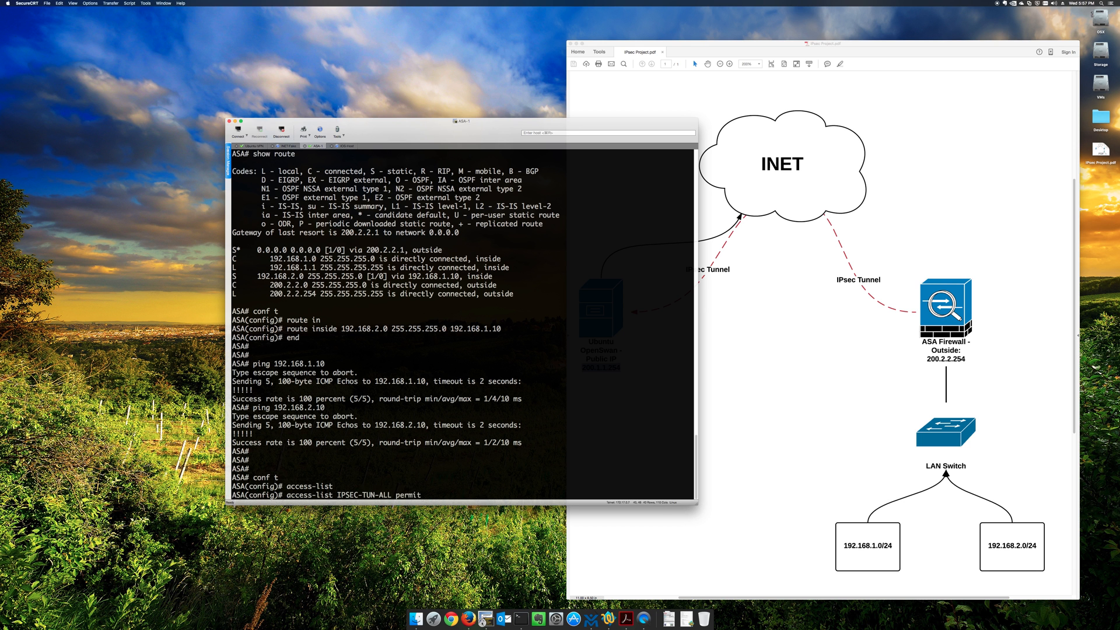
{"action": "type", "text": "192.168"}
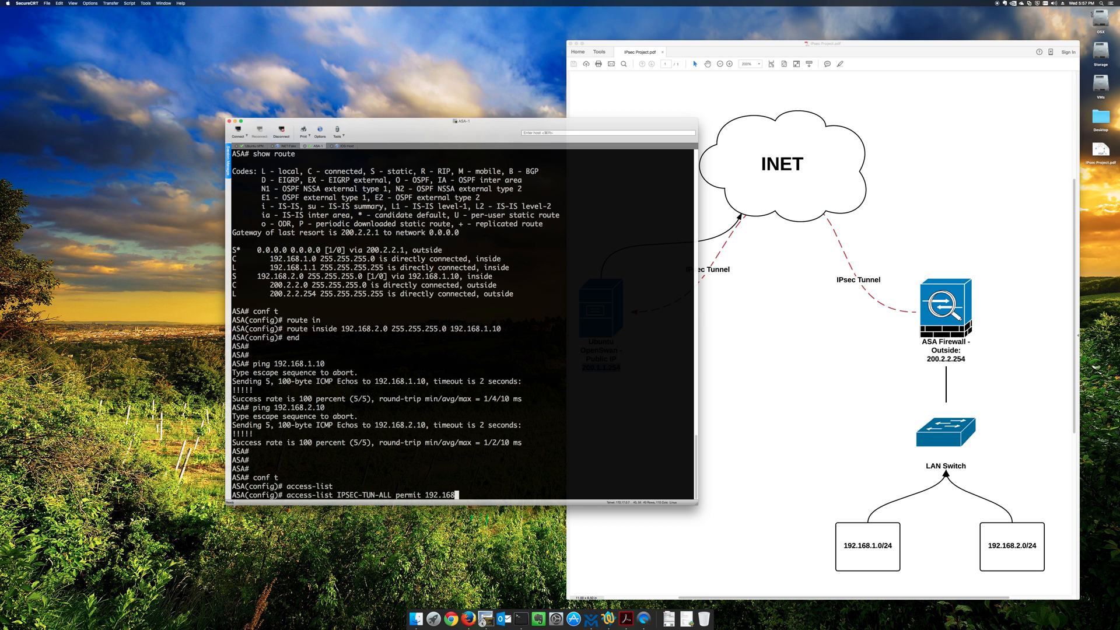
{"action": "type", "text": "ip 192."}
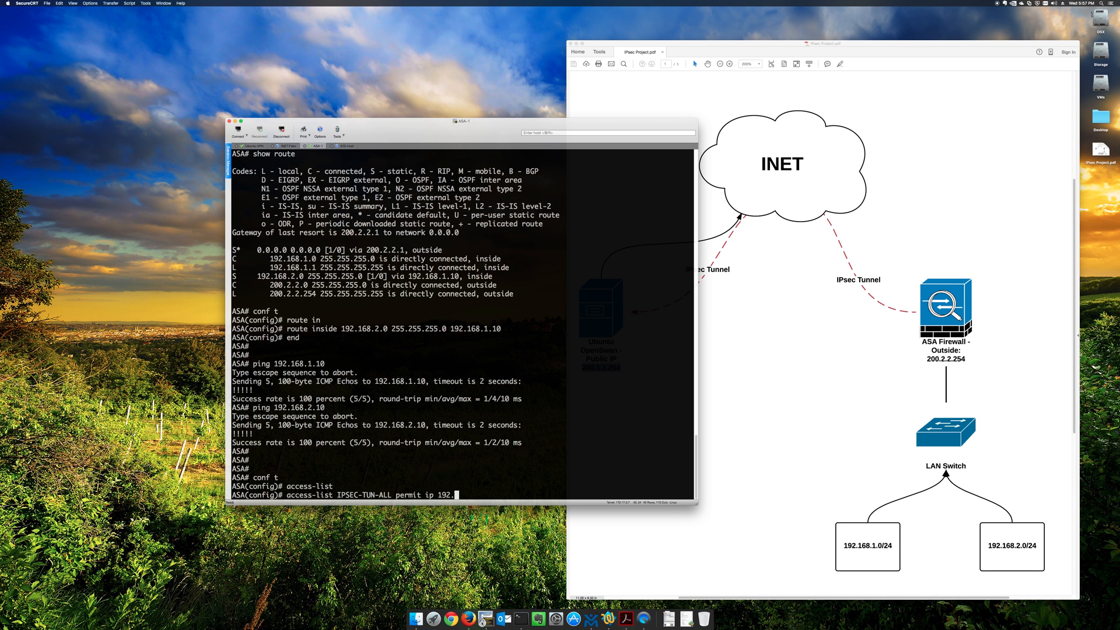
{"action": "type", "text": "68.1.0"}
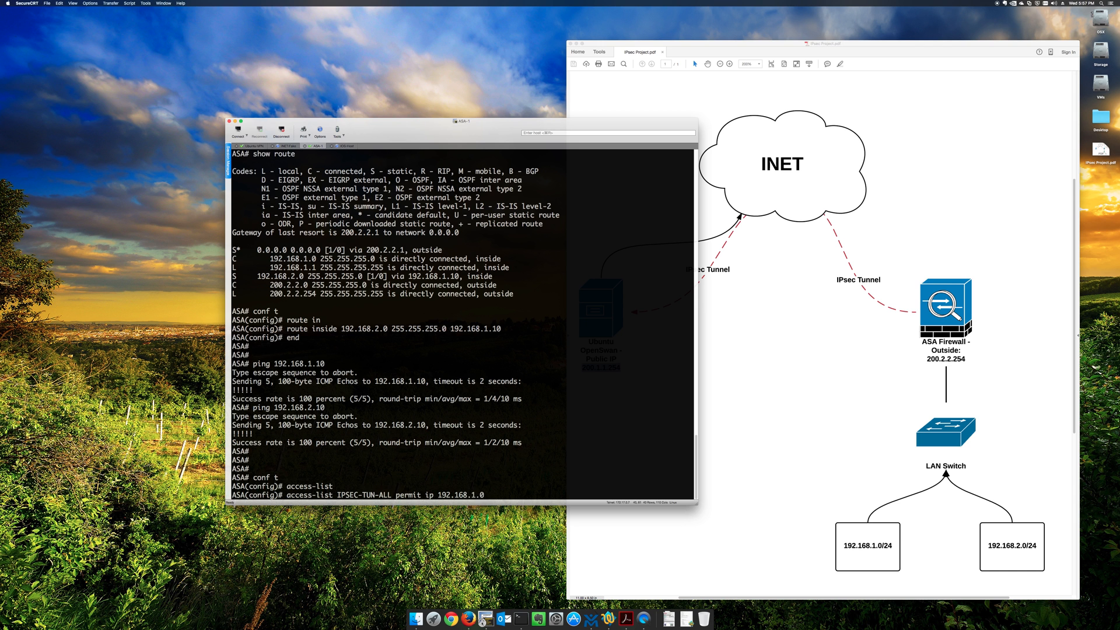
{"action": "type", "text": "255.2"}
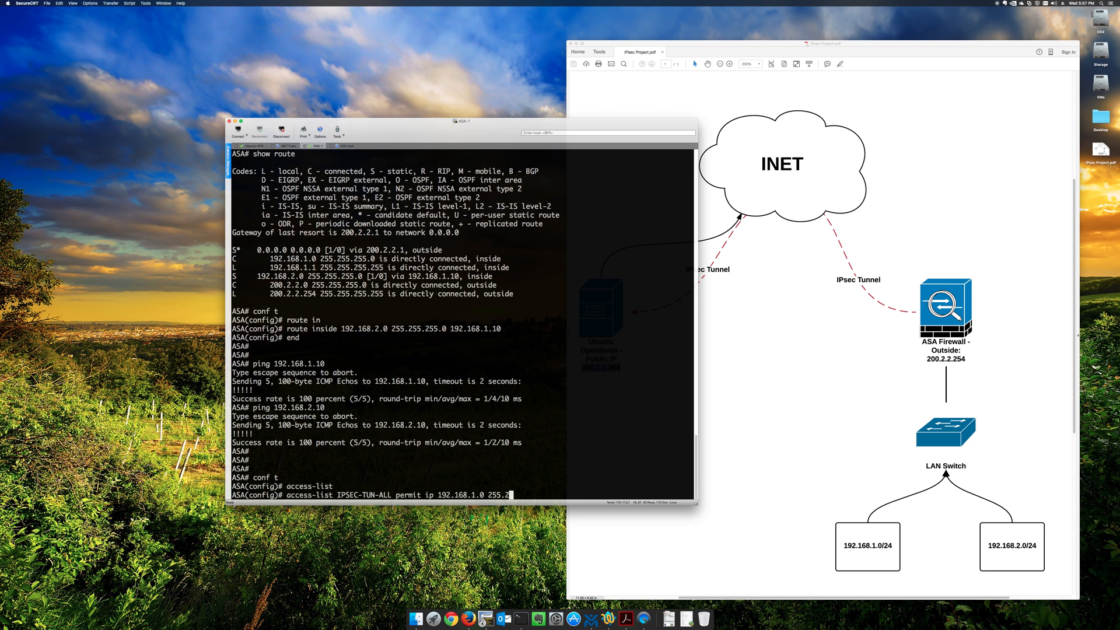
{"action": "type", "text": "55.255.0 o"}
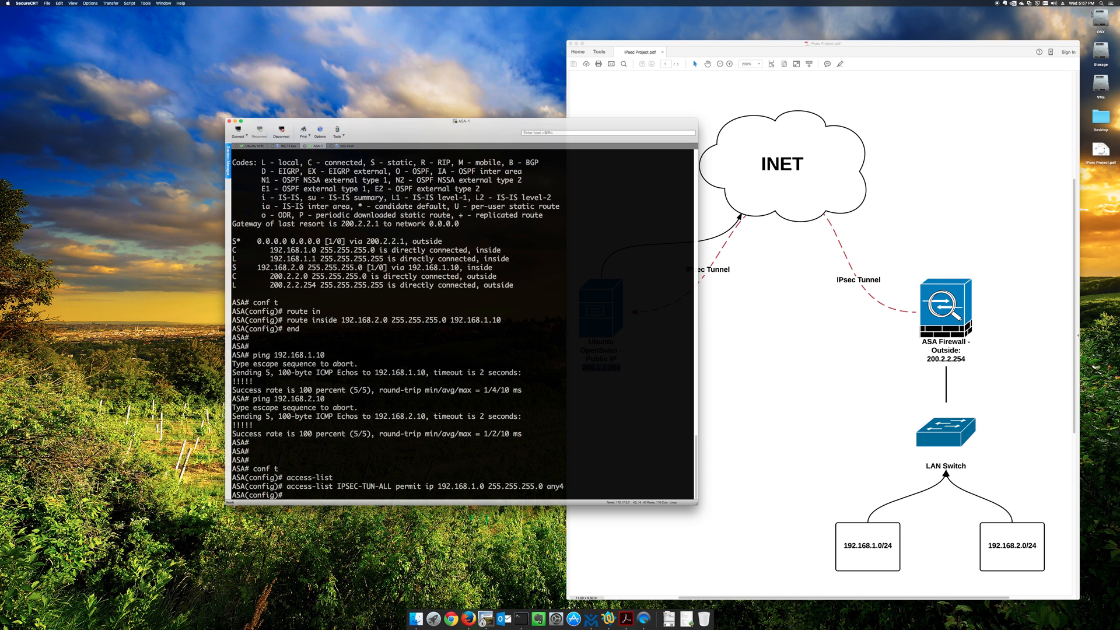
{"action": "type", "text": "access-list IPSEC-TUN-ALL permit ip 192.168.1.0 255.255.255.0 any4"}
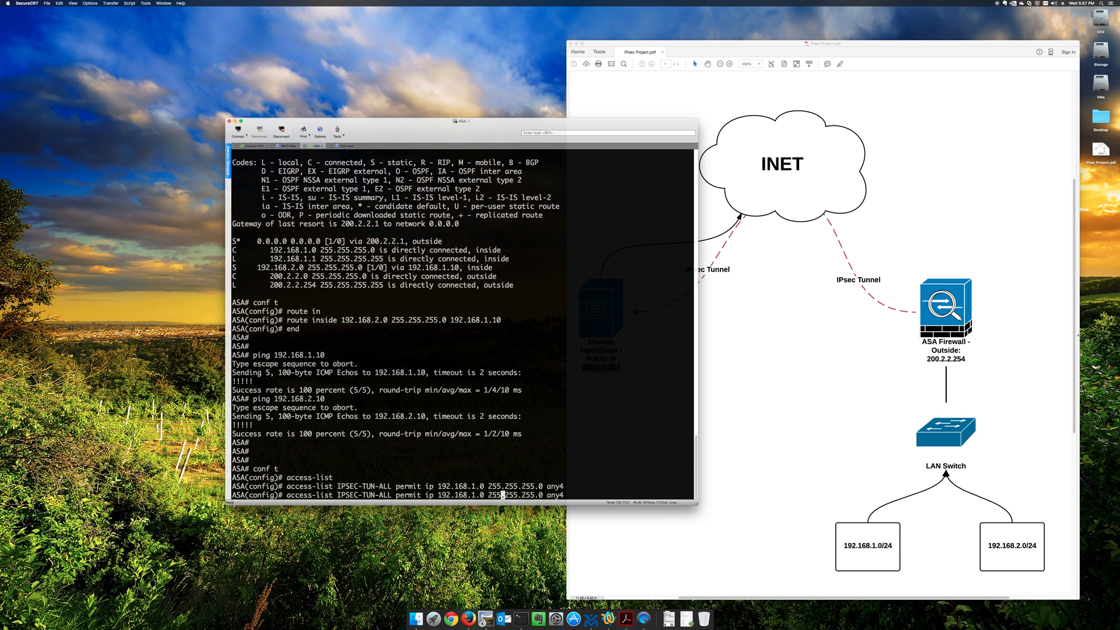
{"action": "key", "text": "Return"}
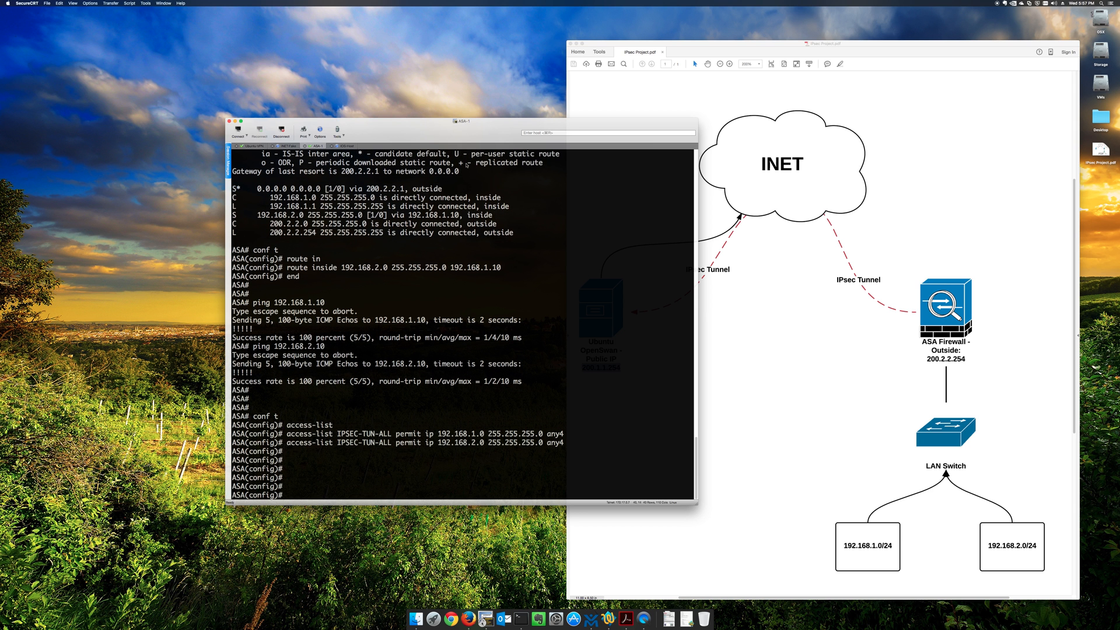
Create IKEv1 policy 10 with pre-share, AES and SHA, and enable IKEv1 on outside.
{"action": "type", "text": "crypto ikev1"}
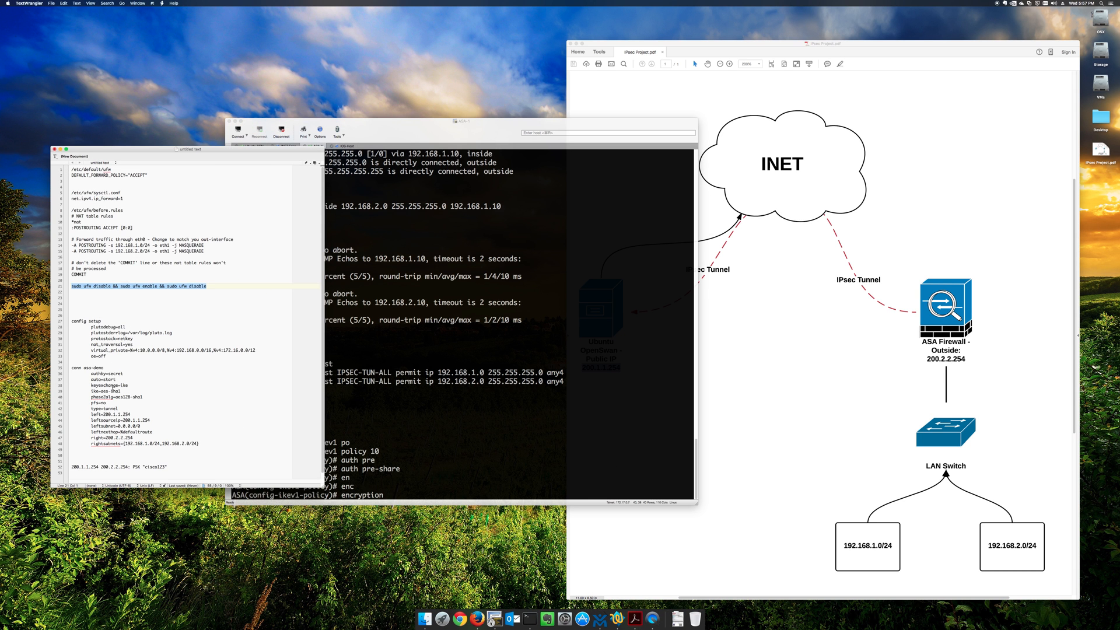
{"action": "left_click", "coordinate": [464, 120]}
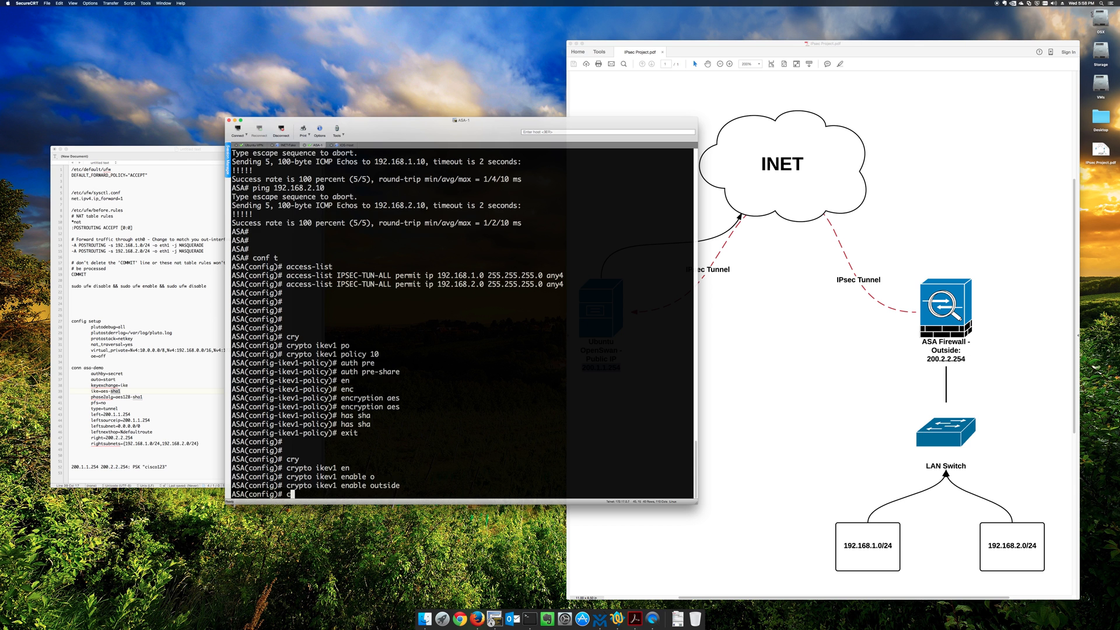
{"action": "type", "text": "crypto ipsec"}
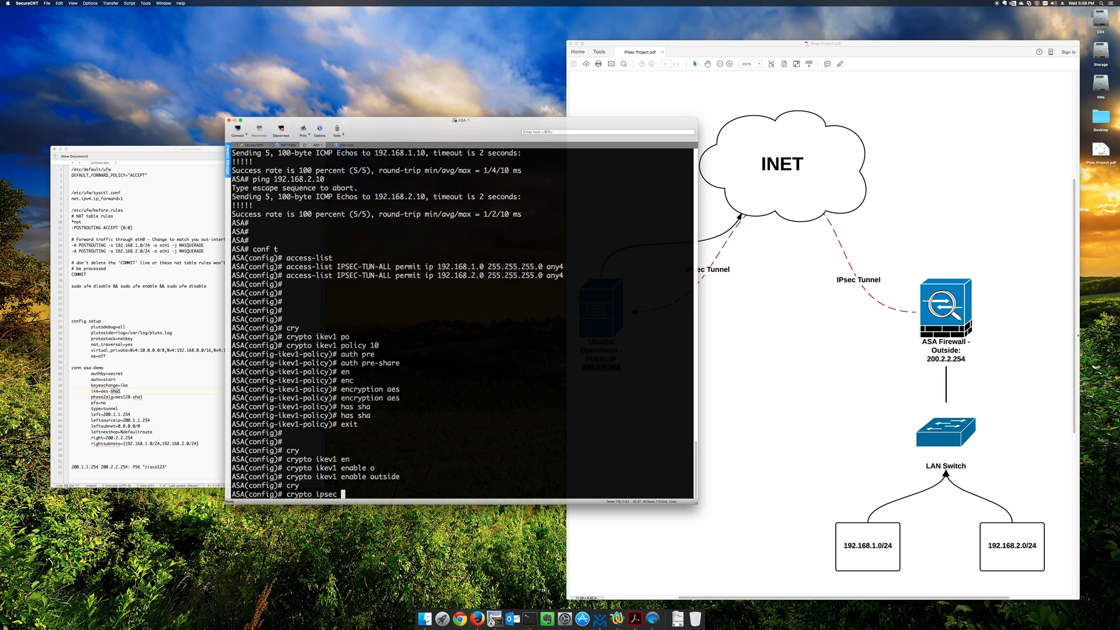
Define IKEv1 transform-set 'strong' using esp-sha-hmac and esp-aes on the ASA.
{"action": "type", "text": "ikev1"}
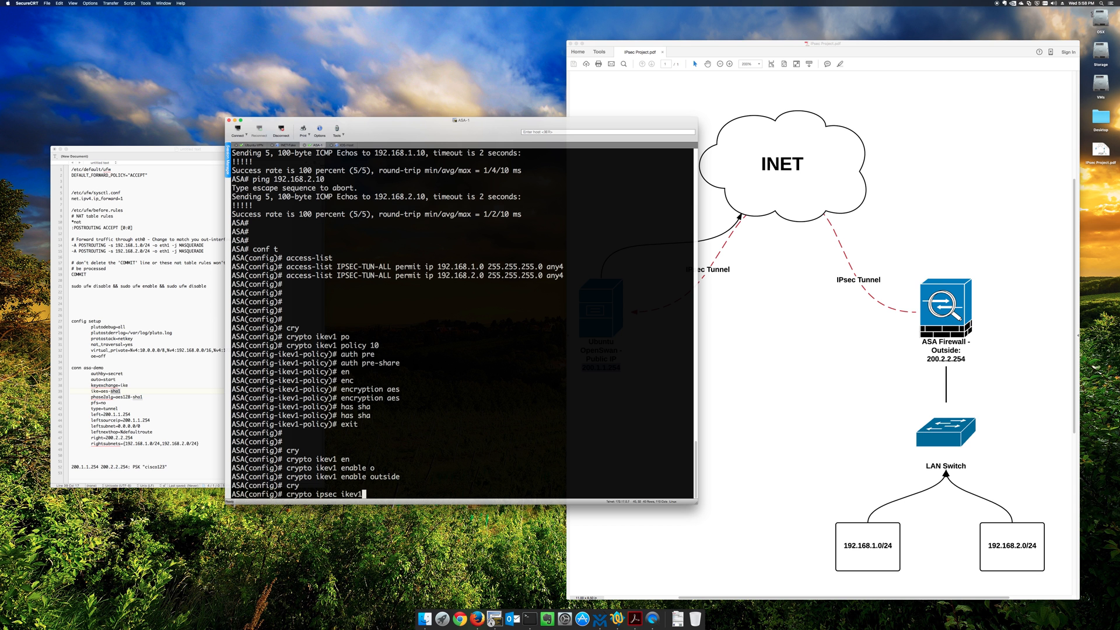
{"action": "type", "text": "tr"}
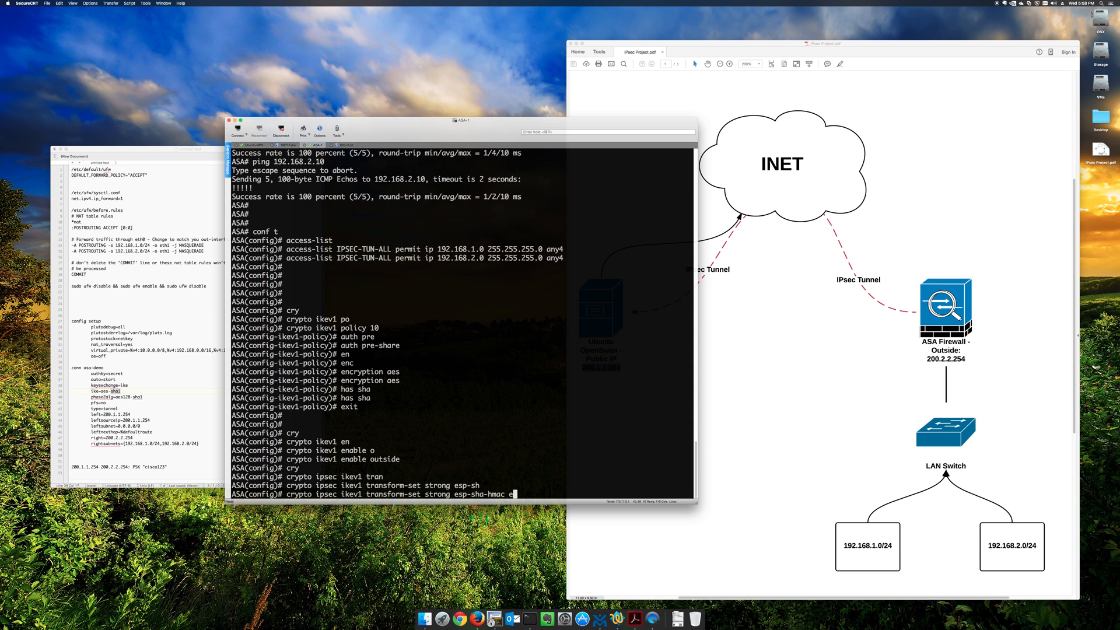
{"action": "type", "text": "esp-aes"}
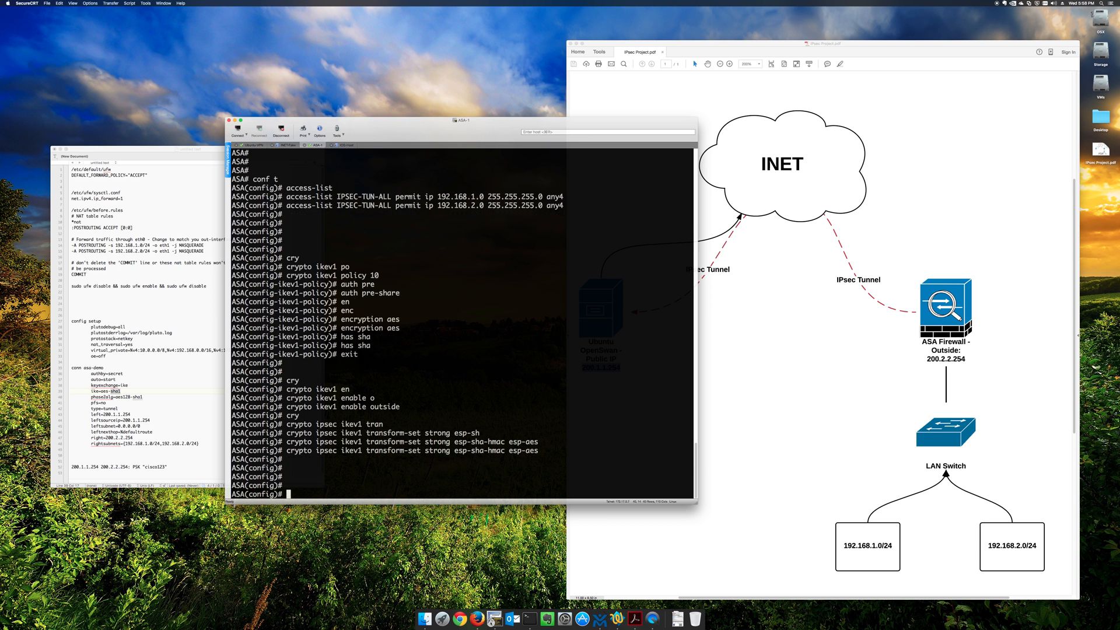
{"action": "type", "text": "crypto ma"}
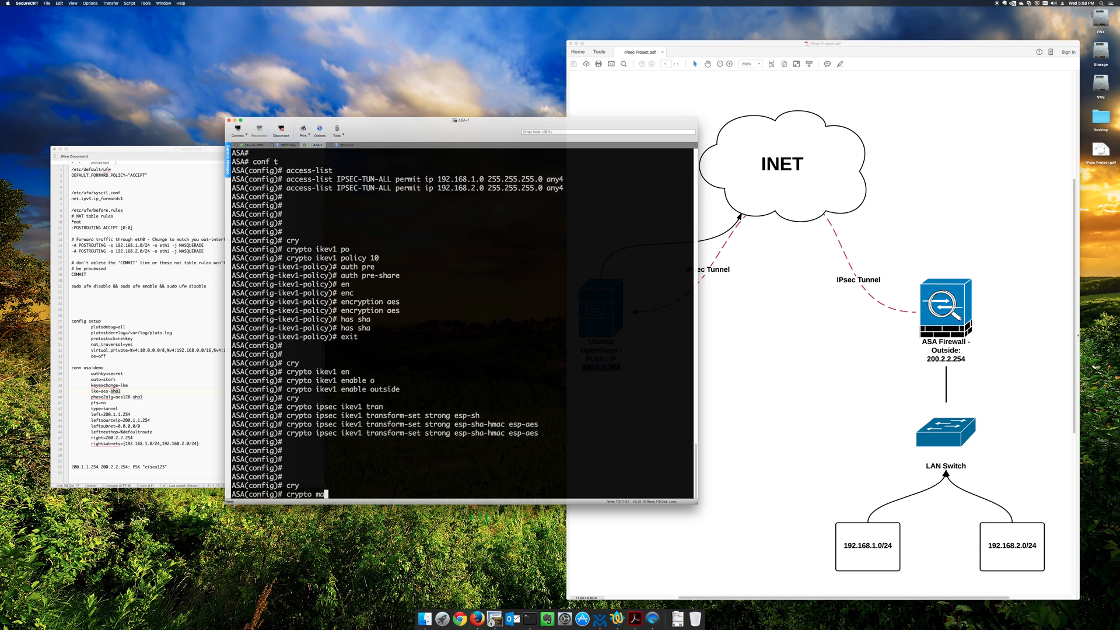
Set crypto map TUNALL 10 peer to 200.1.1.254.
{"action": "type", "text": "p TUN"}
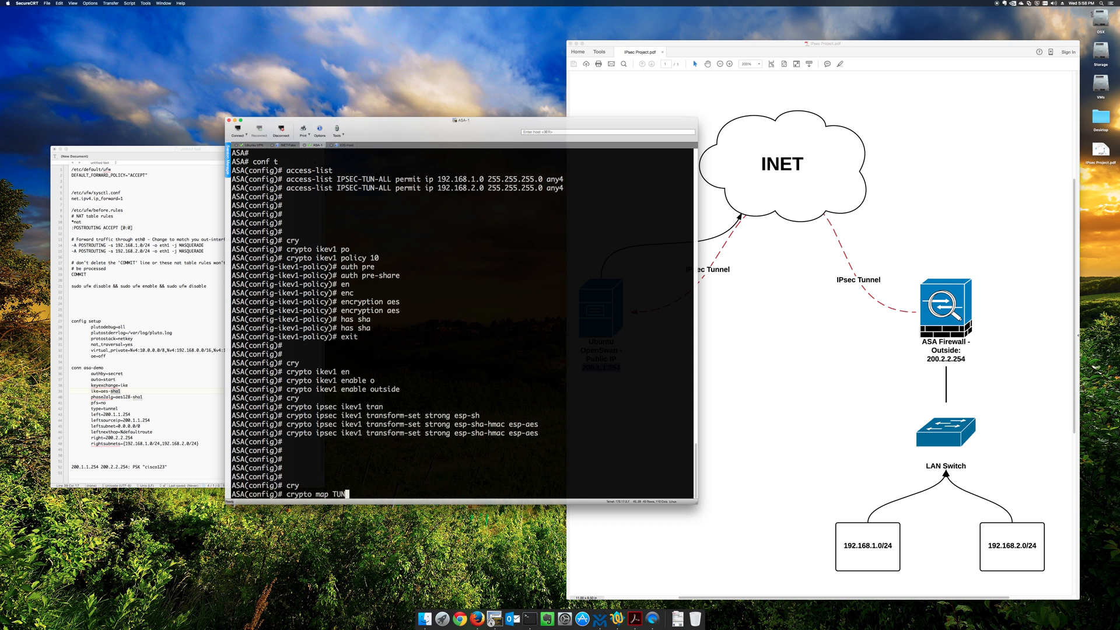
{"action": "type", "text": "ALL"}
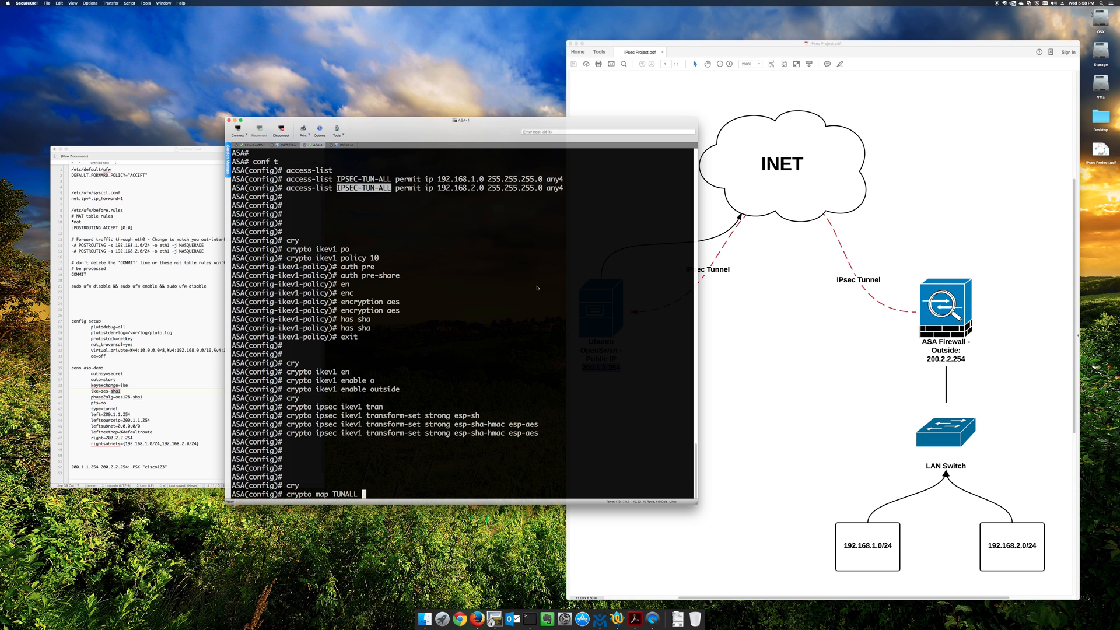
{"action": "type", "text": "10"}
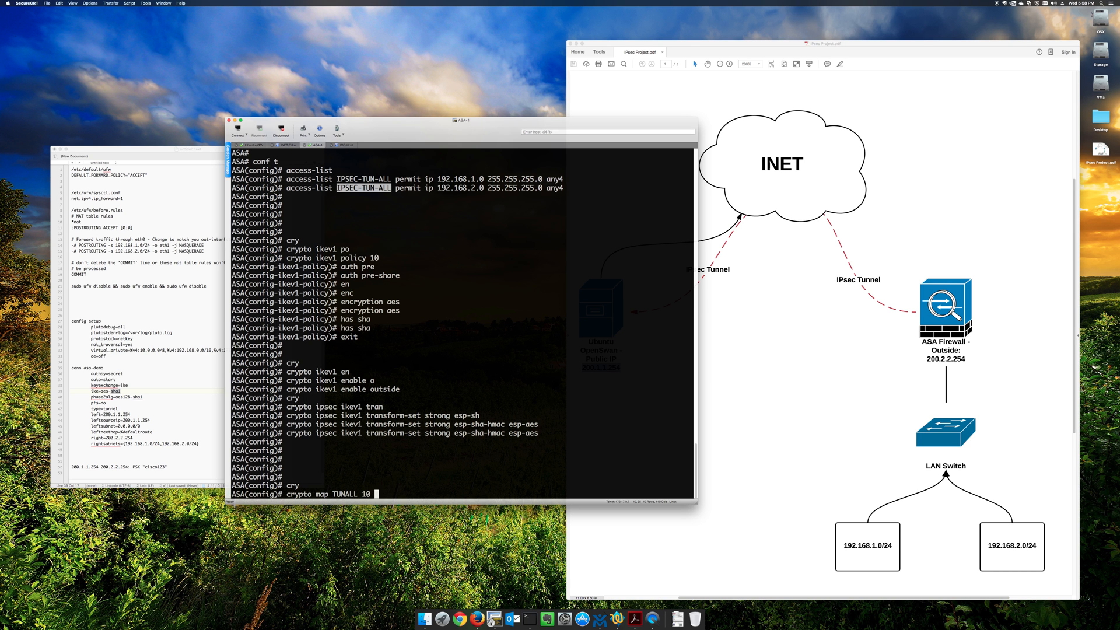
{"action": "type", "text": "set peer 200.1.1."}
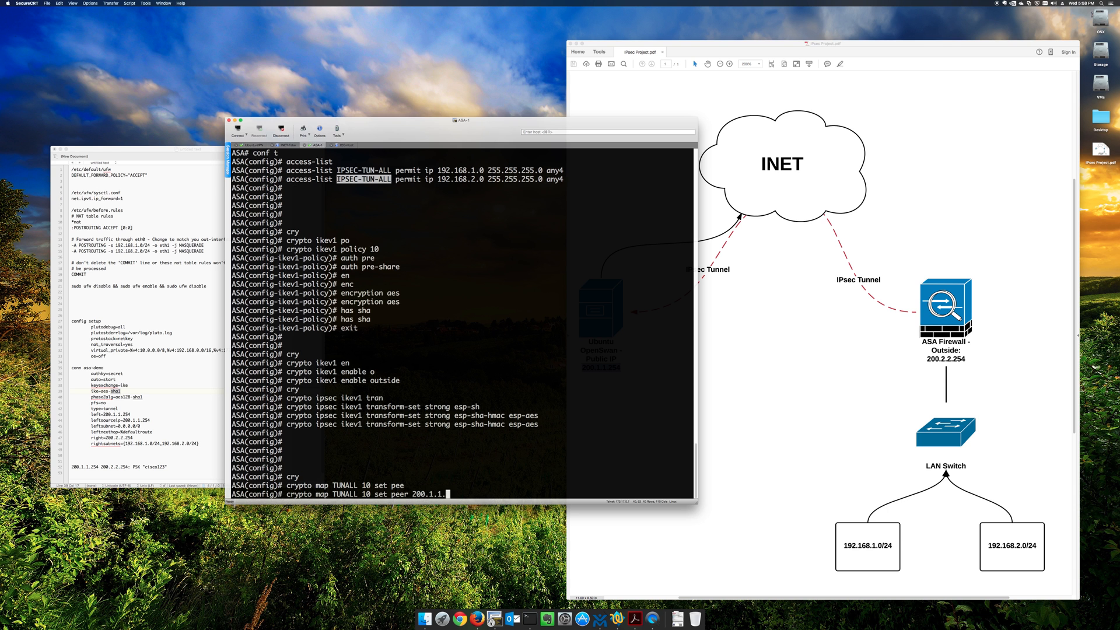
{"action": "type", "text": "254"}
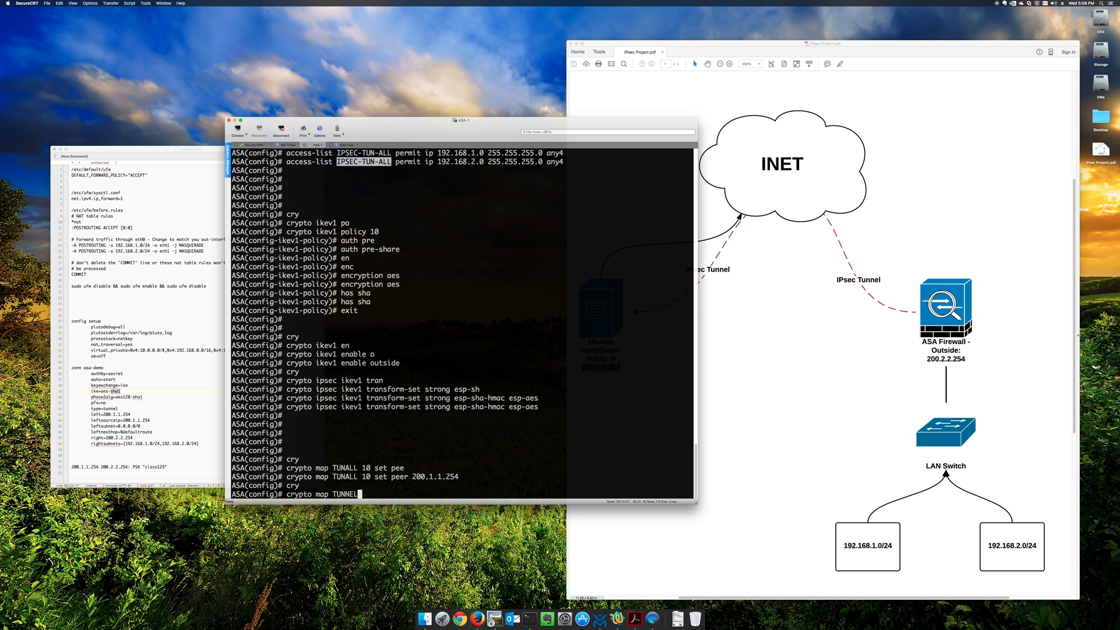
{"action": "type", "text": "10 match address IPSEC-TUN-ALL"}
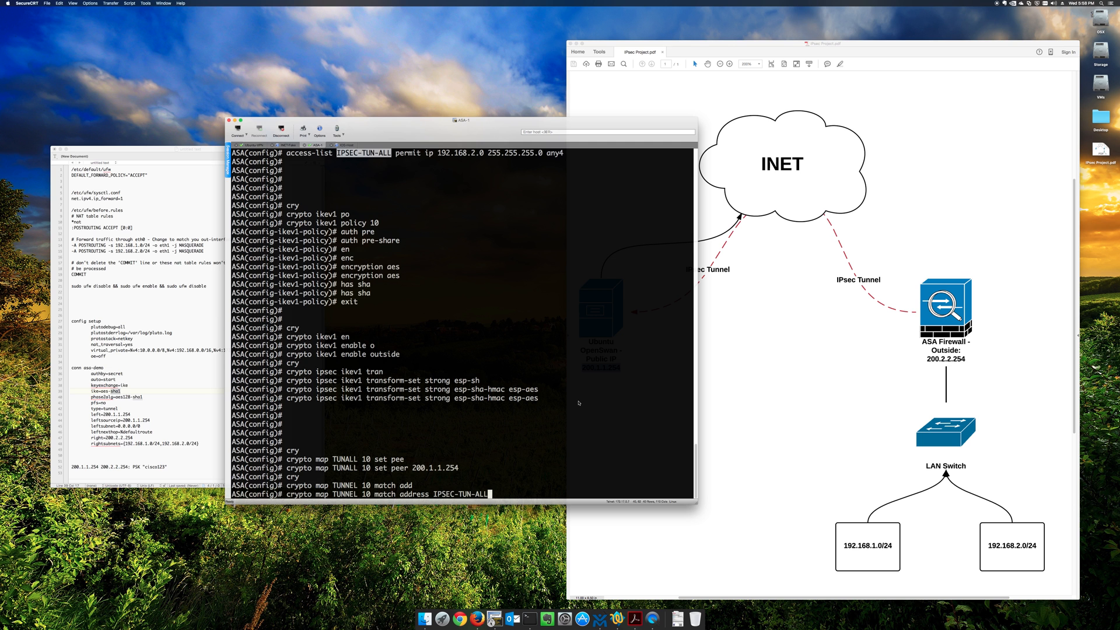
Add match address IPSEC-TUN-ALL under TUNNEL 10 and set transform-set strong.
{"action": "key", "text": "return"}
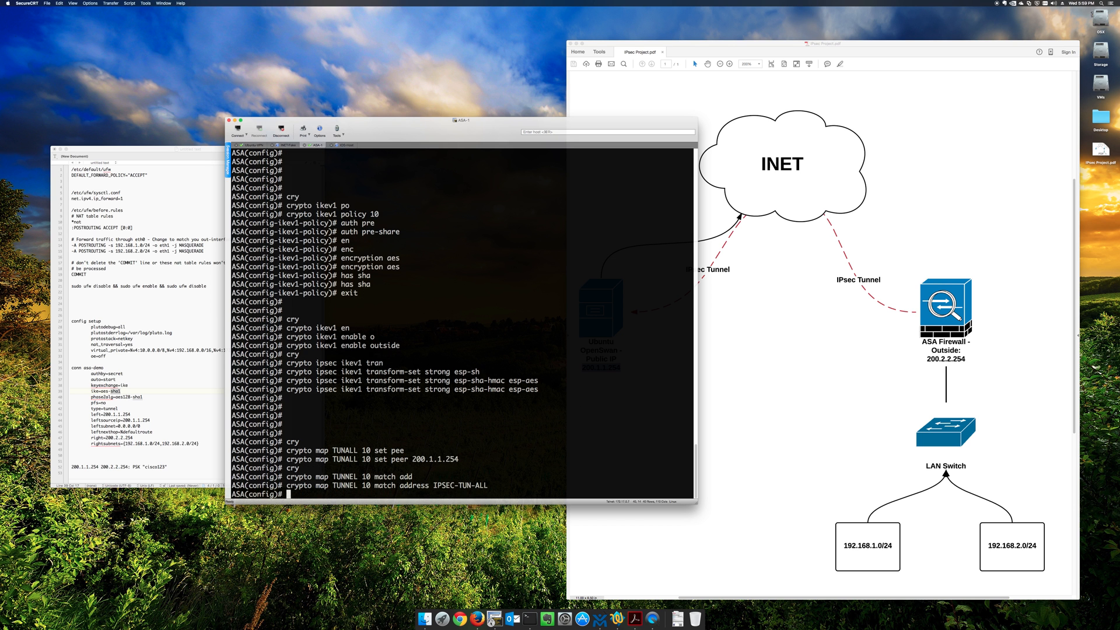
{"action": "type", "text": "crypto map TUNNEL 10 match address IPSEC-TUN"}
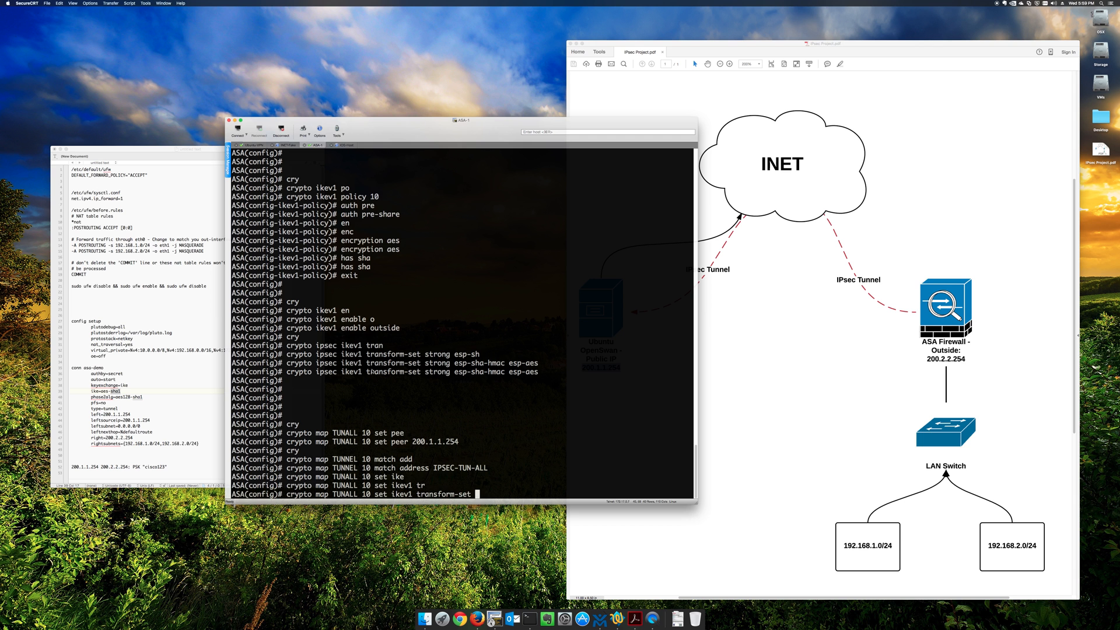
{"action": "type", "text": "strong"}
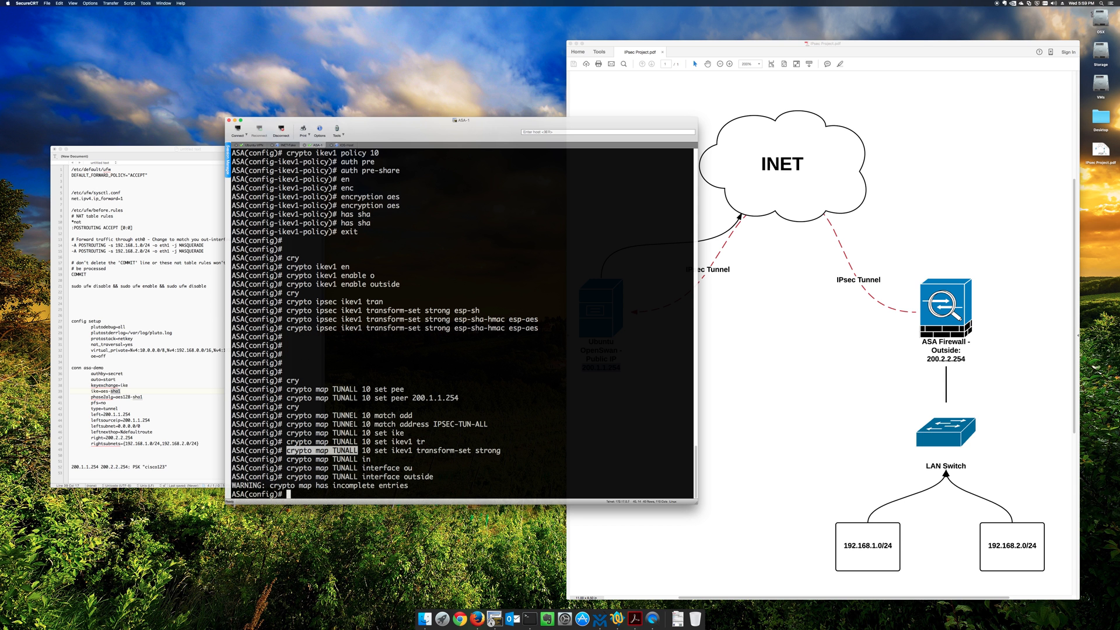
{"action": "type", "text": "show run crypto map"}
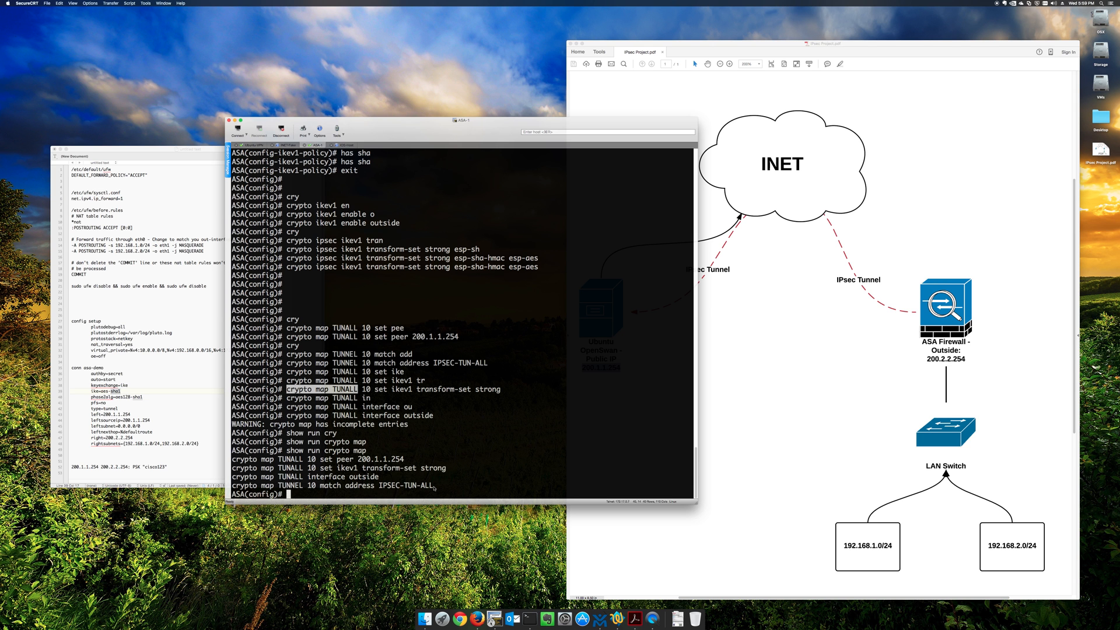
List the running crypto map and re-enter the match address line.
{"action": "type", "text": "show run crypto map"}
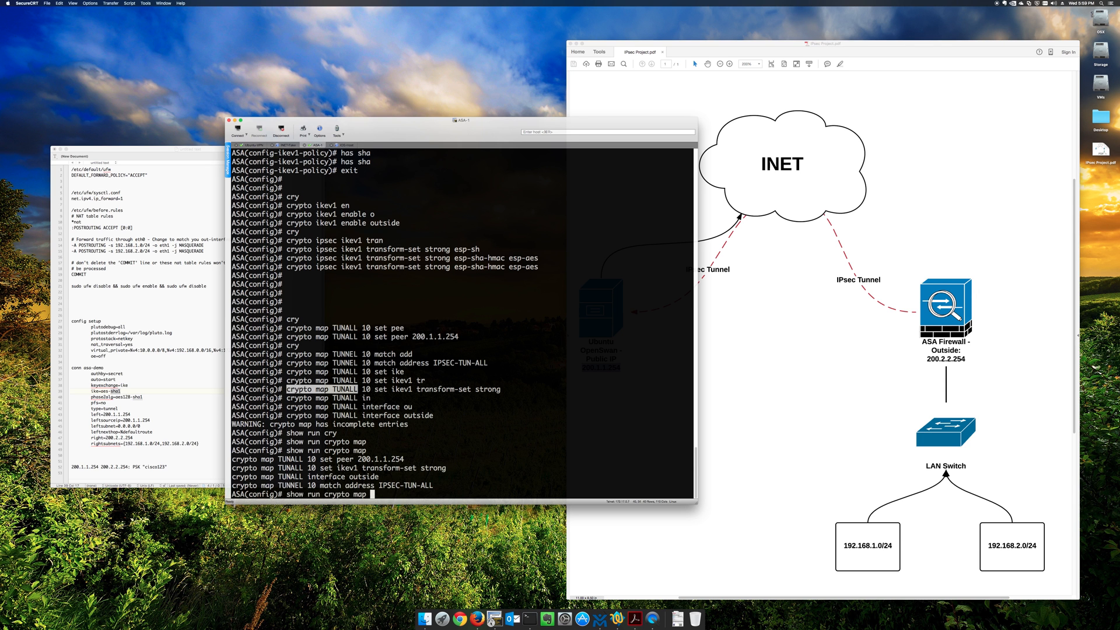
{"action": "key", "text": "Return"}
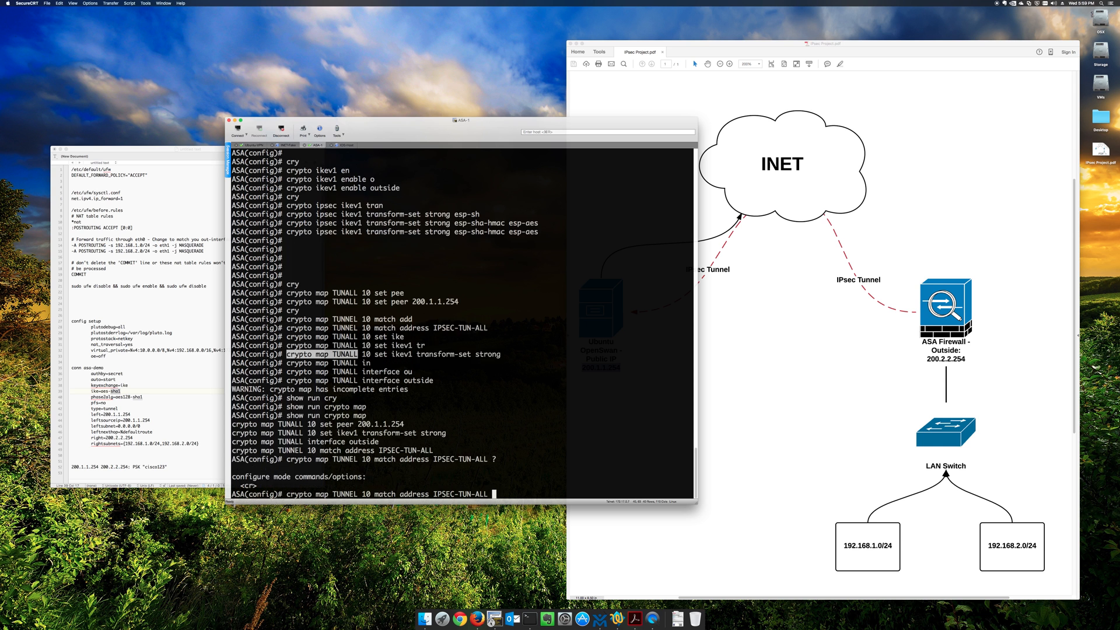
{"action": "key", "text": "Return"}
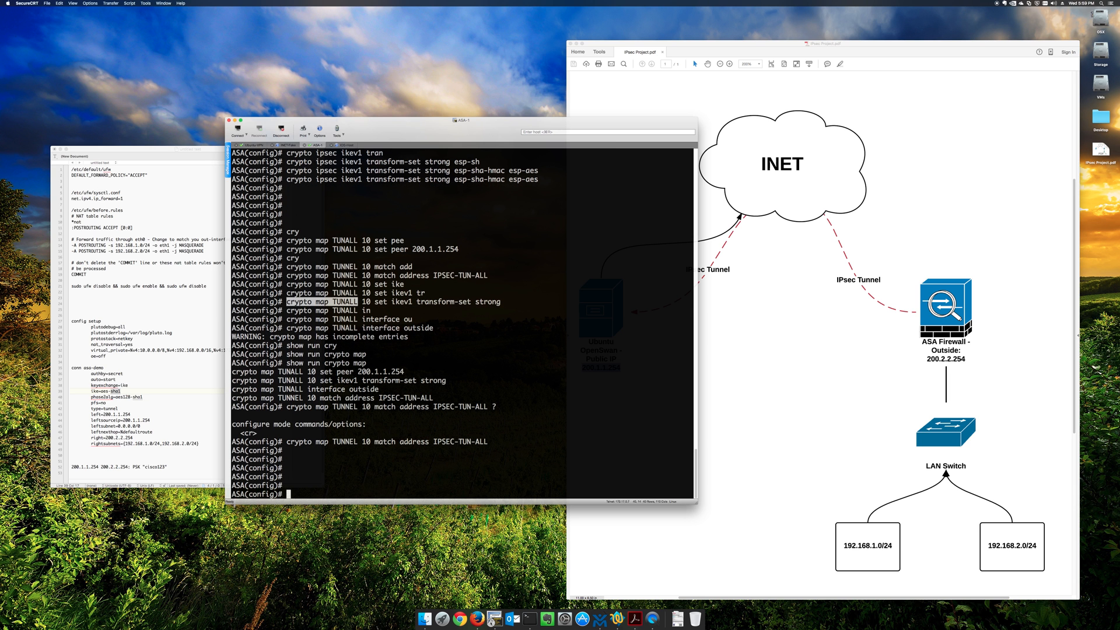
Show access-list IPSEC-TUN-ALL with its 192.168.1.0 and 192.168.2.0 permit rules.
{"action": "type", "text": "show access-list"}
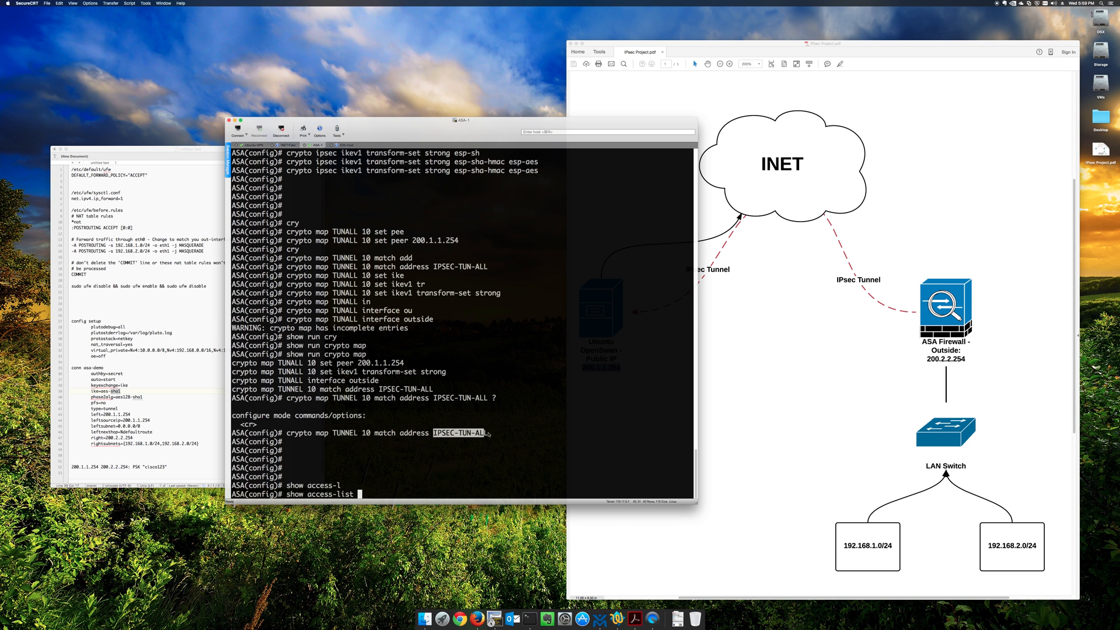
{"action": "key", "text": "Return"}
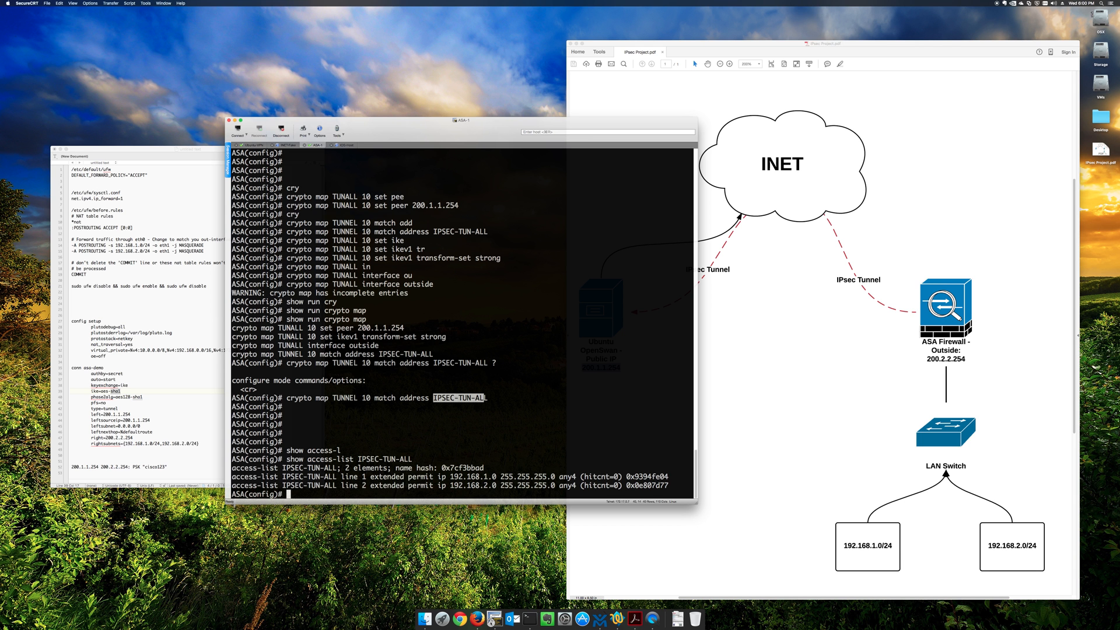
{"action": "type", "text": "tunnel-group 200.1.1.254 ipsec-attributes"}
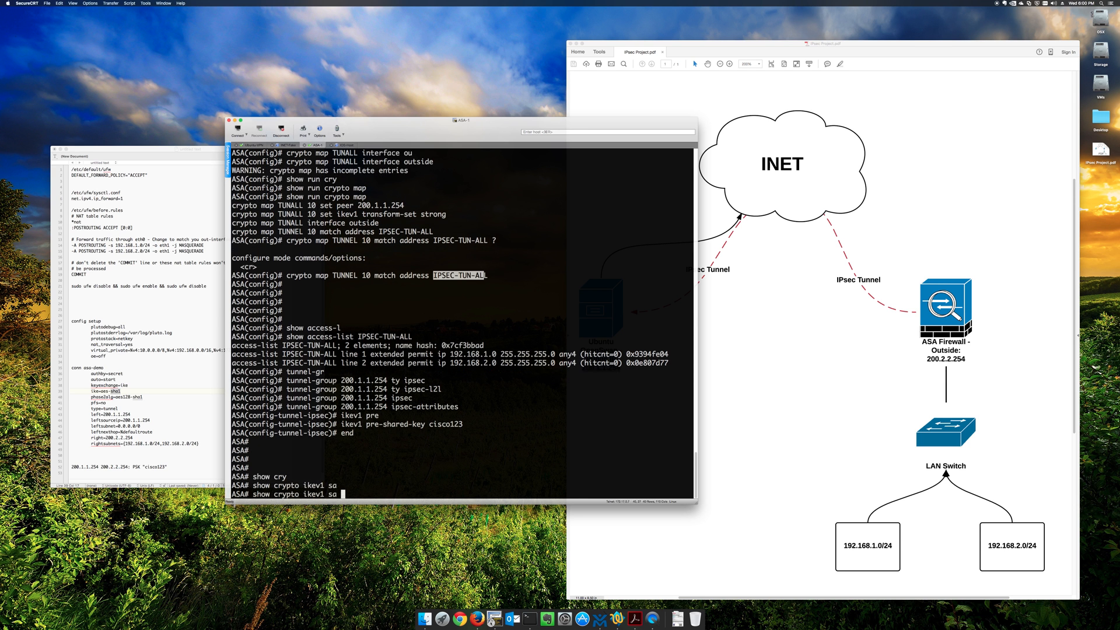
Set up tunnel-group 200.1.1.254 ipsec-l2l with pre-shared key and confirm no IKEv1 SAs exist.
{"action": "key", "text": "Return"}
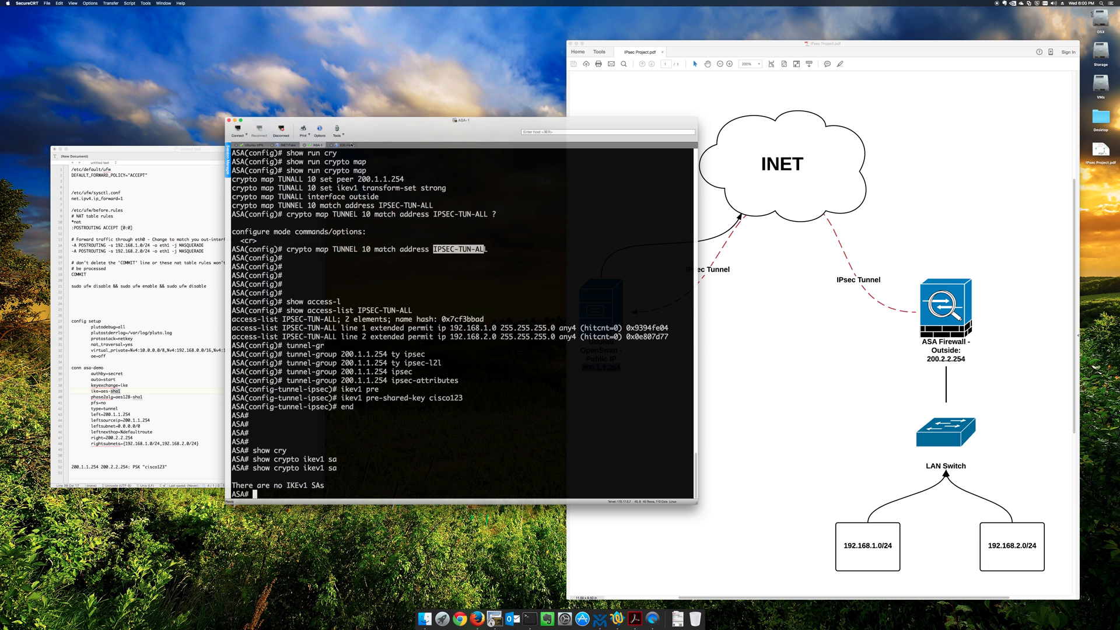
{"action": "left_click", "coordinate": [343, 146]}
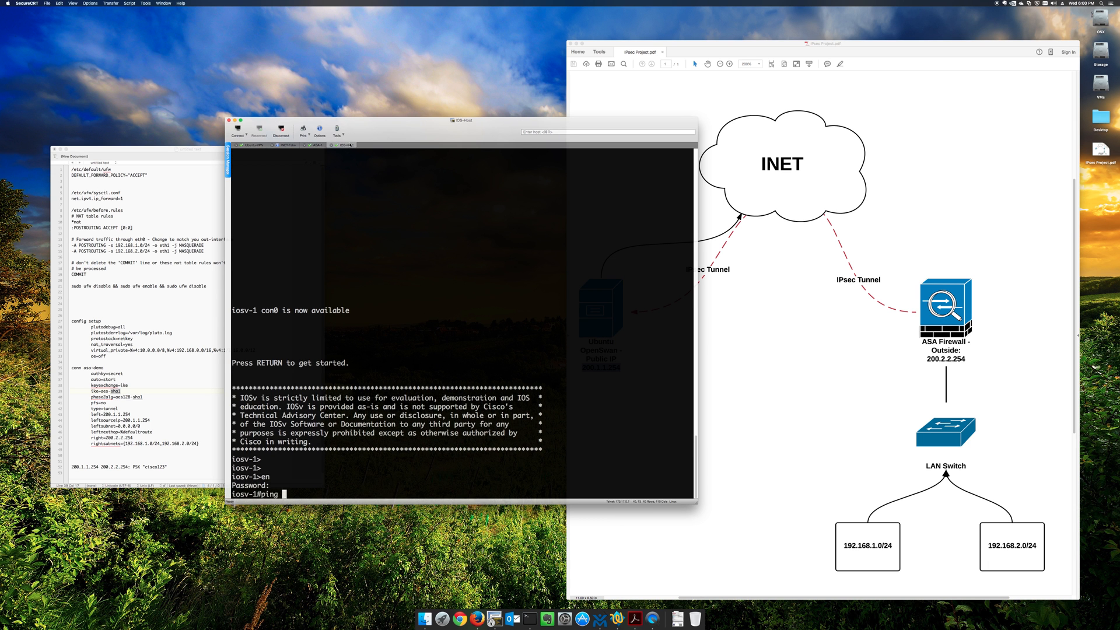
Ping 8.8.8.8 from iosv-1, then recheck IKEv1 SAs and the crypto map on the ASA.
{"action": "type", "text": "8.8.8.8"}
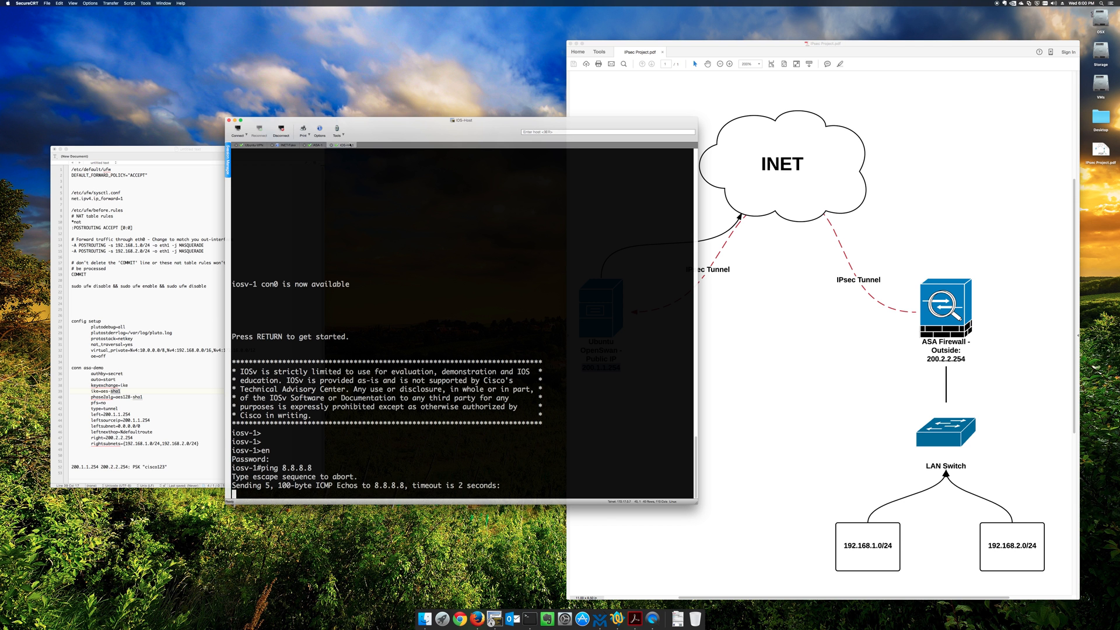
{"action": "left_click", "coordinate": [313, 146]}
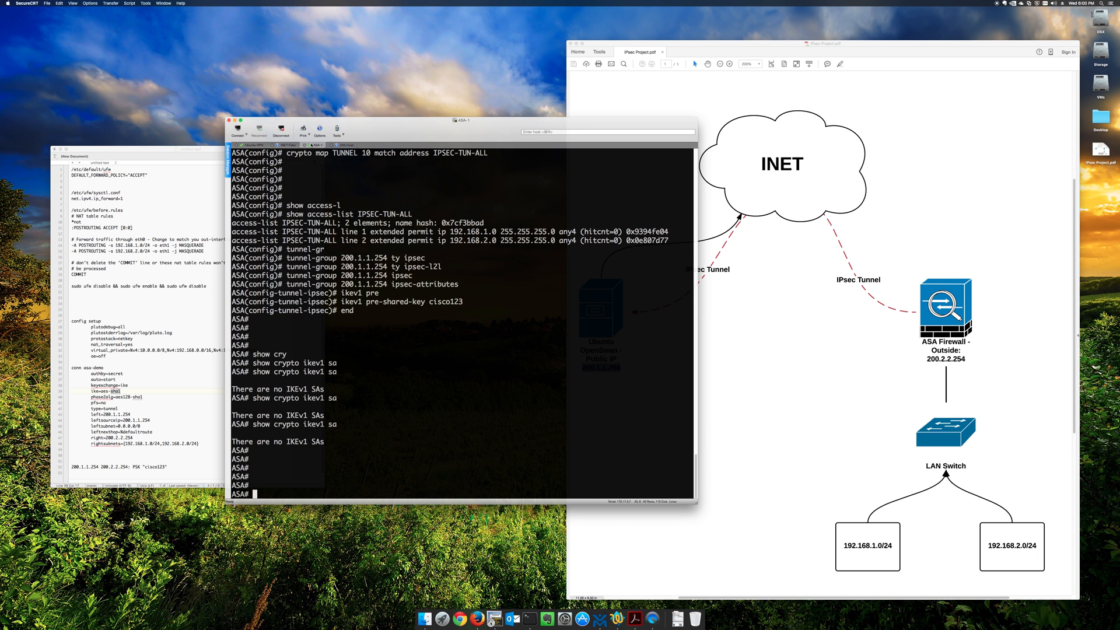
{"action": "type", "text": "show run crypto map"}
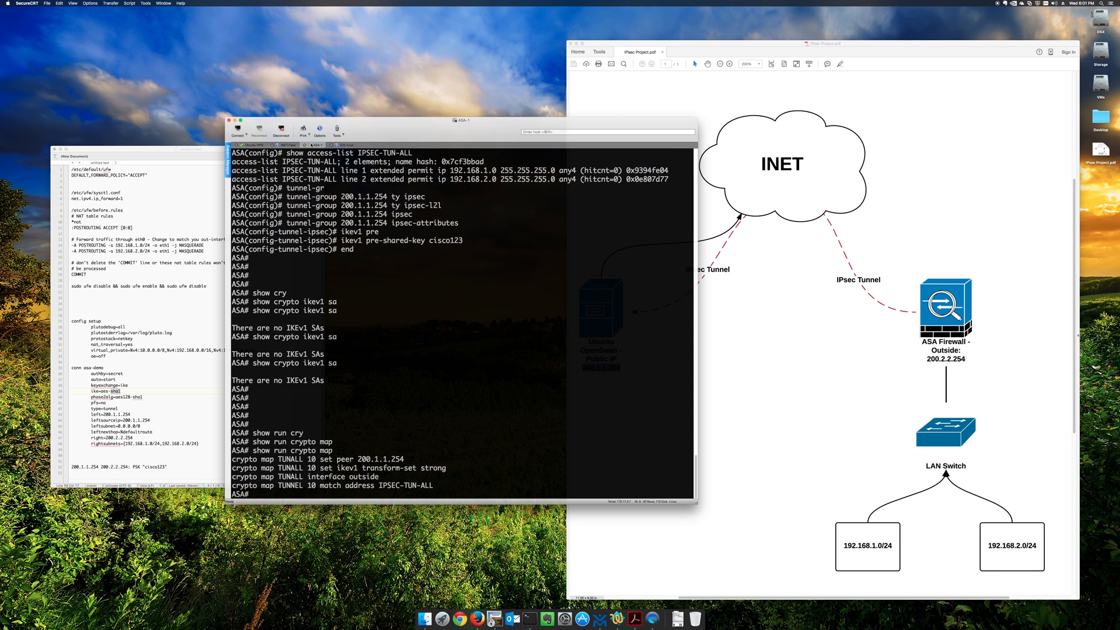
{"action": "mouse_move", "coordinate": [330, 386]}
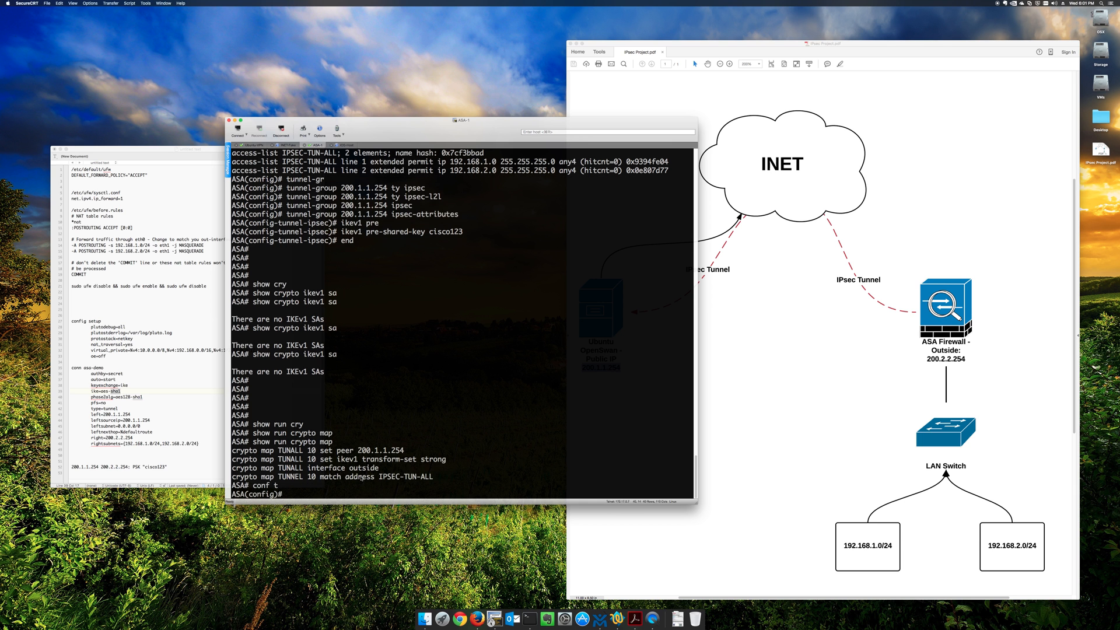
Move match address IPSEC-TUN-ALL from TUNNEL 10 to crypto map TUNALL 10, then re-ping from iosv-1.
{"action": "type", "text": "no"}
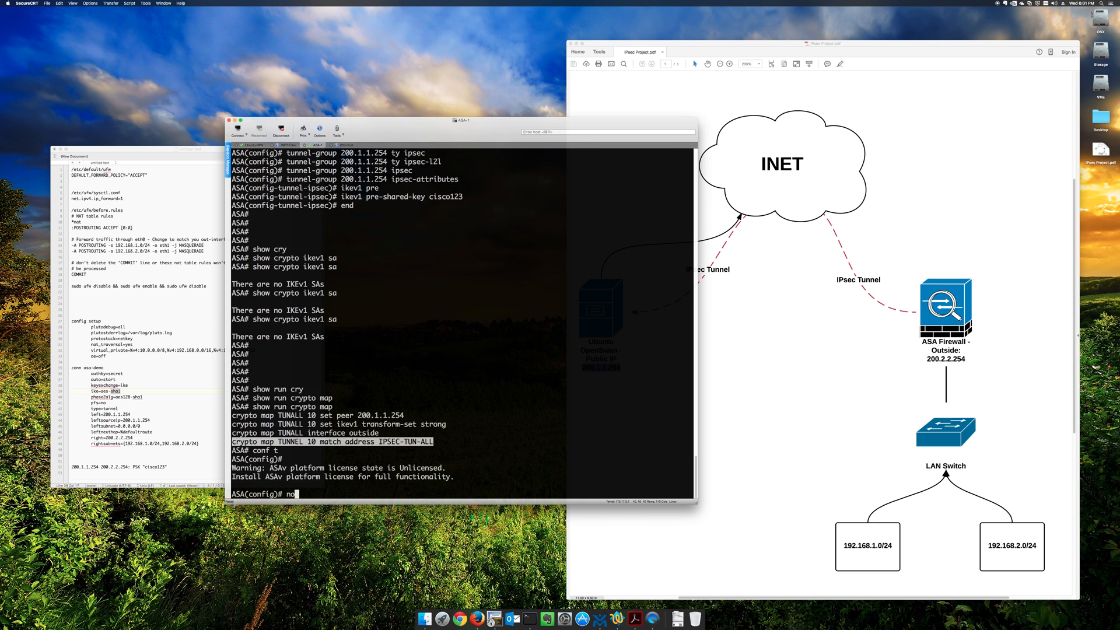
{"action": "key", "text": "Return"}
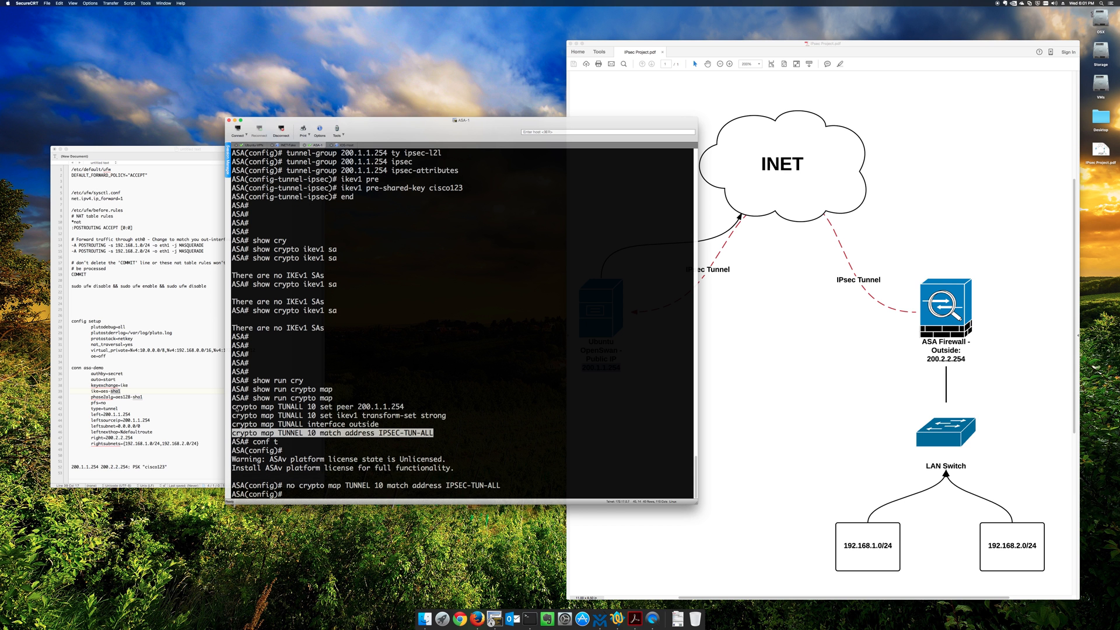
{"action": "type", "text": "crypto map TUNALL 10 match address IPSEC-TUN-ALL"}
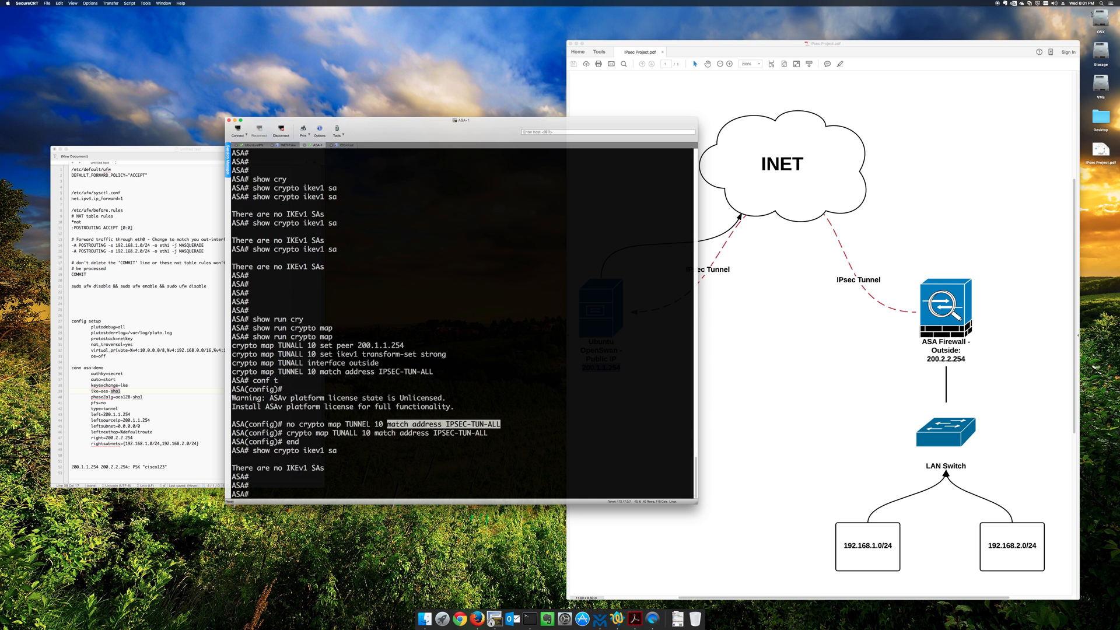
{"action": "left_click", "coordinate": [343, 145]}
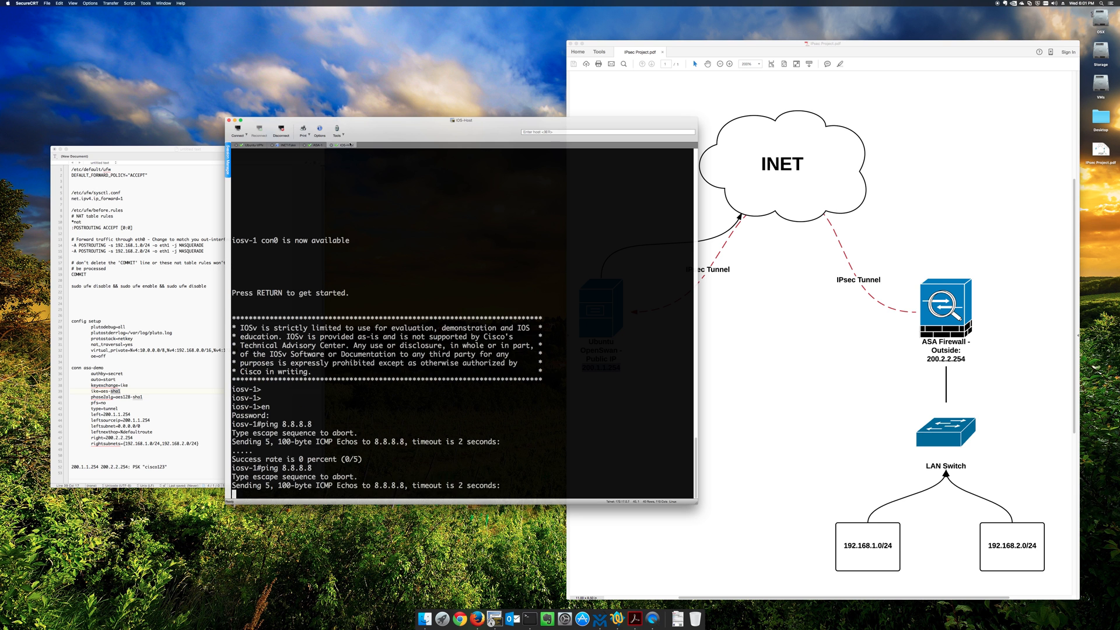
Compare ASA IKEv1 and IPsec SAs with iosv-1 pings to 8.8.8.8, including source lo0.
{"action": "left_click", "coordinate": [315, 145]}
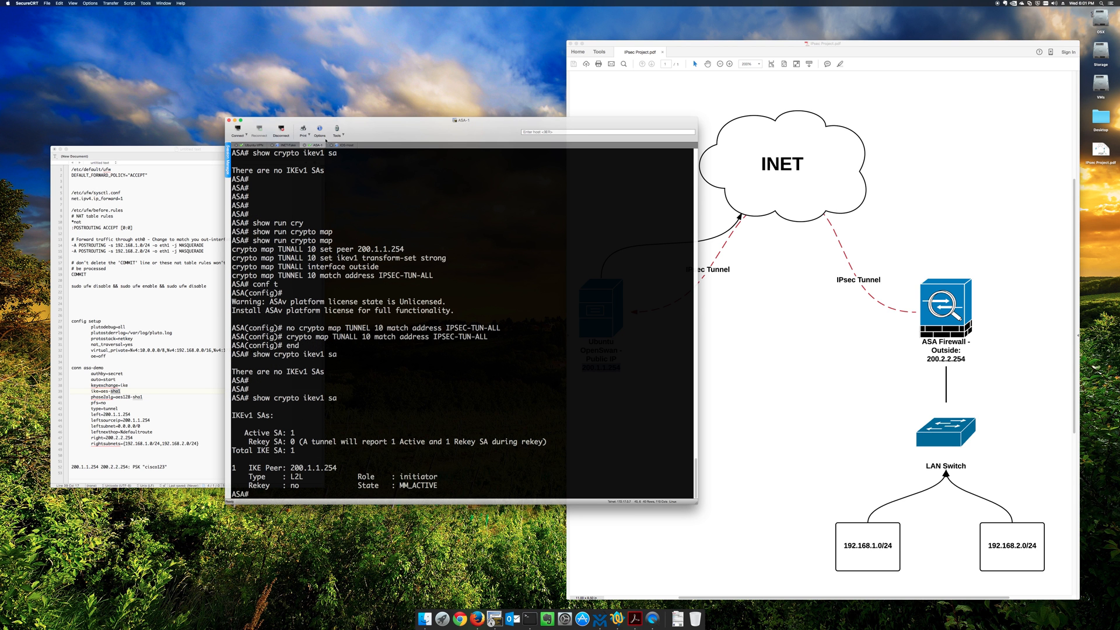
{"action": "left_click", "coordinate": [343, 146]}
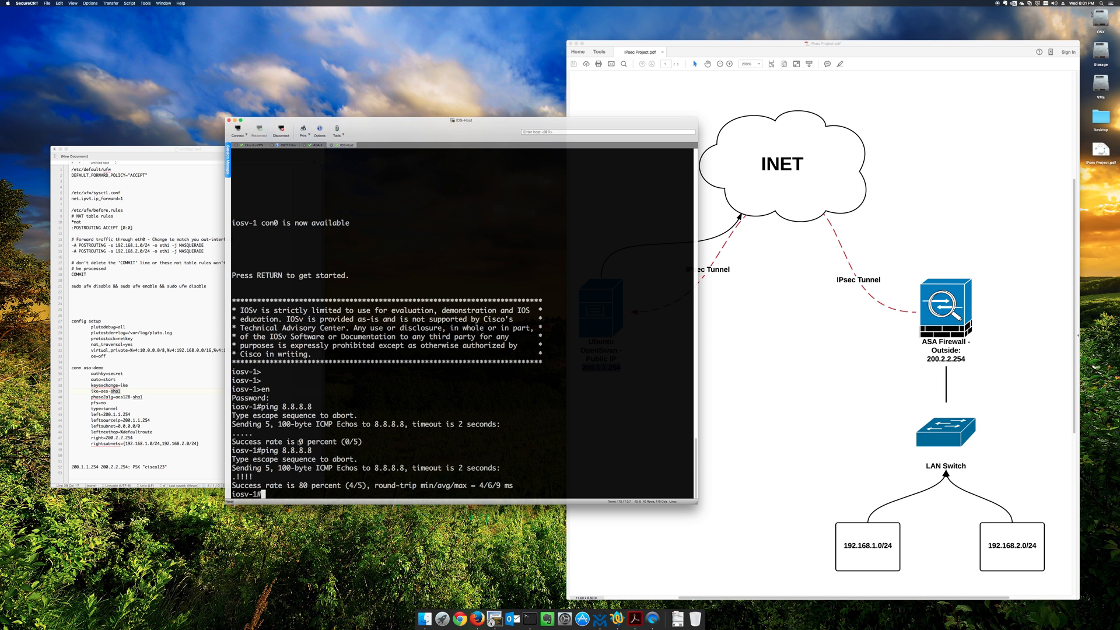
{"action": "left_click", "coordinate": [314, 146]}
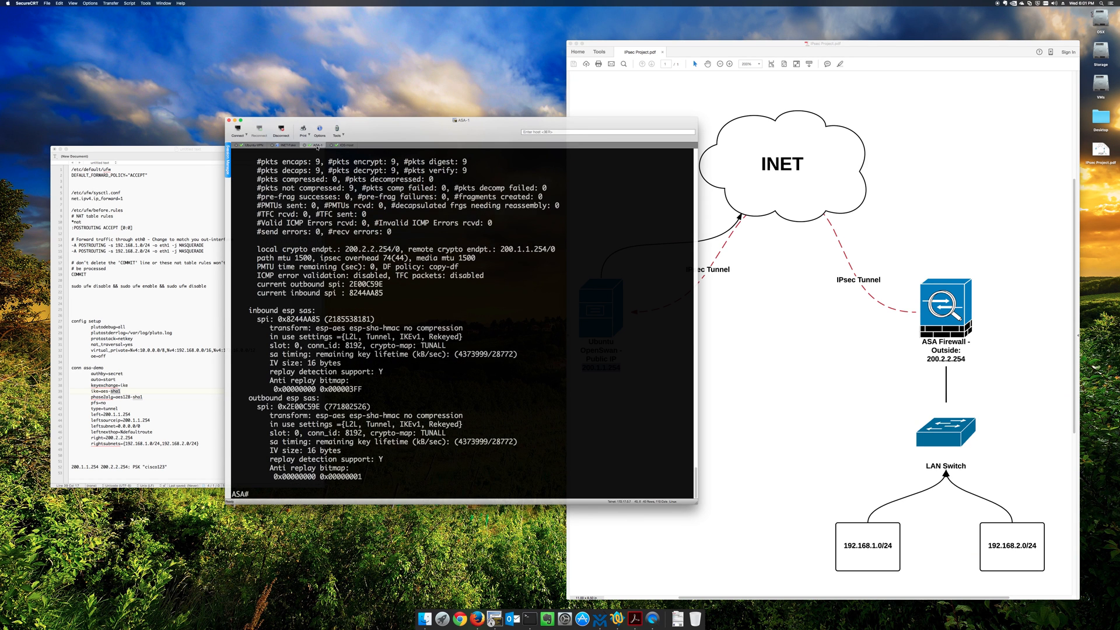
{"action": "left_click", "coordinate": [342, 146]}
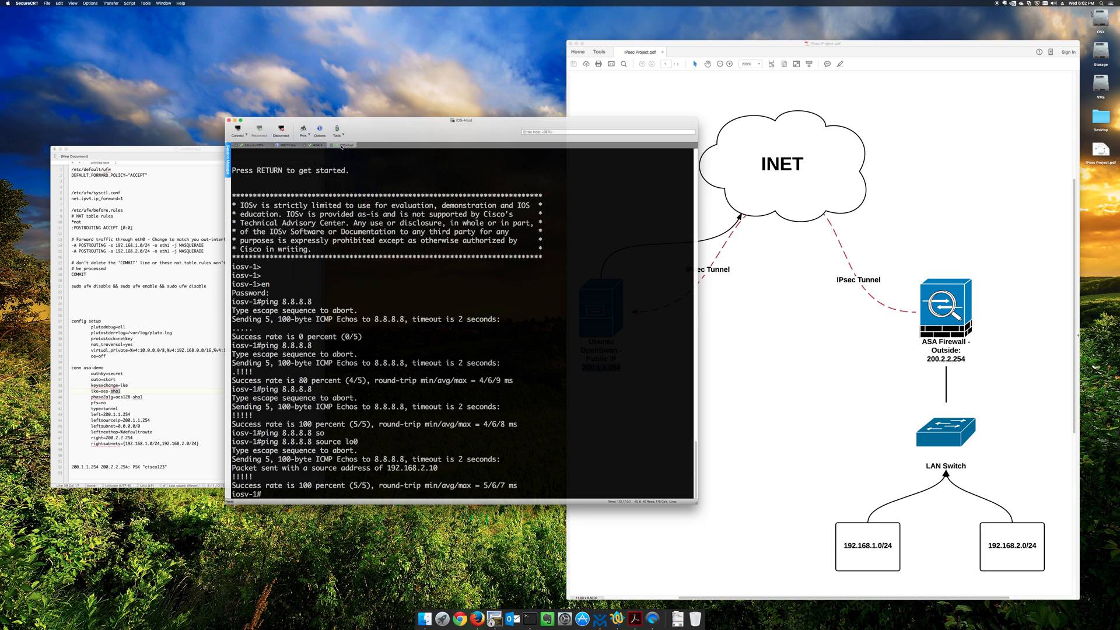
{"action": "left_click", "coordinate": [317, 145]}
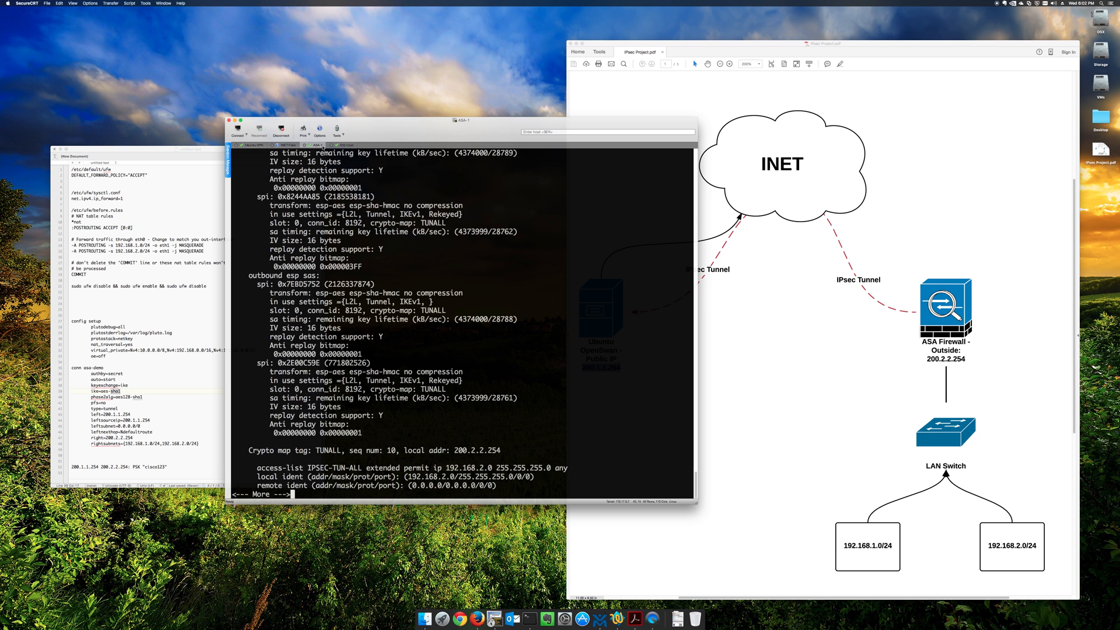
{"action": "scroll", "scroll_direction": "down", "scroll_amount": 3}
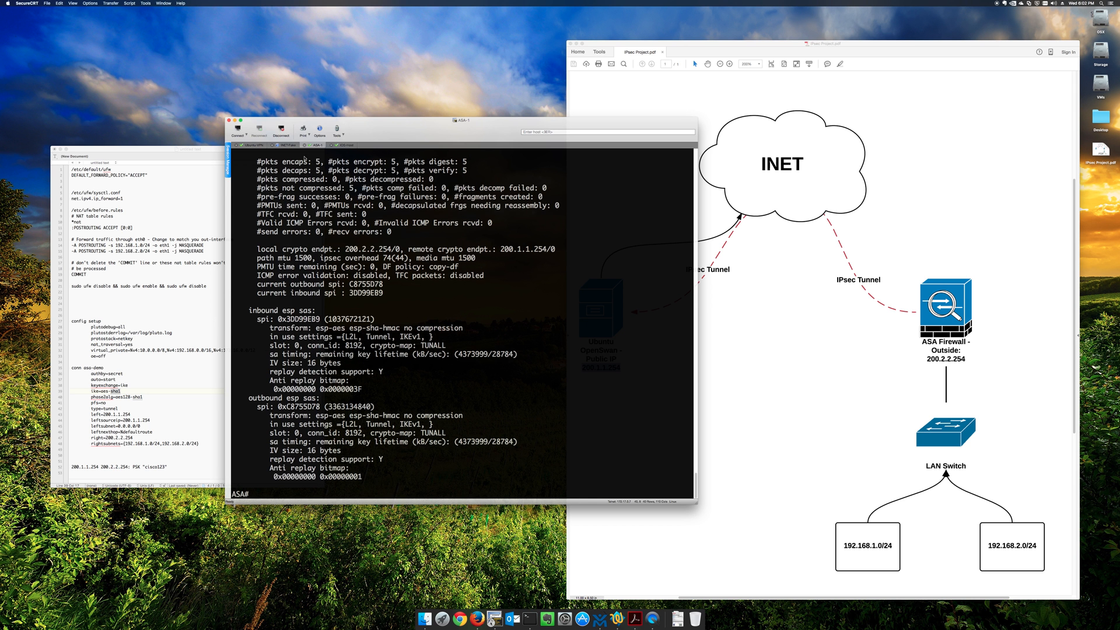
List the Internet router's interfaces showing loopback 8.8.8.8, then view iosv-1's ping results.
{"action": "type", "text": "show ip"}
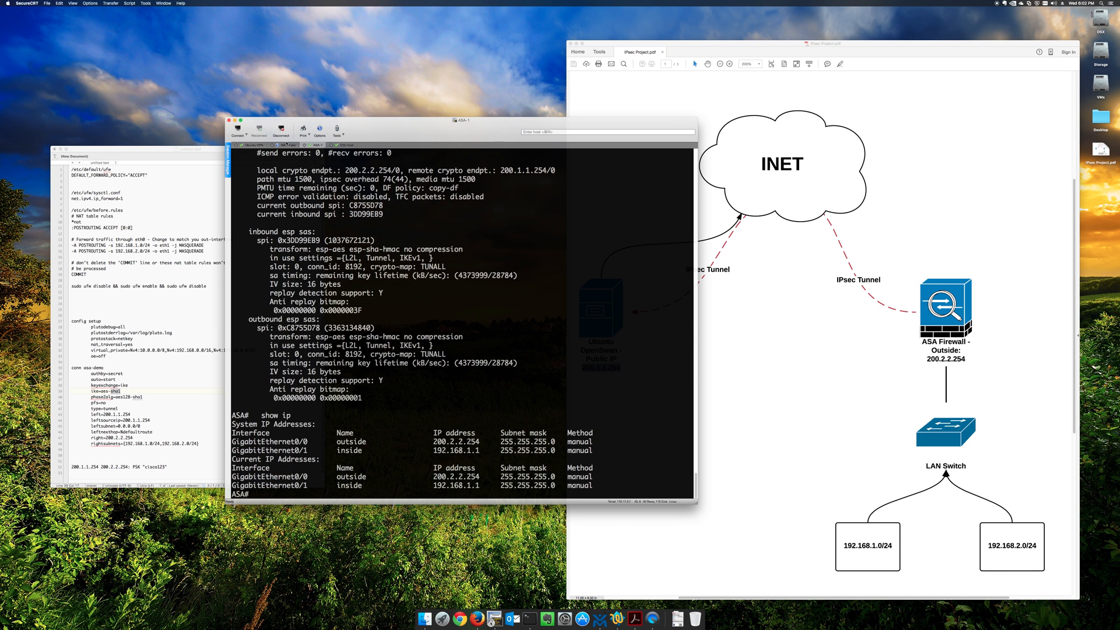
{"action": "left_click", "coordinate": [284, 145]}
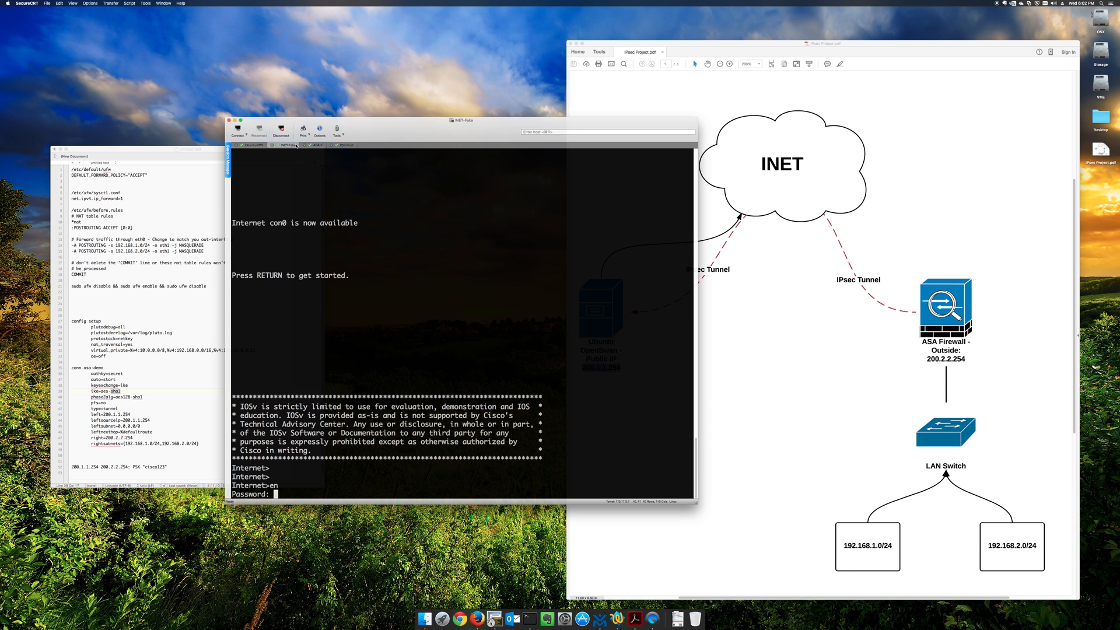
{"action": "key", "text": "Return"}
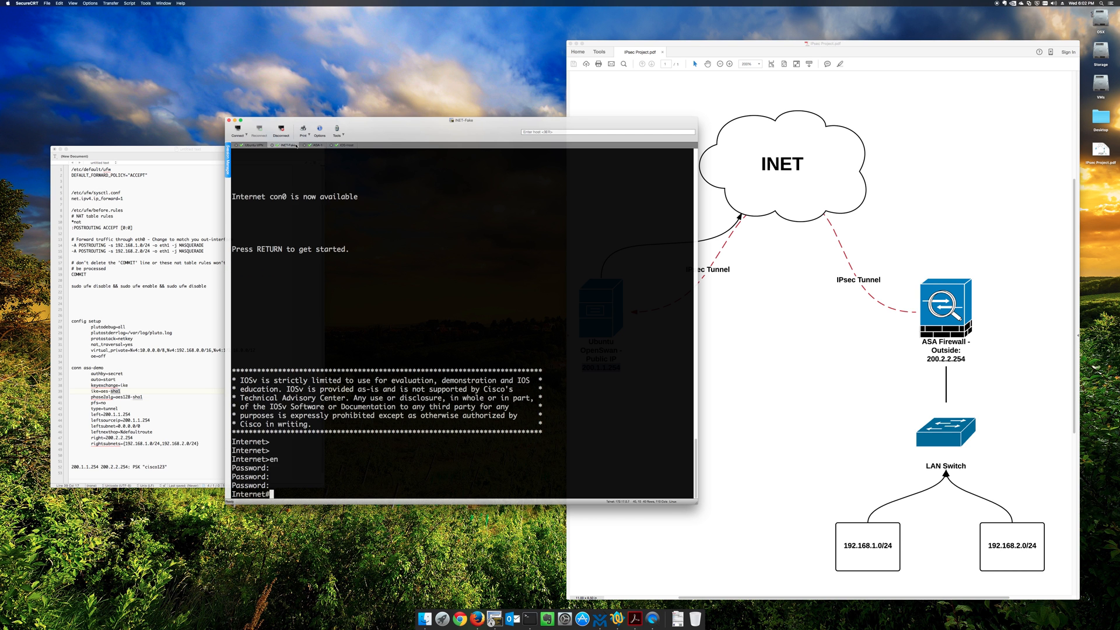
{"action": "type", "text": "show ip"}
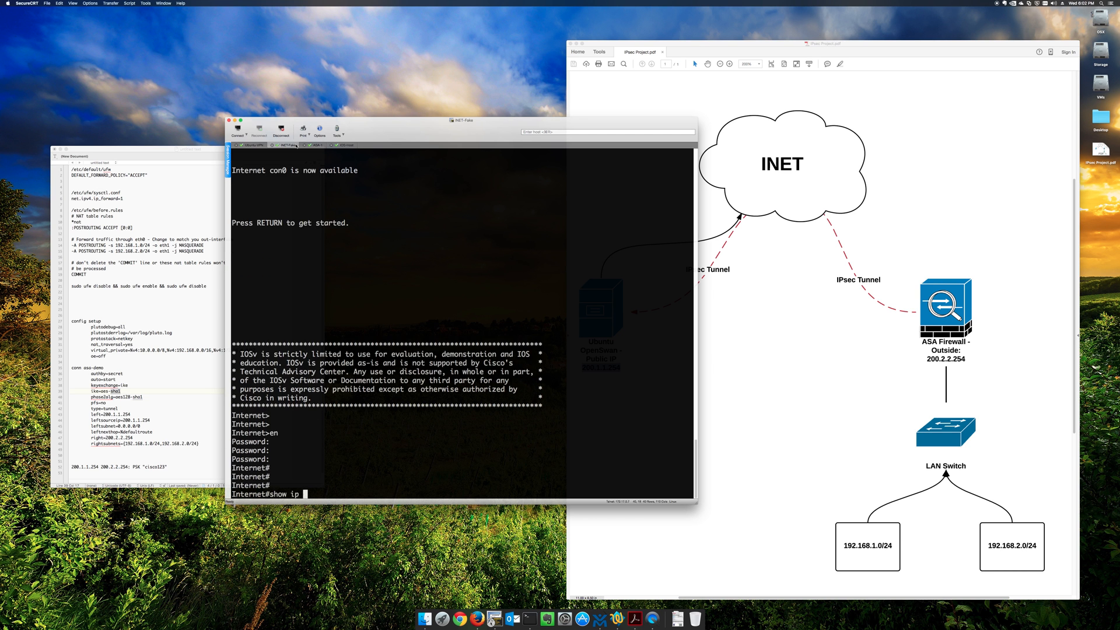
{"action": "key", "text": "Return"}
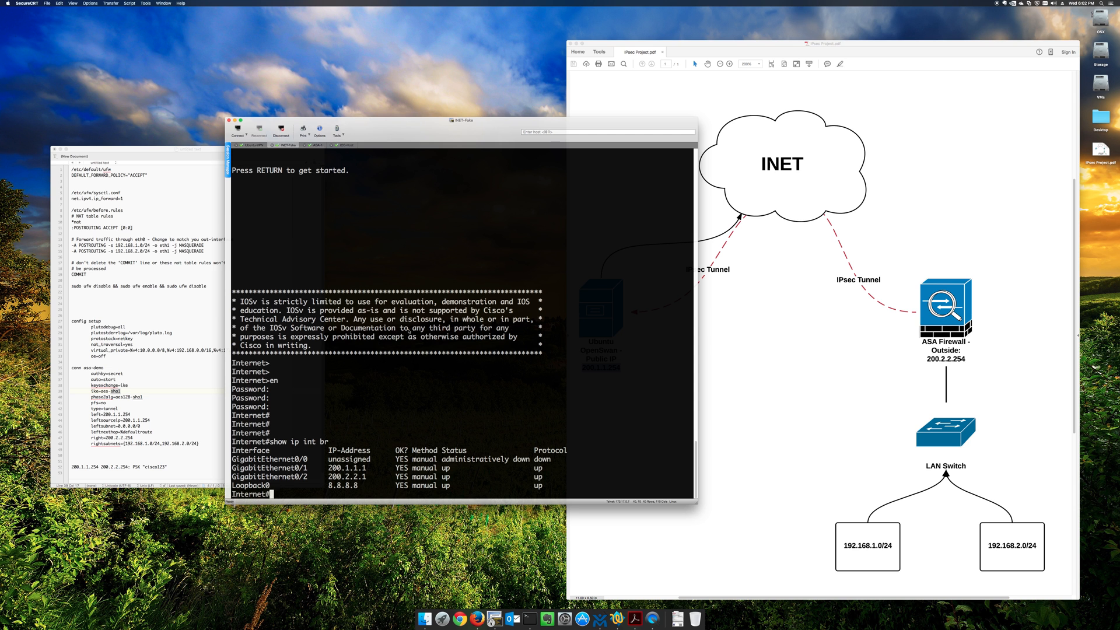
{"action": "mouse_move", "coordinate": [413, 372]}
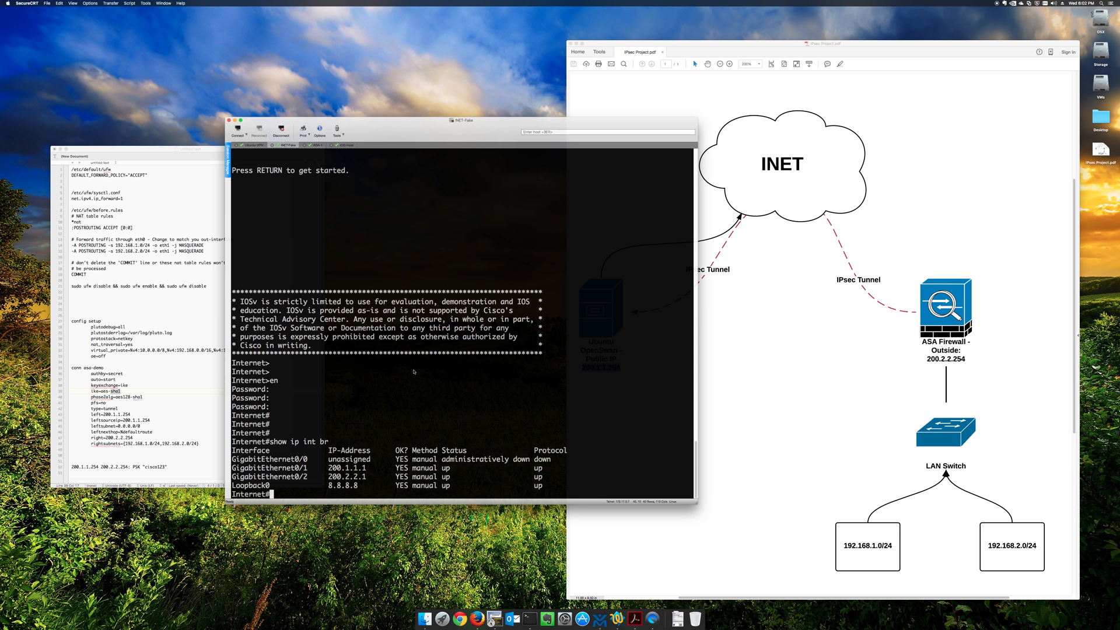
{"action": "mouse_move", "coordinate": [941, 361]}
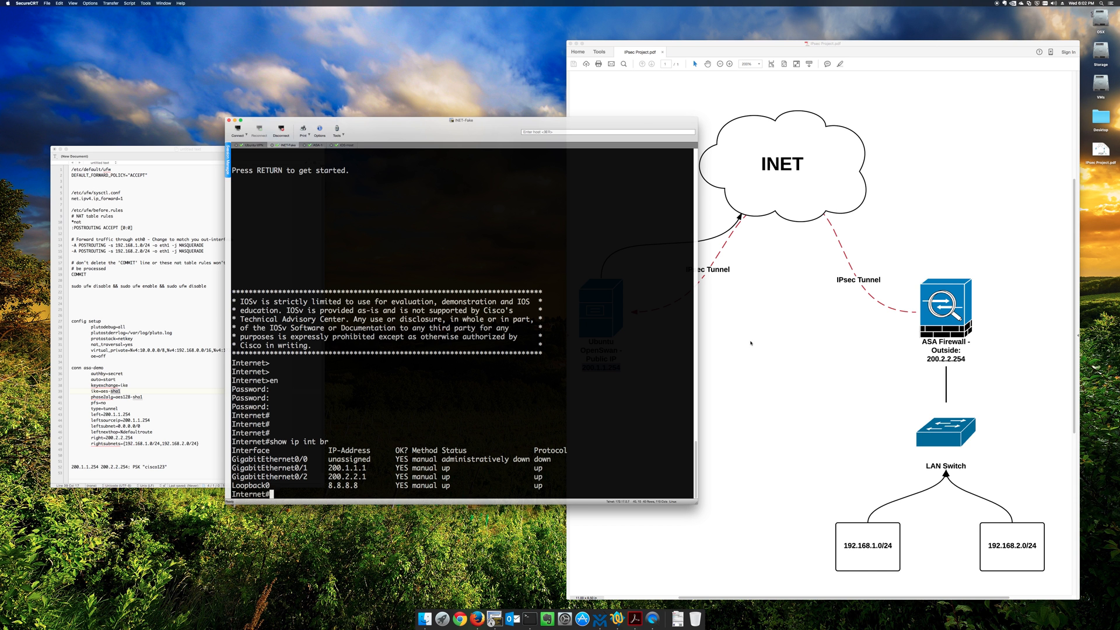
{"action": "mouse_move", "coordinate": [639, 124]}
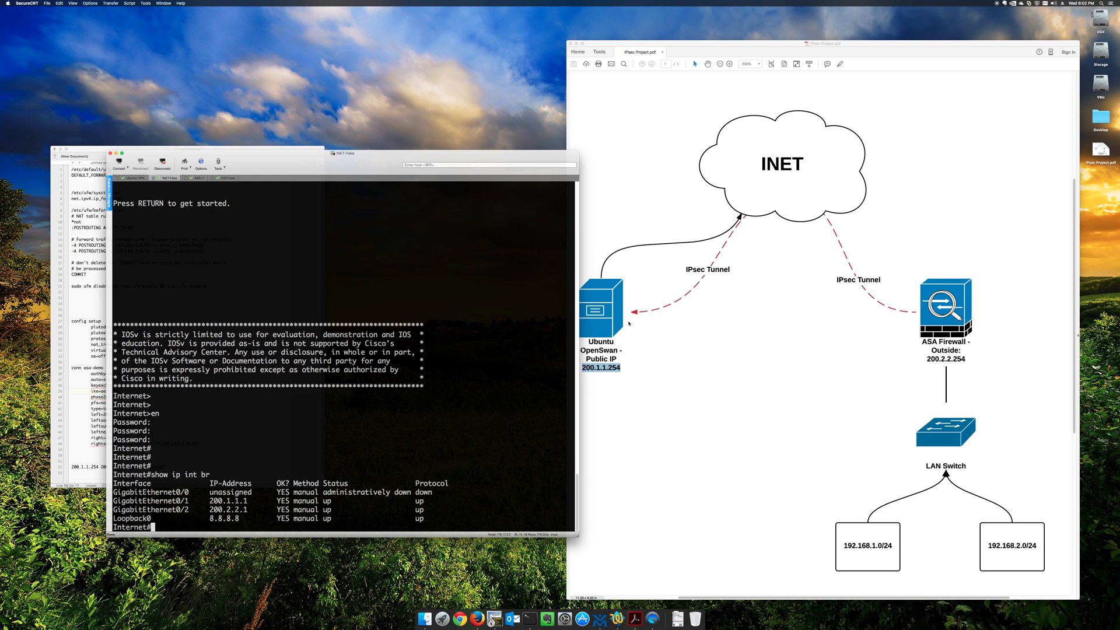
{"action": "mouse_move", "coordinate": [808, 170]}
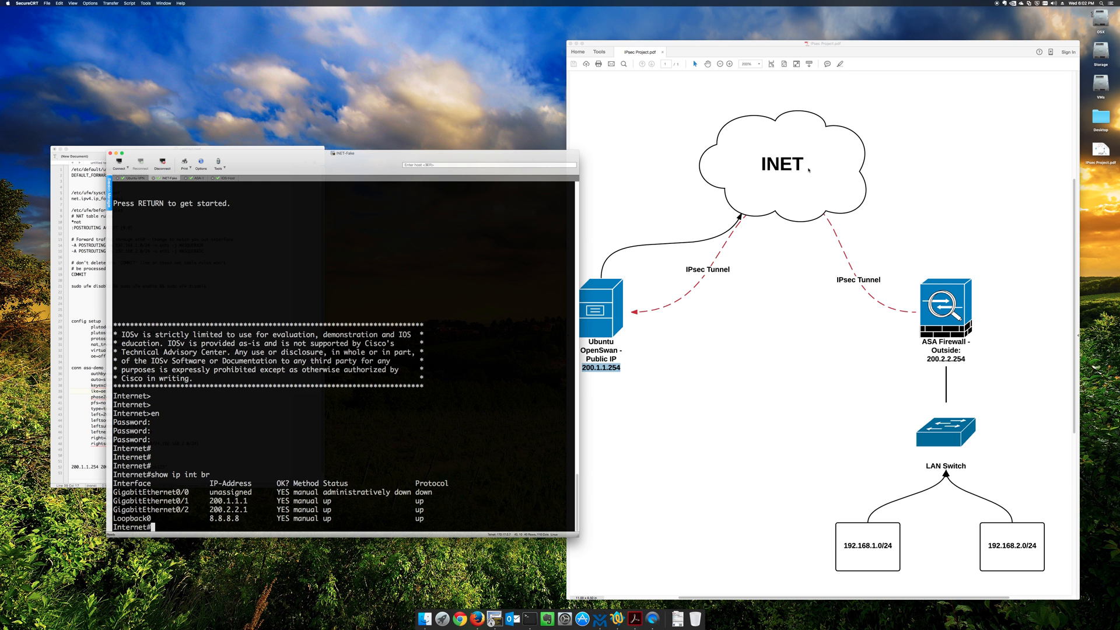
{"action": "mouse_move", "coordinate": [661, 290]}
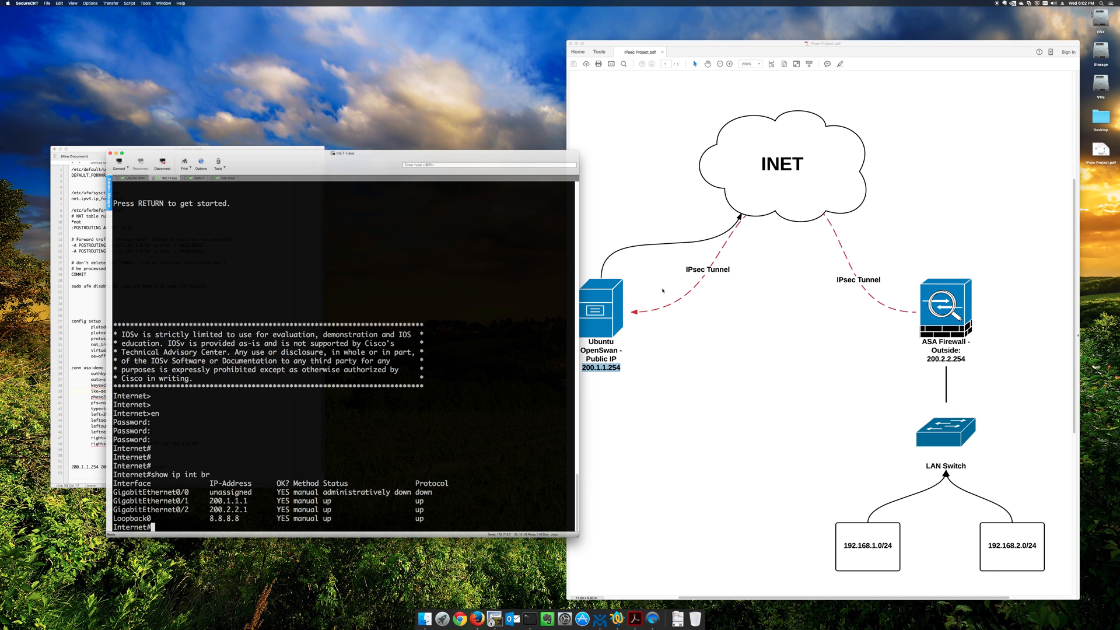
{"action": "left_click", "coordinate": [222, 178]}
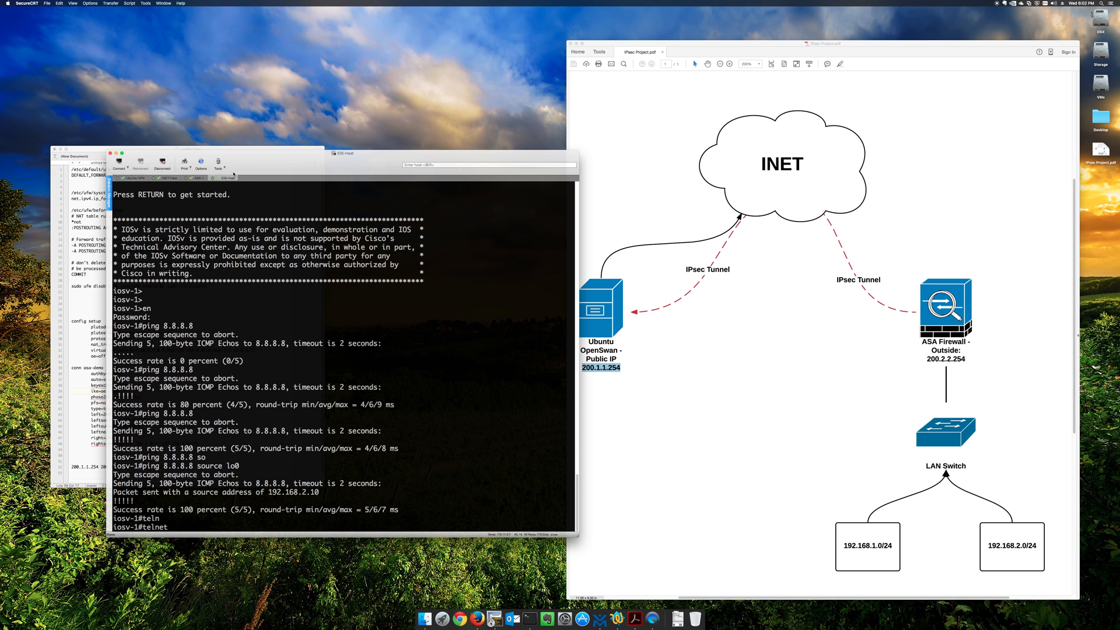
Telnet from iosv-1 to 8.8.8.8 and confirm via show users it arrives from 200.1.1.254.
{"action": "type", "text": "8.8.8.8"}
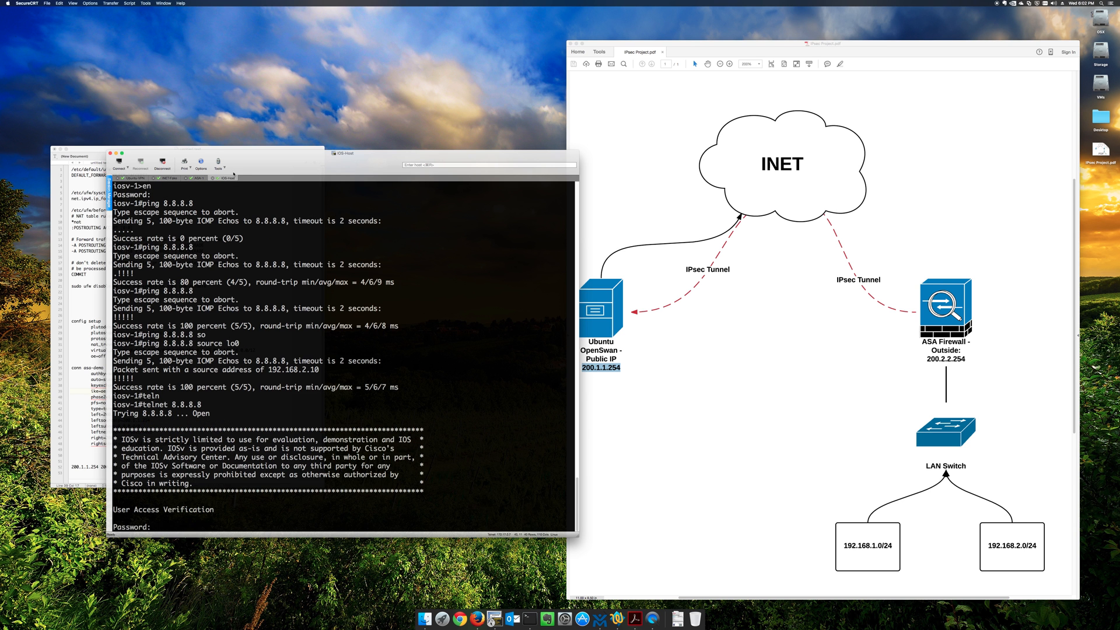
{"action": "left_click", "coordinate": [197, 177]}
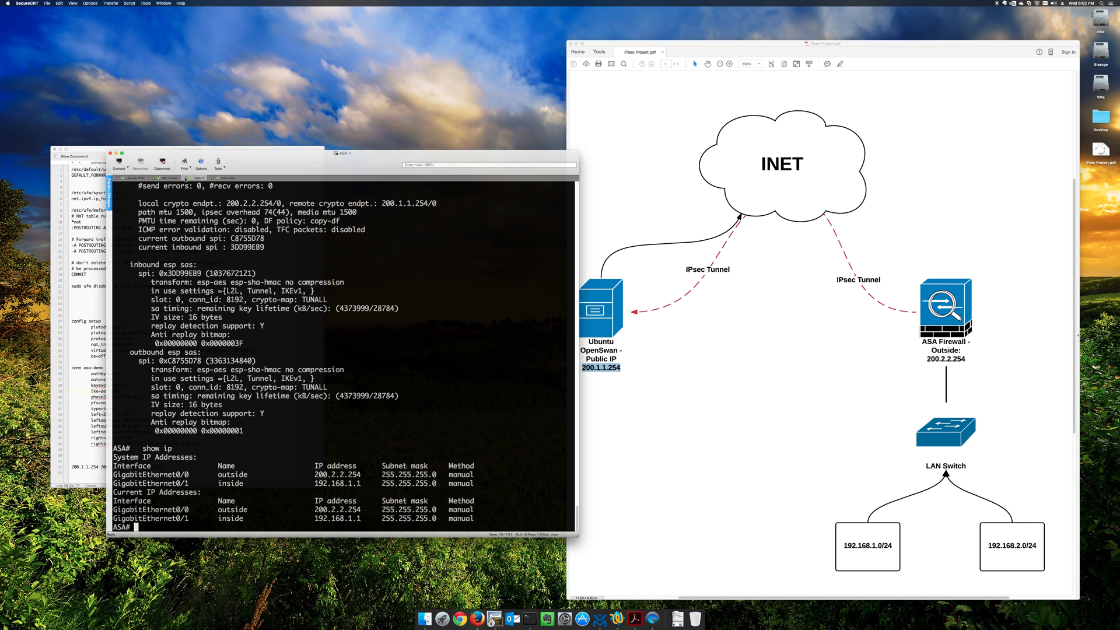
{"action": "left_click", "coordinate": [198, 177]}
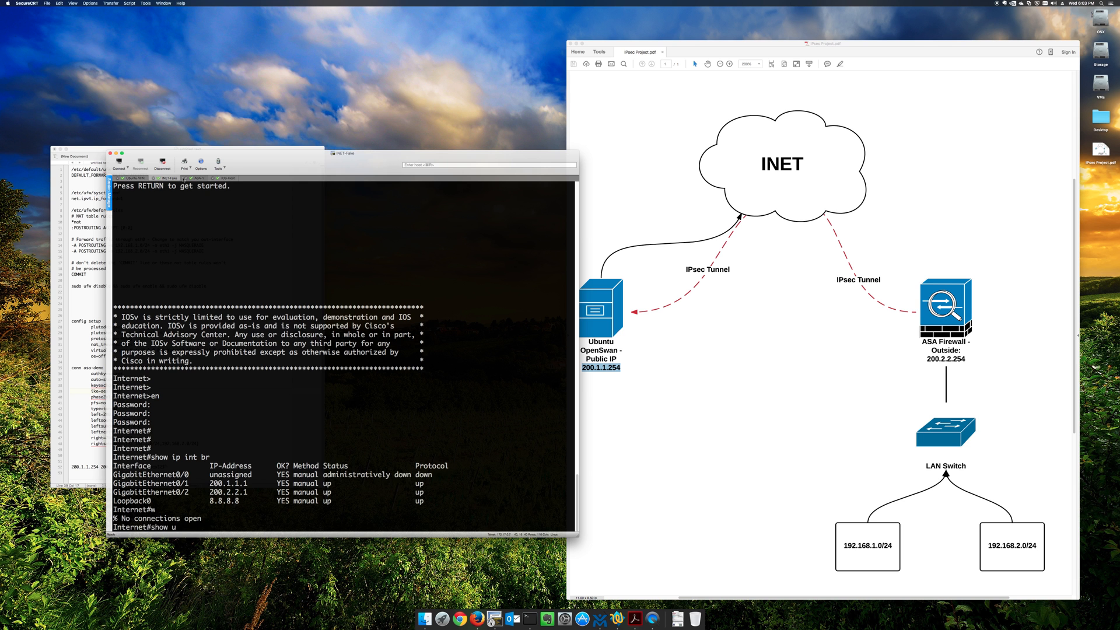
{"action": "key", "text": "Return"}
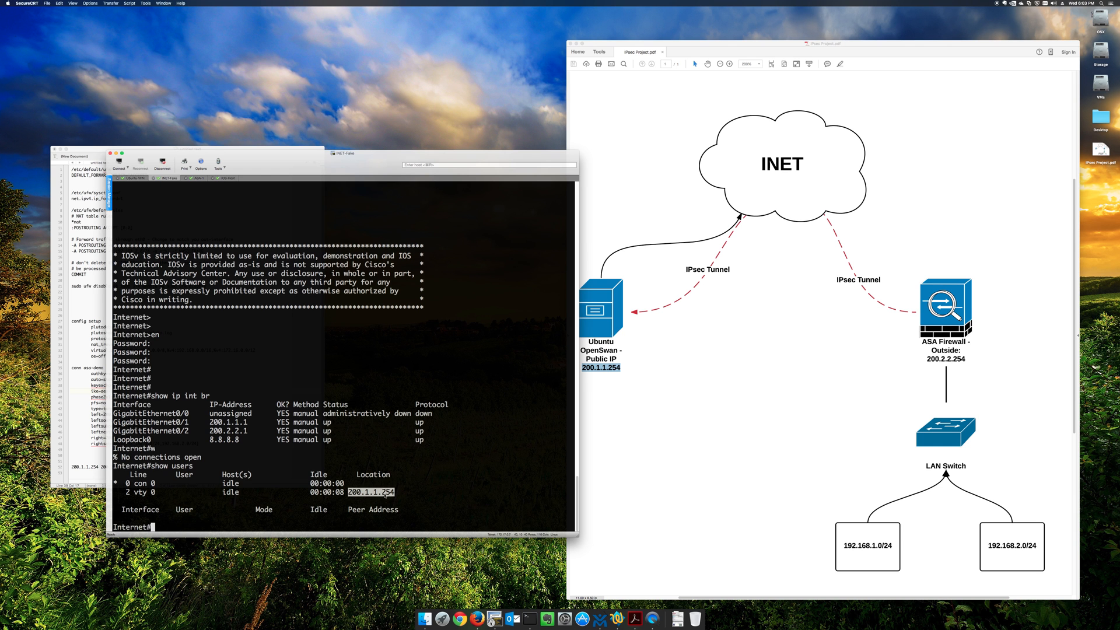
{"action": "mouse_move", "coordinate": [490, 338]}
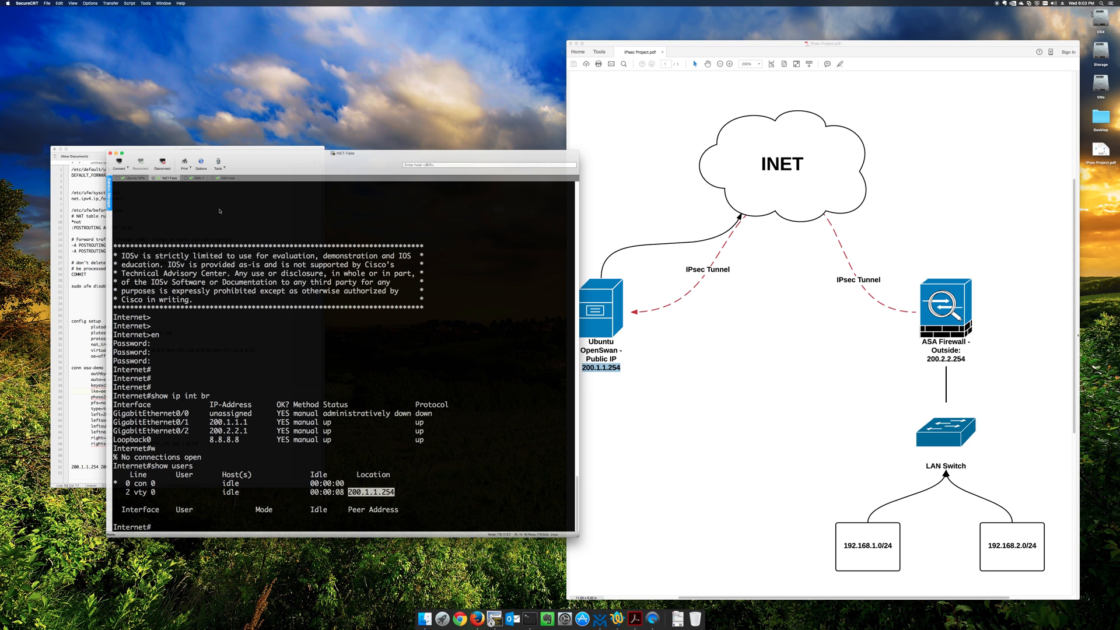
{"action": "left_click", "coordinate": [441, 618]}
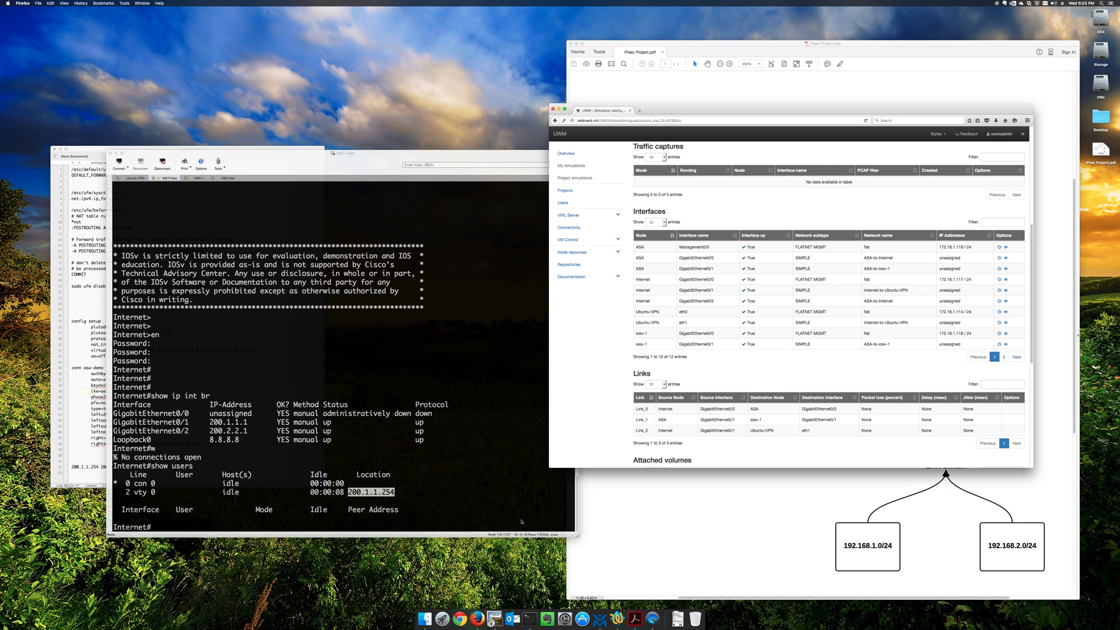
{"action": "mouse_move", "coordinate": [732, 204]}
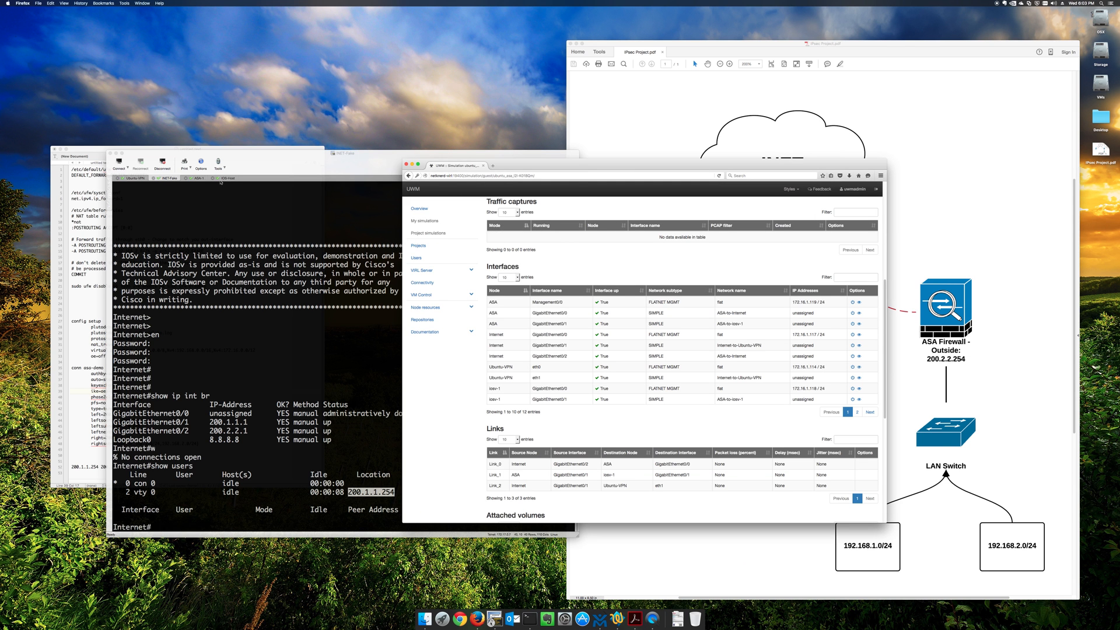
Create an offline-to-file capture on Internet GigabitEthernet0/1 and download its pcap.
{"action": "left_click", "coordinate": [226, 178]}
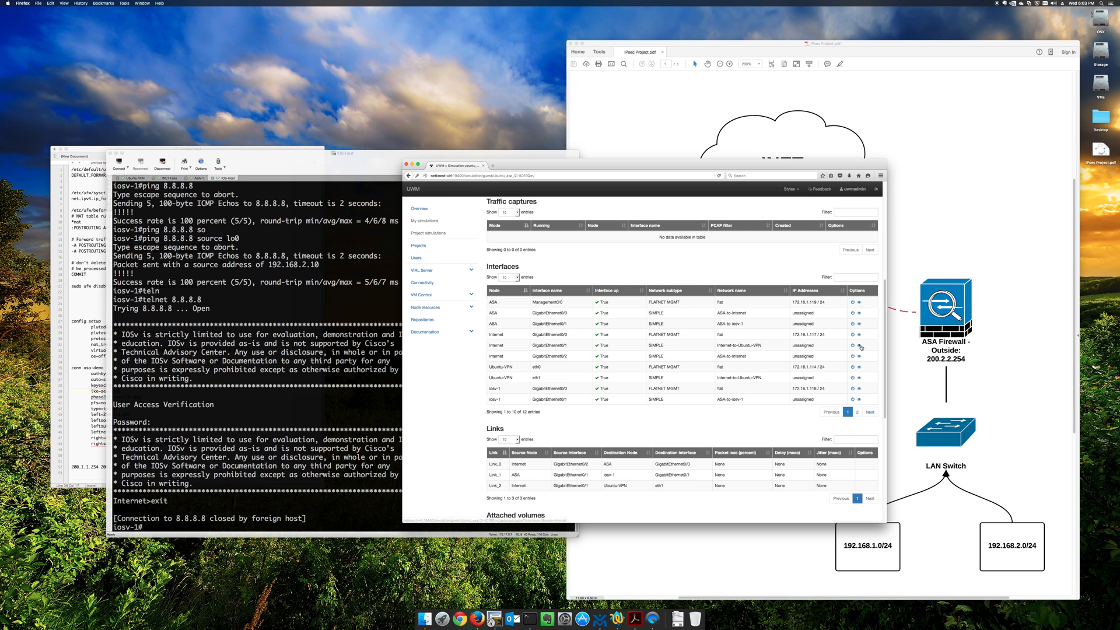
{"action": "left_click", "coordinate": [851, 345]}
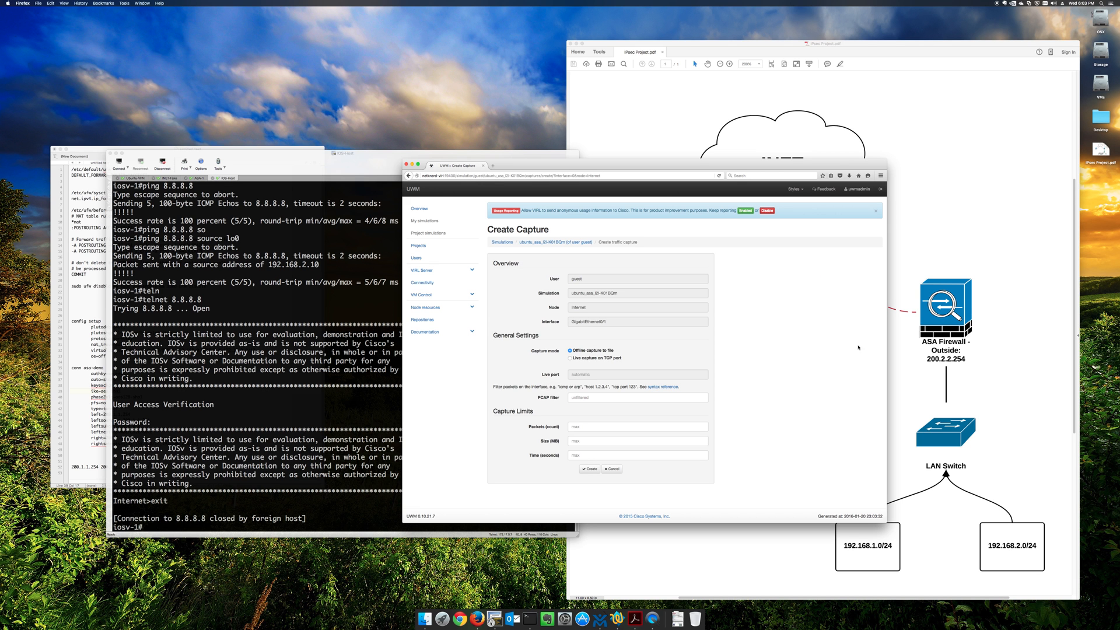
{"action": "mouse_move", "coordinate": [589, 484]}
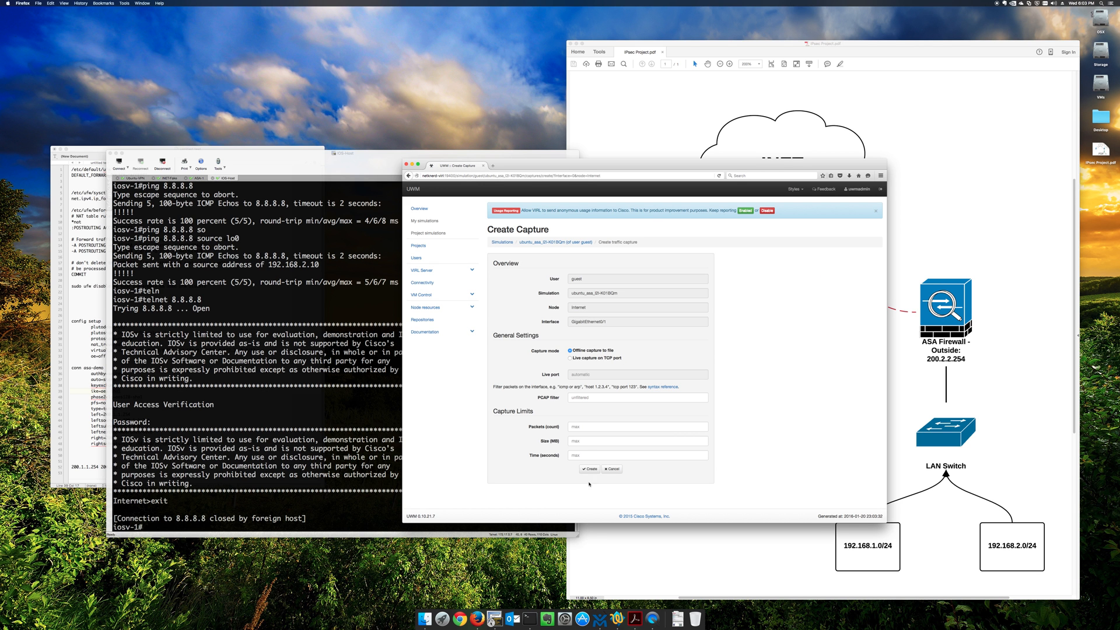
{"action": "left_click", "coordinate": [588, 468]}
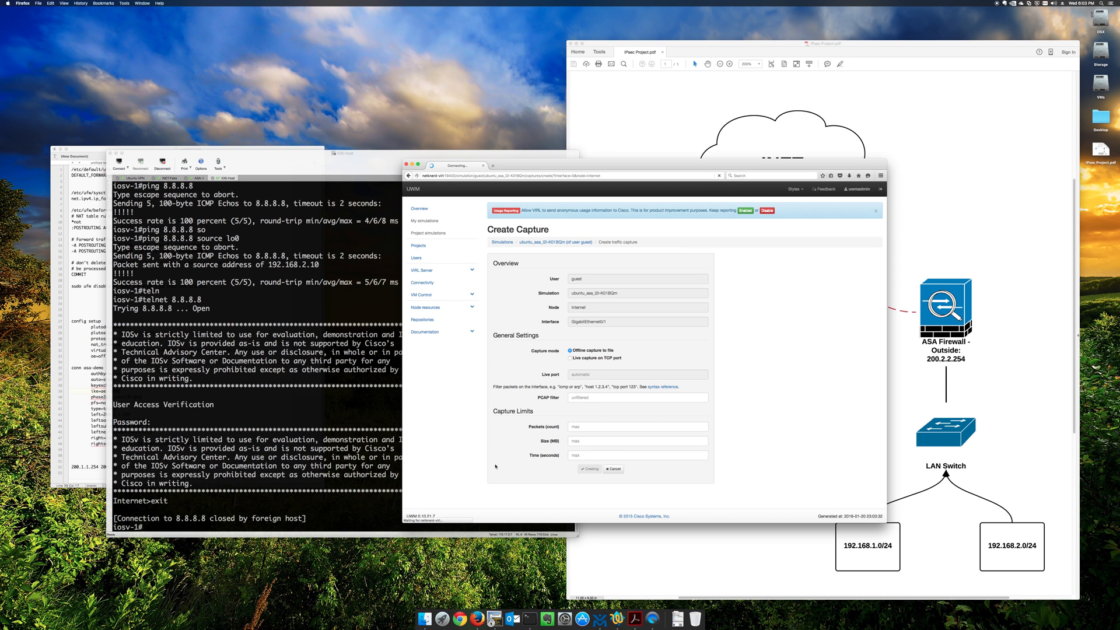
{"action": "left_click", "coordinate": [588, 468]}
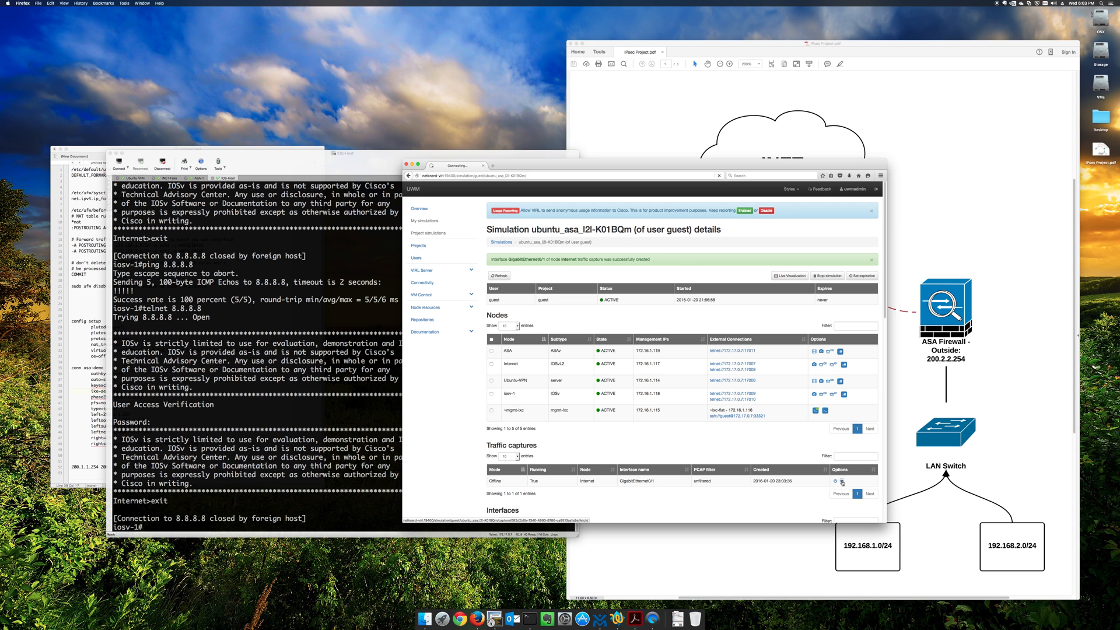
{"action": "left_click", "coordinate": [840, 481]}
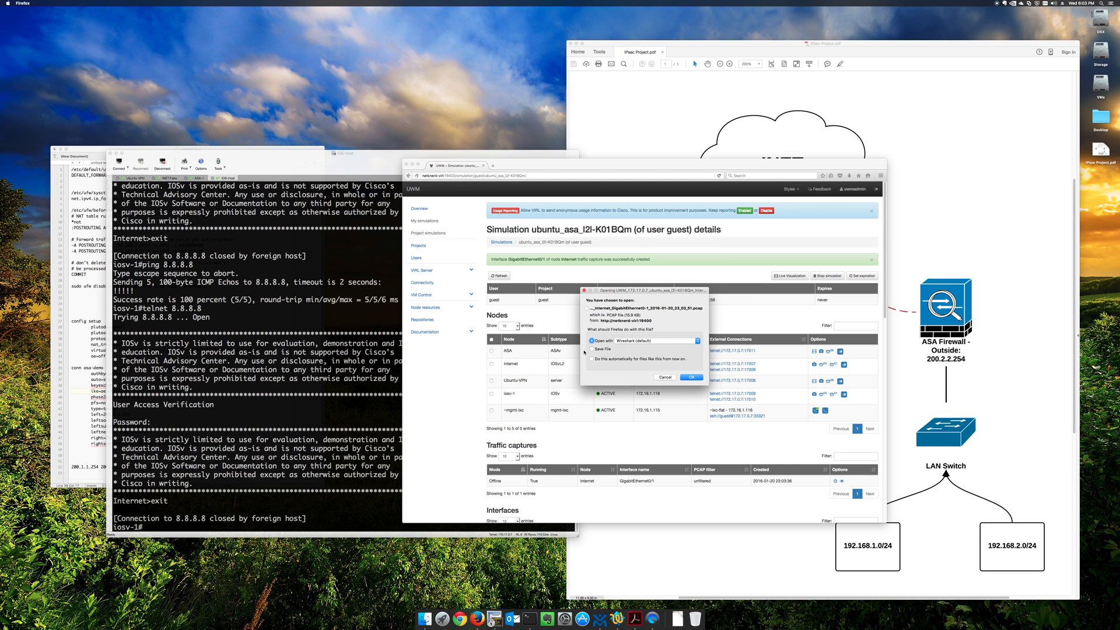
Open the capture in Wireshark and review ISAKMP and ESP packets between 200.1.1.254 and 200.2.2.254.
{"action": "left_click", "coordinate": [690, 378]}
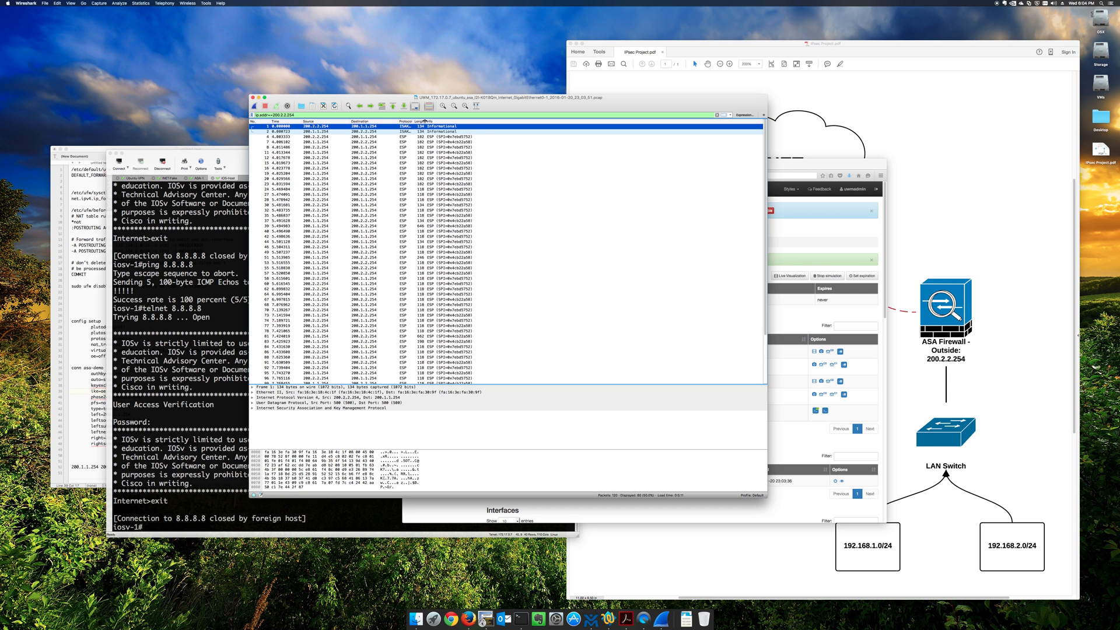
{"action": "scroll", "scroll_direction": "down", "scroll_amount": 3}
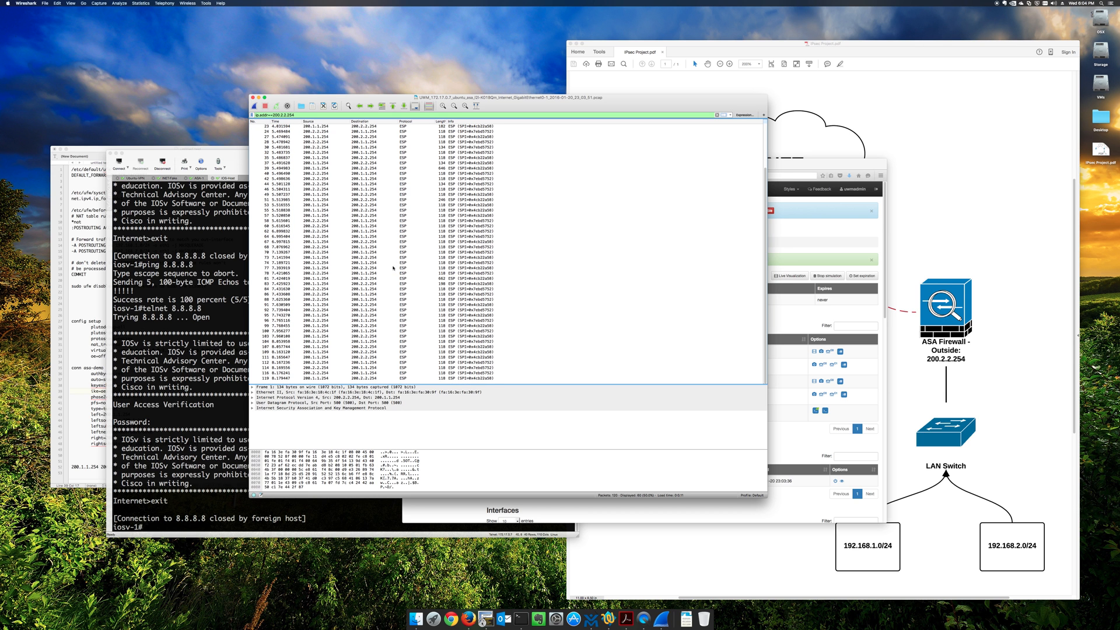
{"action": "left_click", "coordinate": [393, 268]}
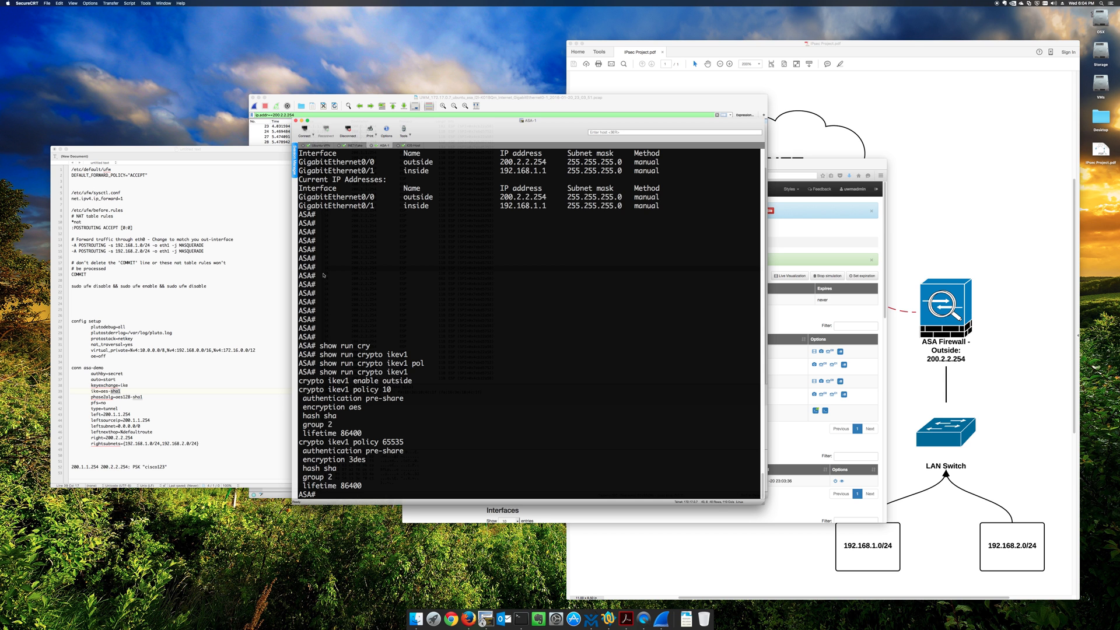
Print /etc/ipsec.conf on Ubuntu-VPN, showing the asa-demo connection.
{"action": "left_click", "coordinate": [312, 146]}
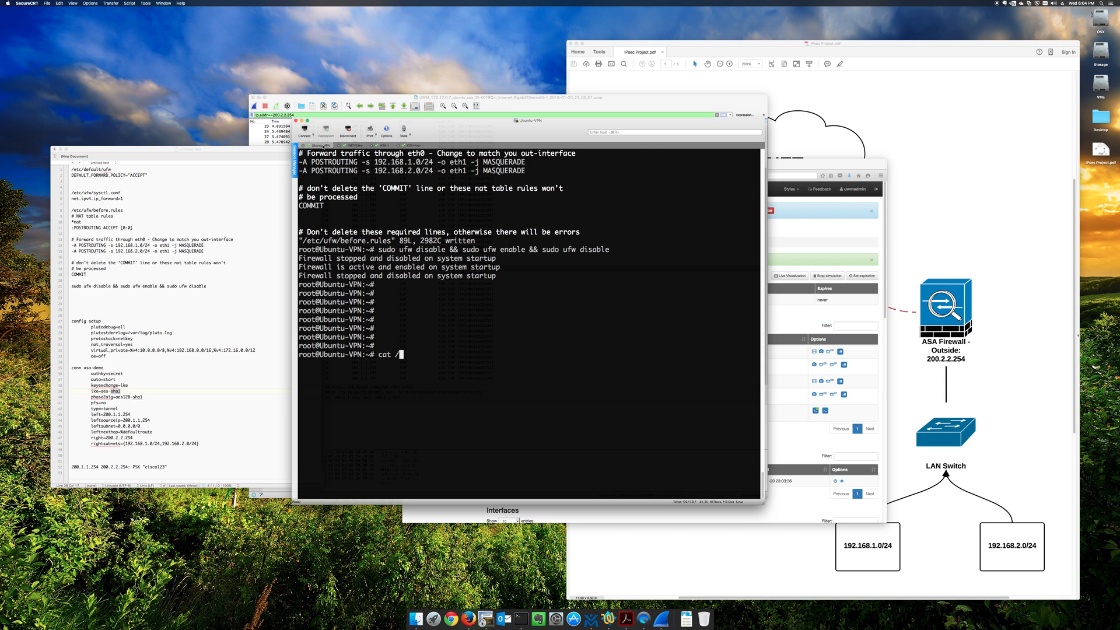
{"action": "type", "text": "etc/"}
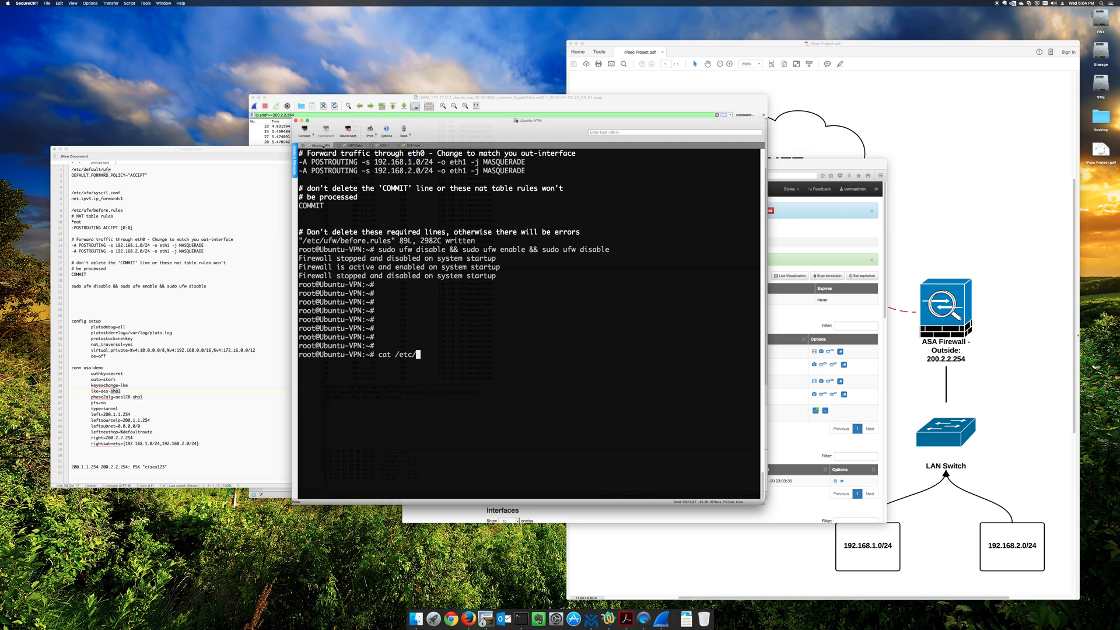
{"action": "type", "text": "ip"}
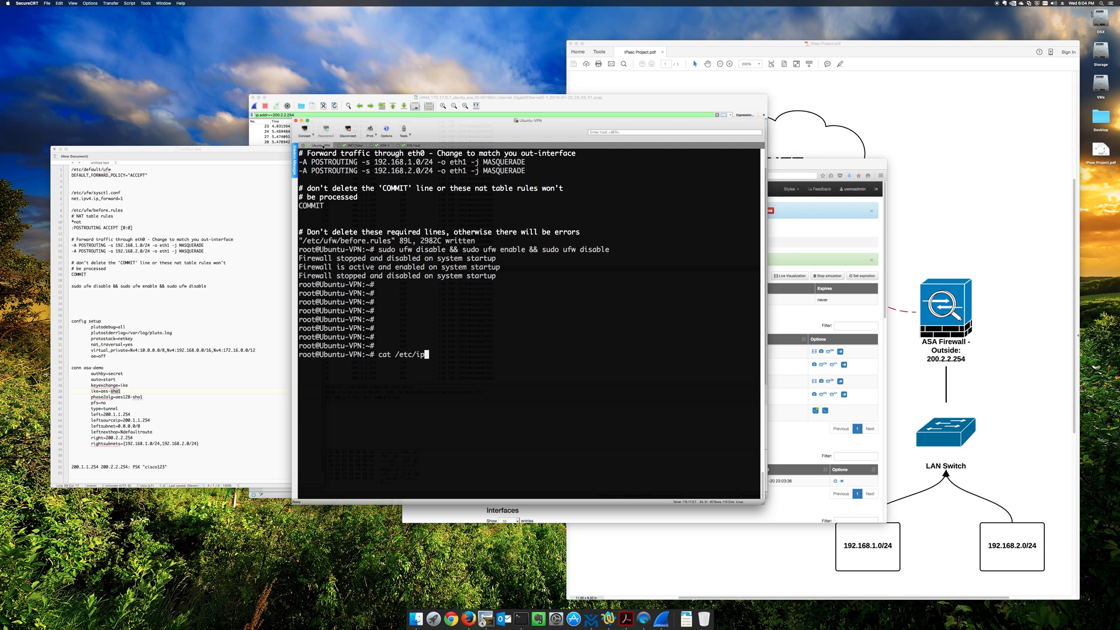
{"action": "key", "text": "Return"}
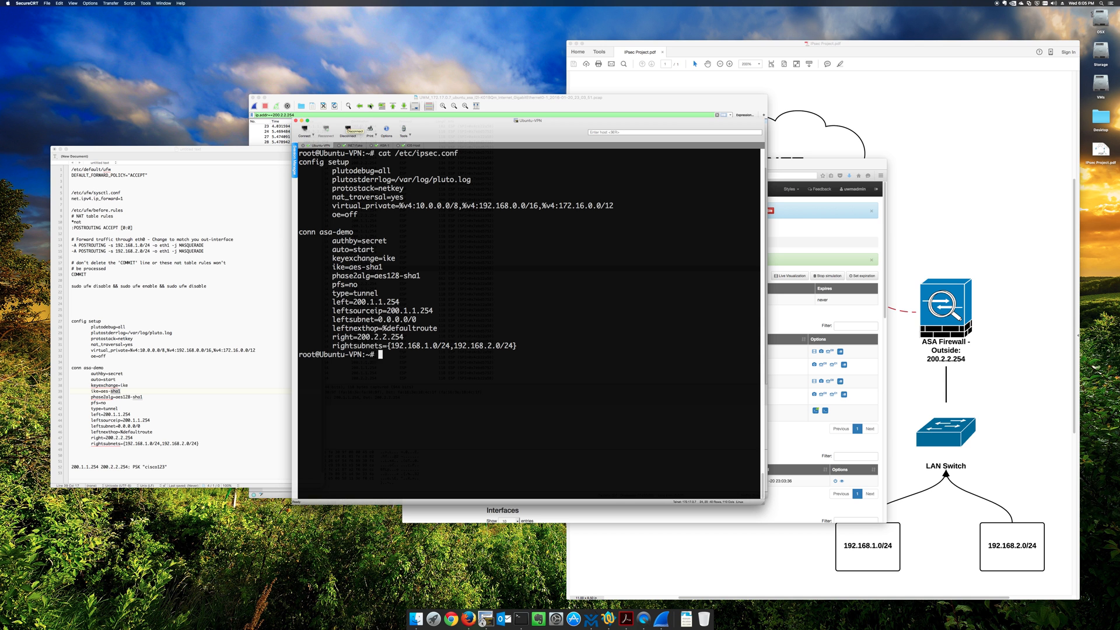
On the ASA, display the IKEv1 SA with peer 200.1.1.254 and IPsec SA counters.
{"action": "left_click", "coordinate": [351, 145]}
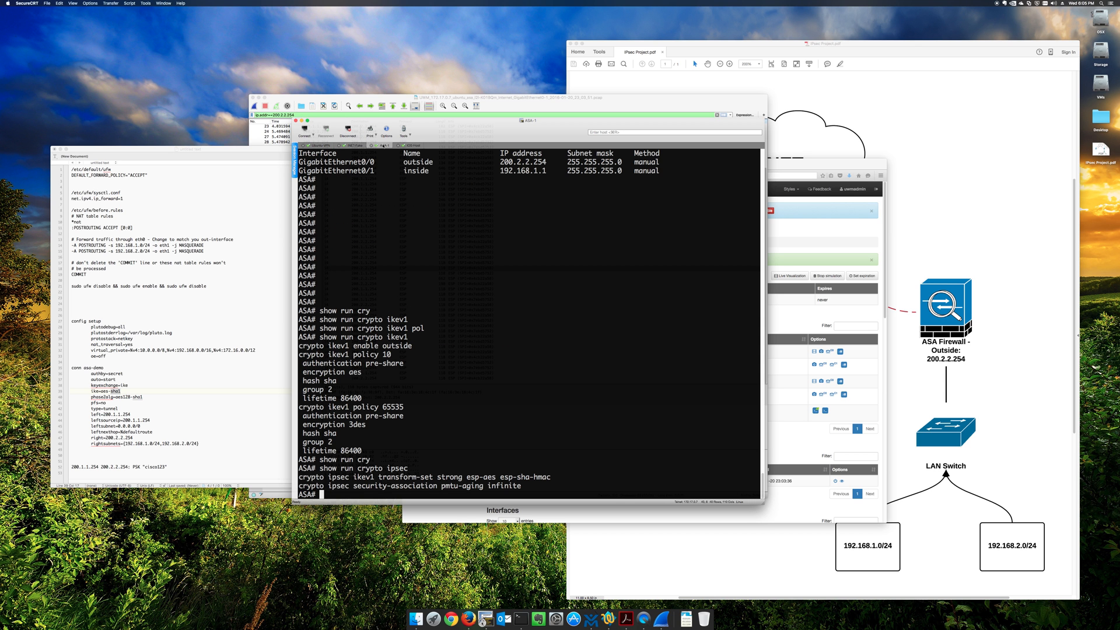
{"action": "type", "text": "show crypto ipsec"}
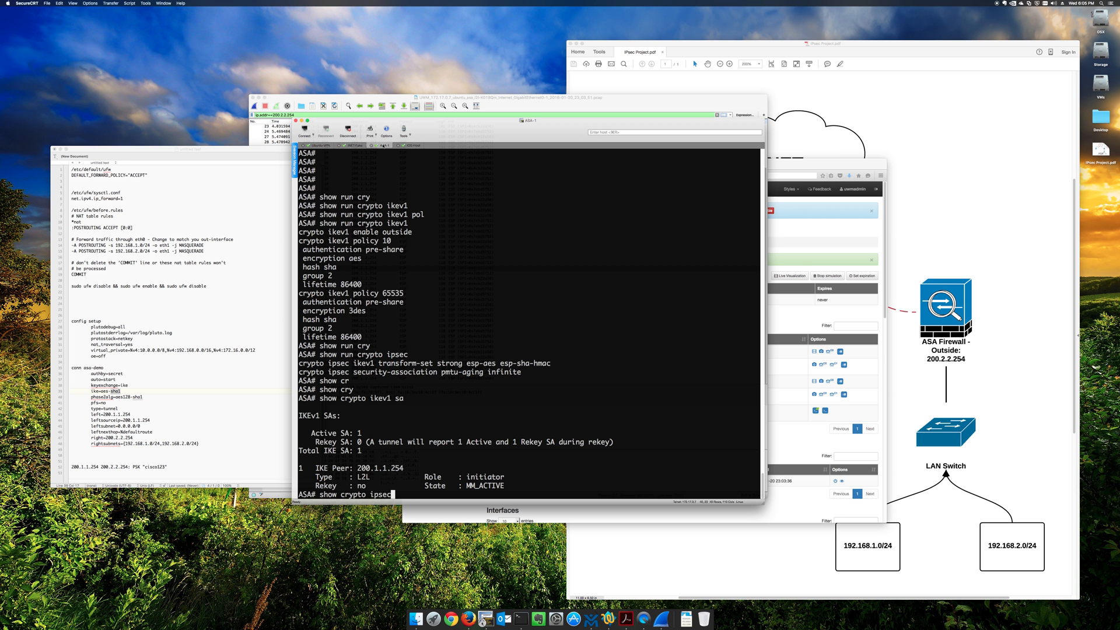
{"action": "key", "text": "Return"}
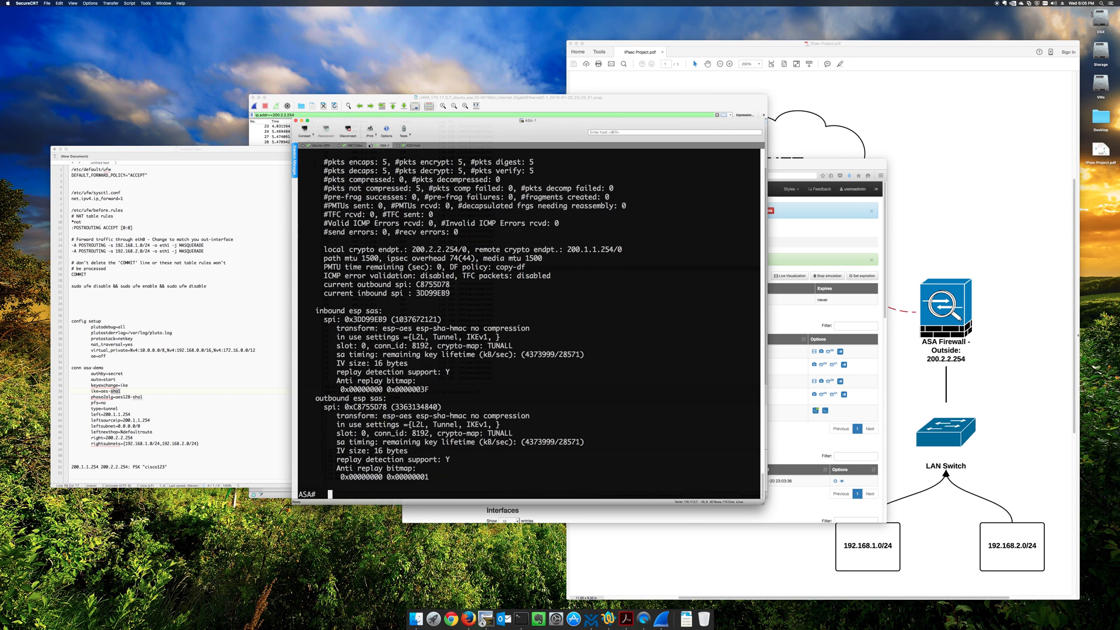
{"action": "left_click", "coordinate": [314, 145]}
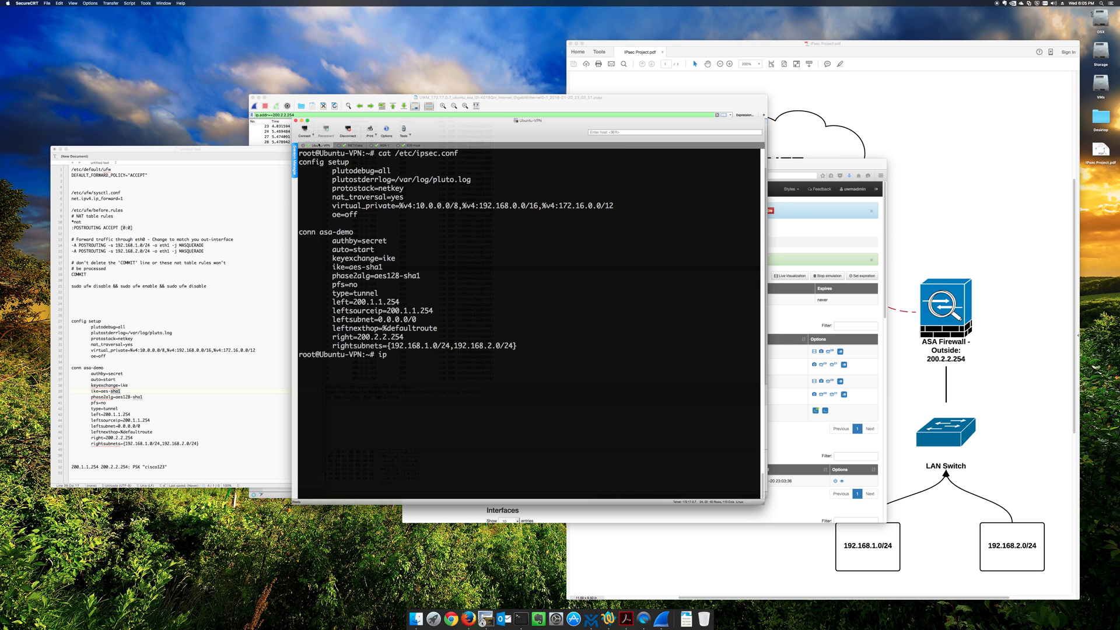
Run ipsec auto --status and highlight peer 200.2.2.254 in the established asa-demo SAs.
{"action": "type", "text": "ipsec auto -"}
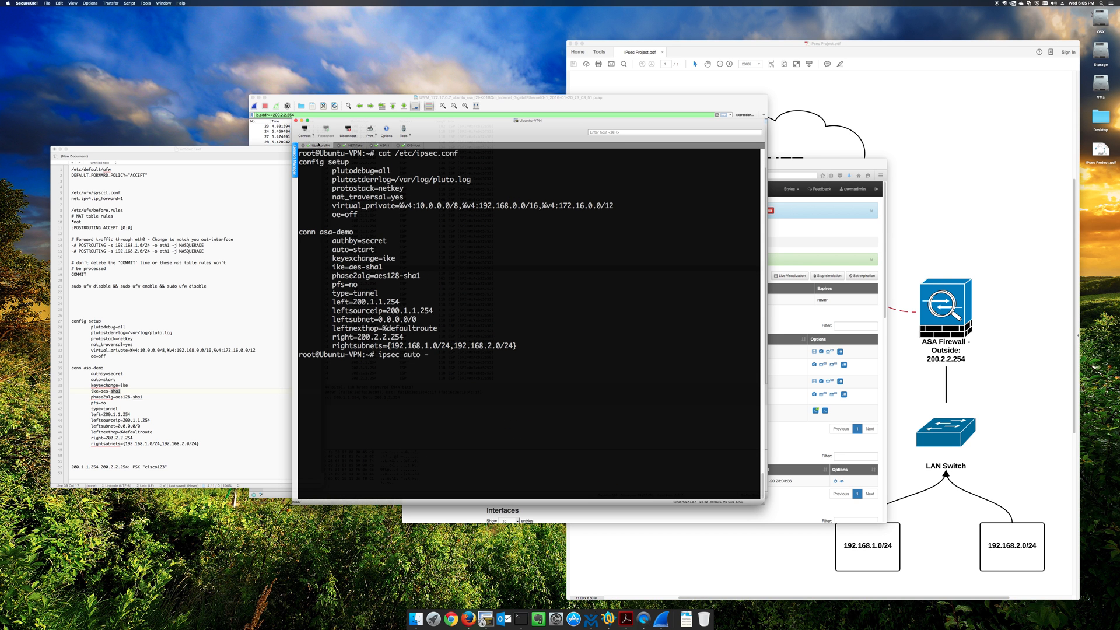
{"action": "key", "text": "Return"}
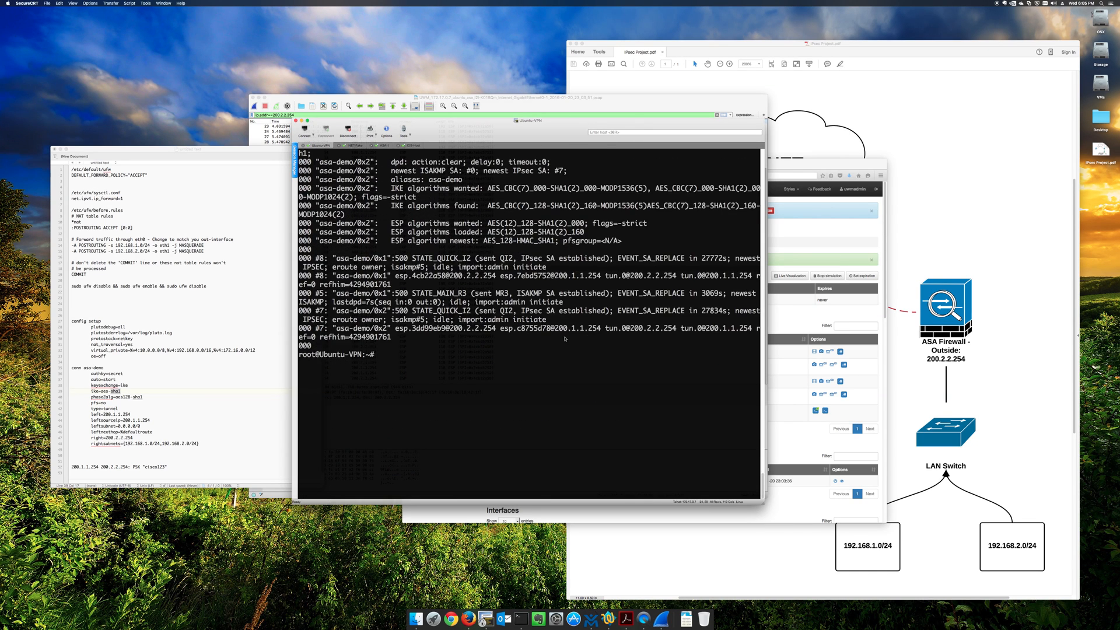
{"action": "double_click", "coordinate": [639, 329]}
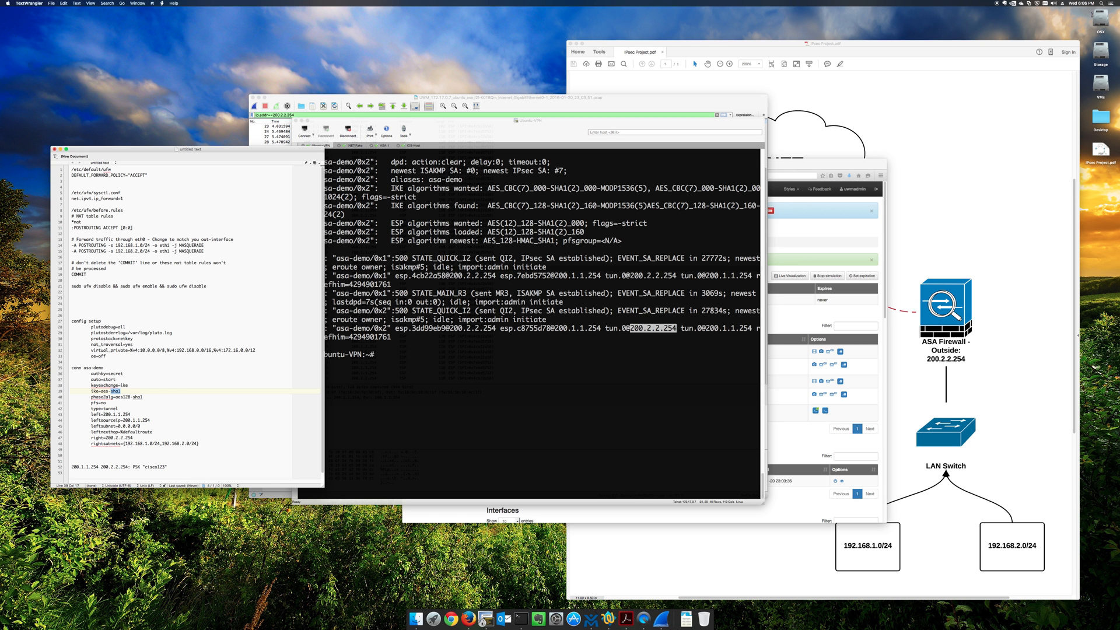
{"action": "mouse_move", "coordinate": [503, 126]}
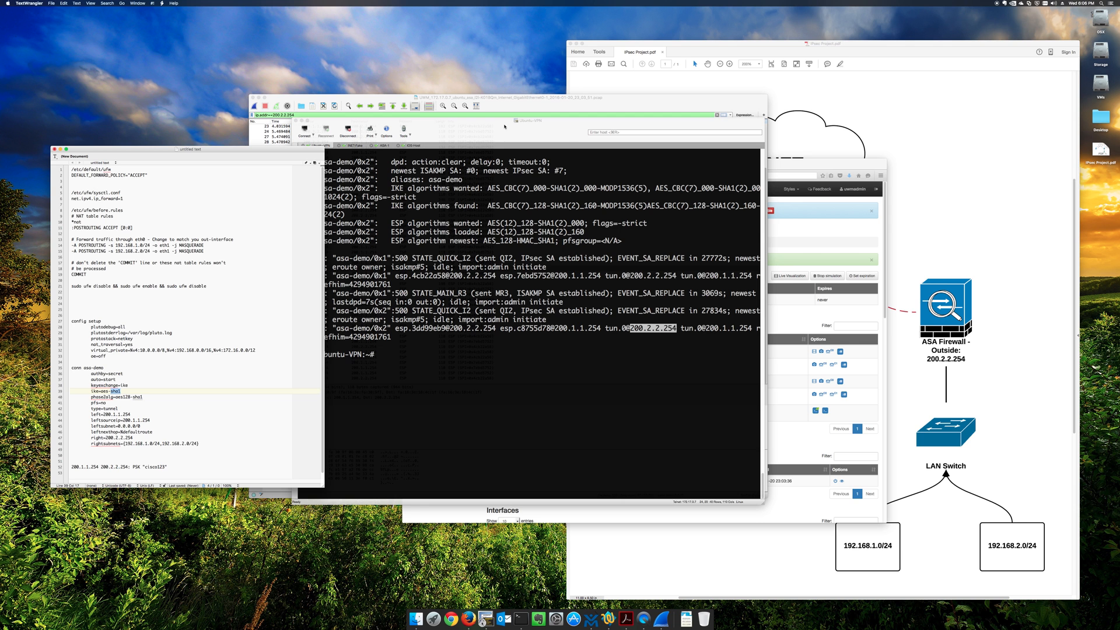